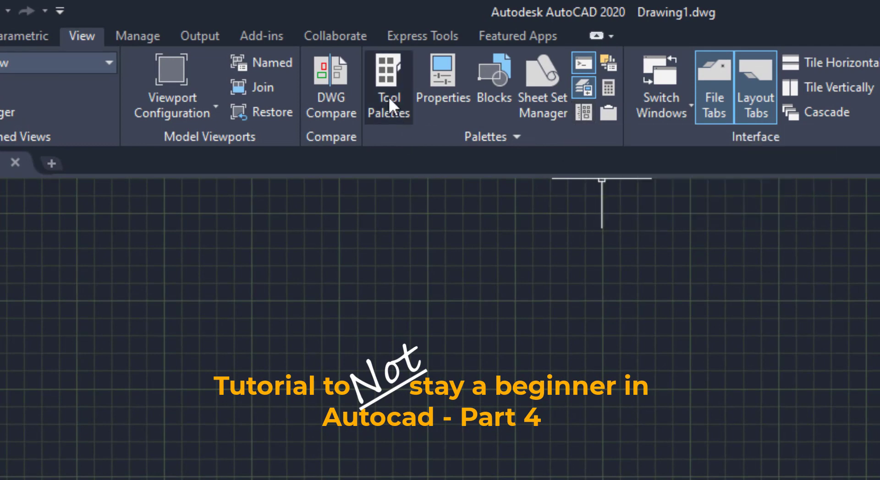
pyautogui.moveTo(389, 84)
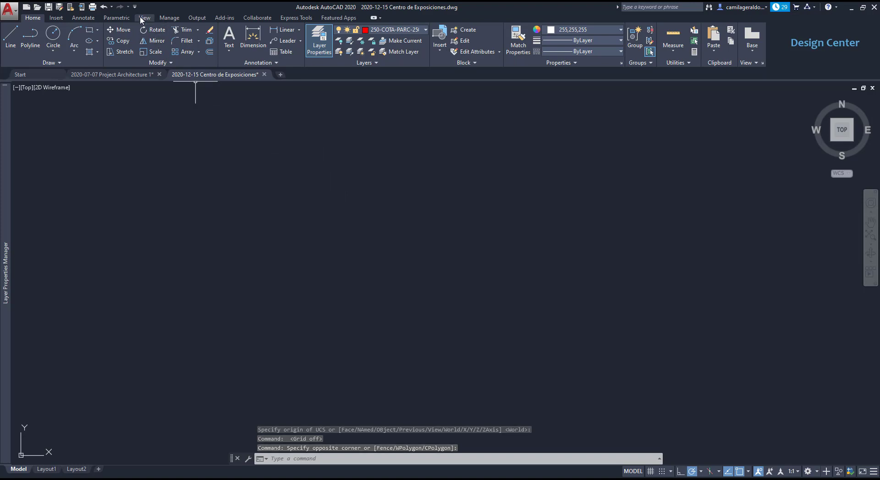
# Show the DesignCenter from the View tab and list the 16 blocks in home asambles.dwg.
pyautogui.click(144, 17)
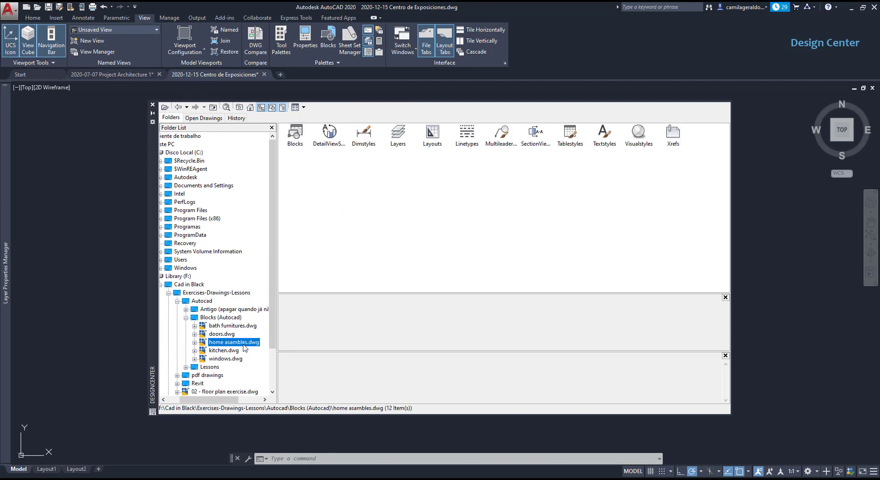
pyautogui.moveTo(348, 235)
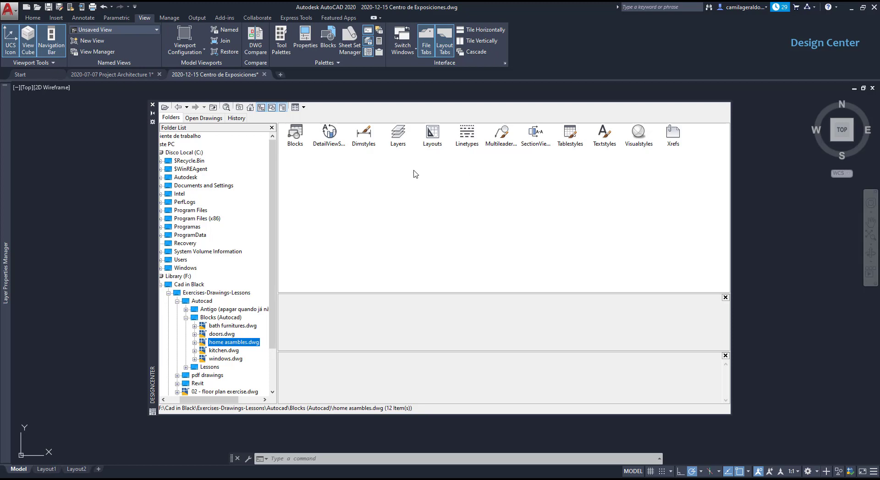
pyautogui.doubleClick(234, 342)
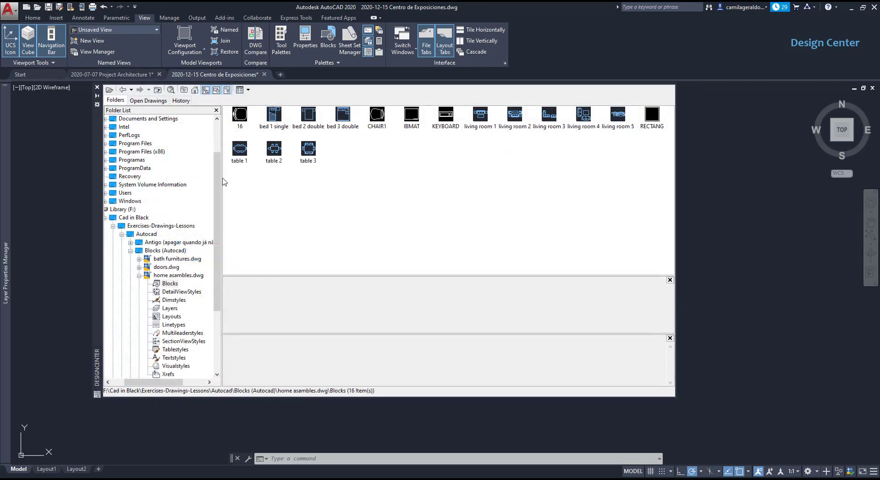
# Insert the table 1 block at a picked point, then start a second table 1 insert.
pyautogui.doubleClick(239, 147)
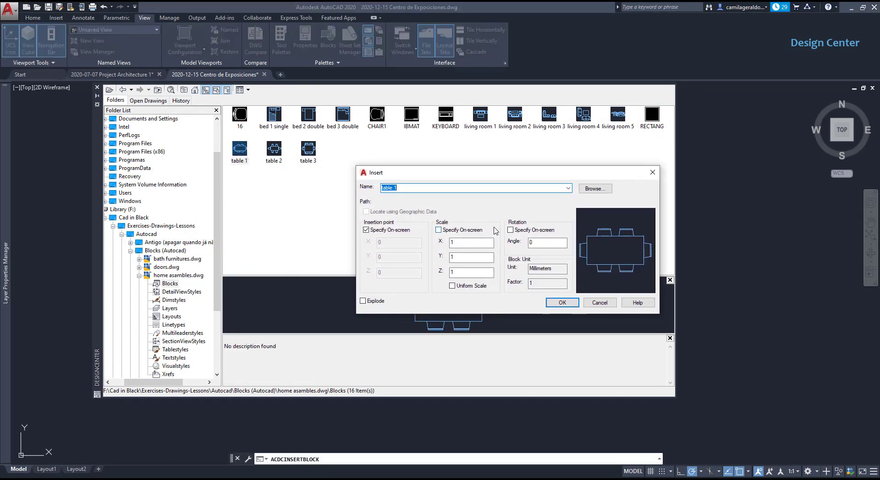
pyautogui.click(561, 302)
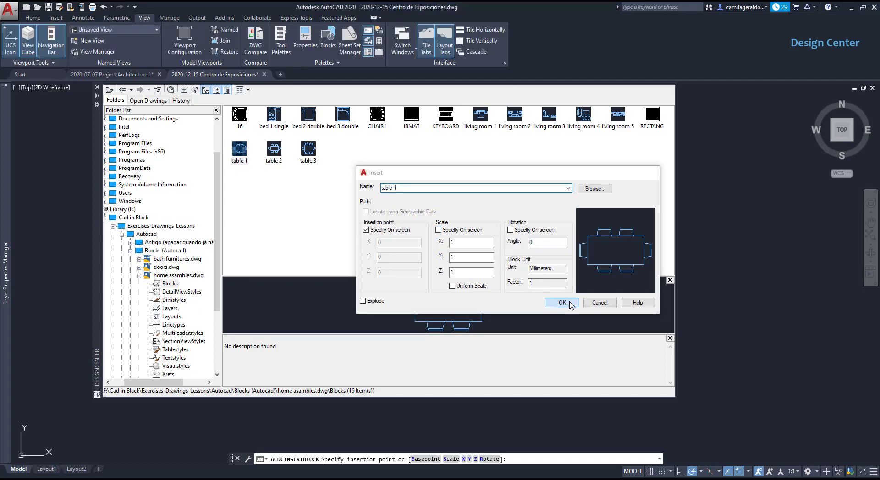
pyautogui.click(561, 304)
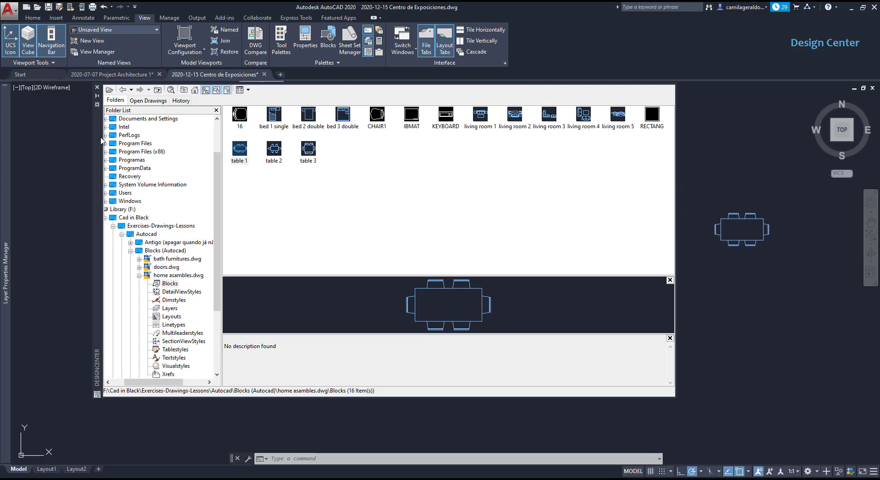
pyautogui.doubleClick(240, 149)
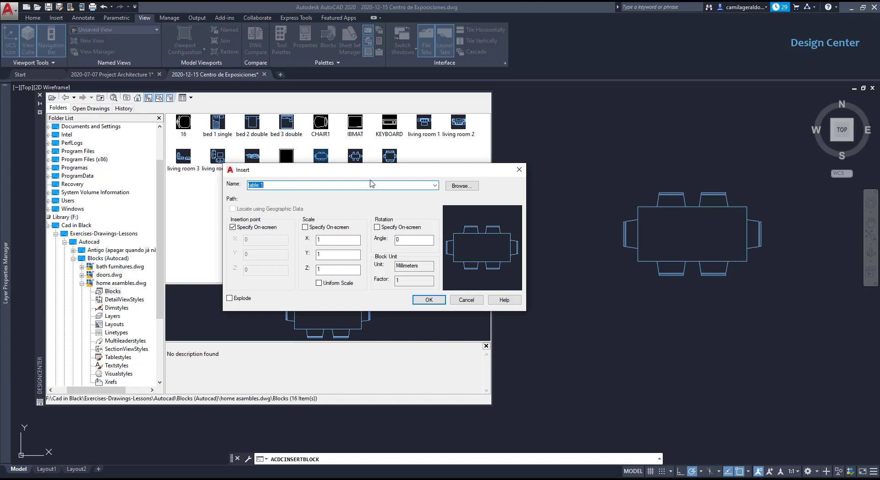
# Insert table 1 with on-screen scale factor 2, then begin another table 1 insert.
pyautogui.click(304, 227)
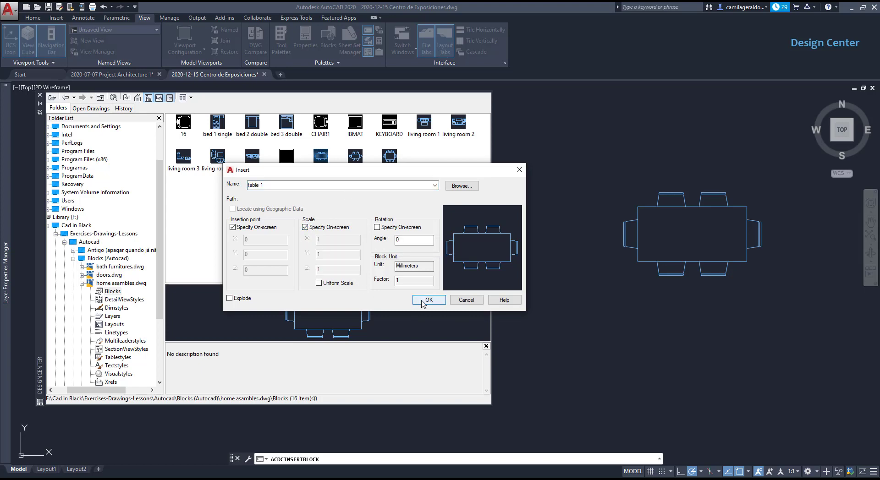
pyautogui.click(428, 300)
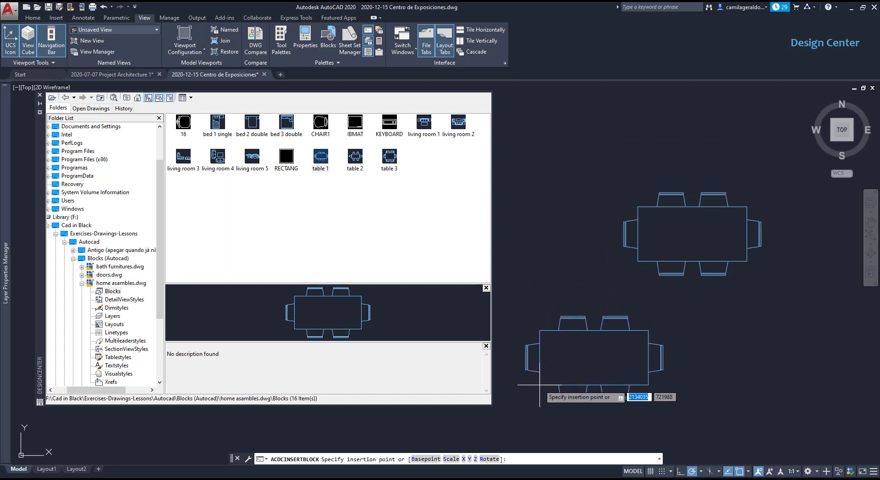
pyautogui.click(582, 376)
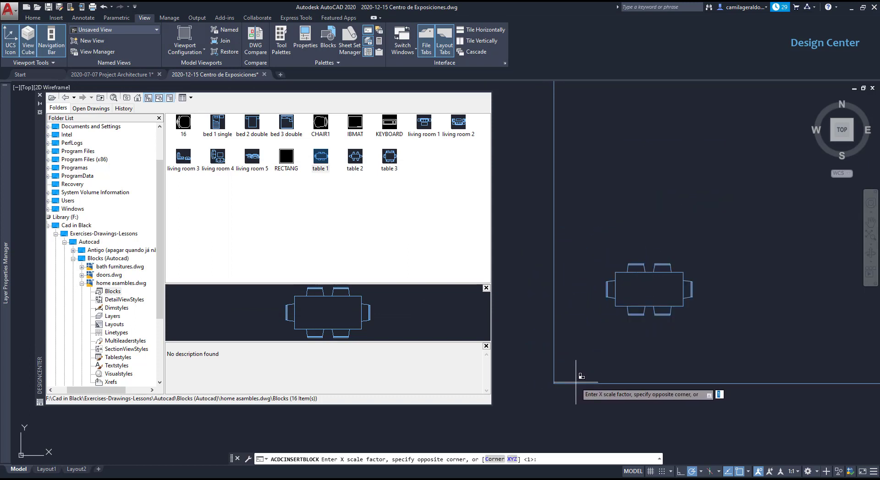
pyautogui.moveTo(563, 341)
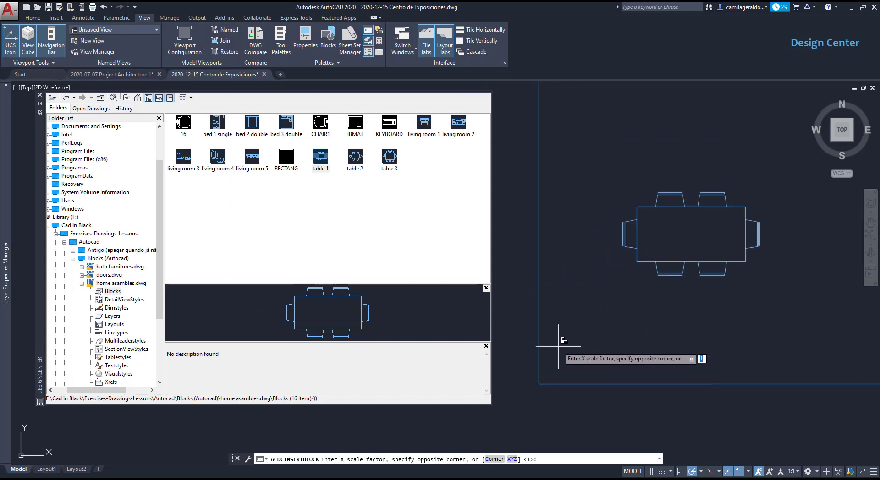
pyautogui.write('2')
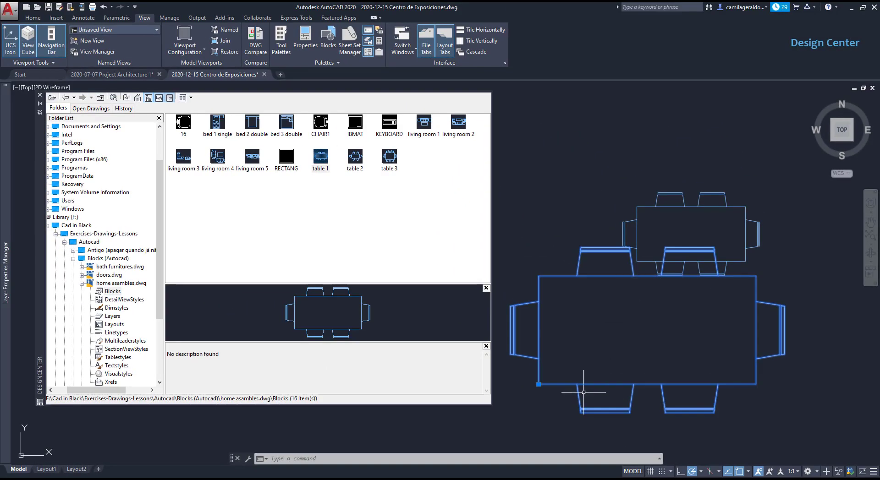
pyautogui.click(538, 384)
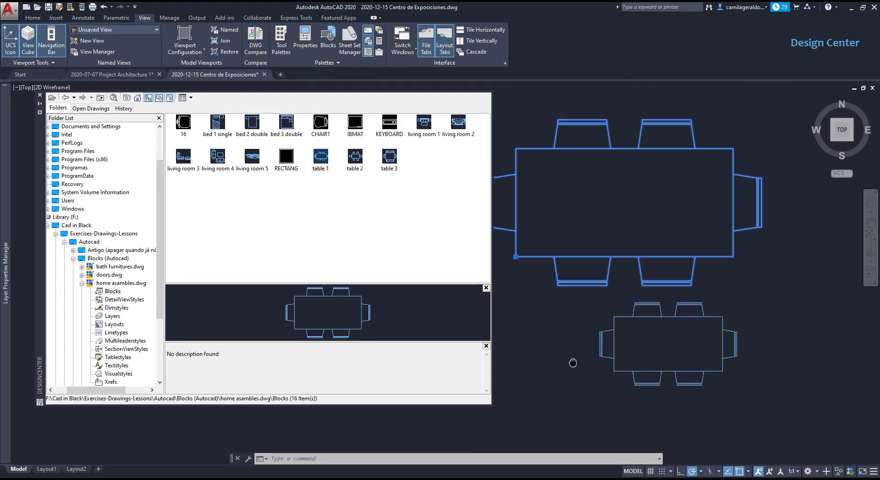
pyautogui.doubleClick(320, 122)
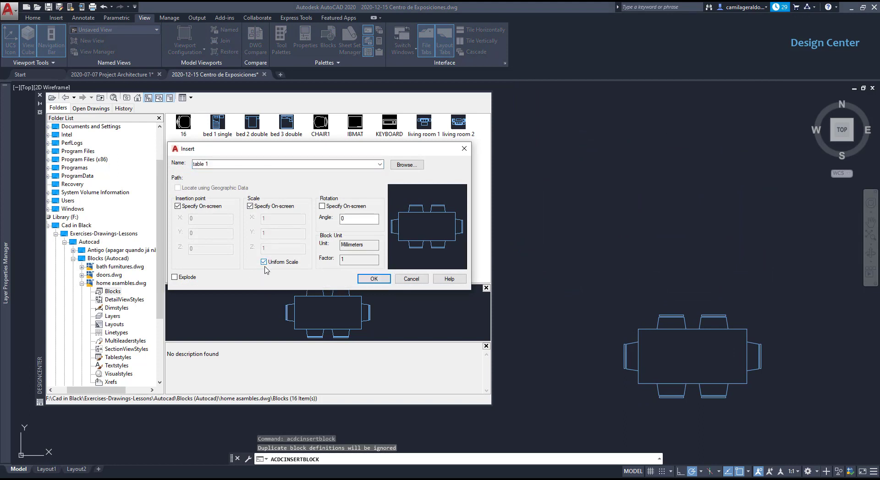
# Insert table 1 at a picked point with uniform scale 0.5 and on-screen rotation.
pyautogui.click(373, 278)
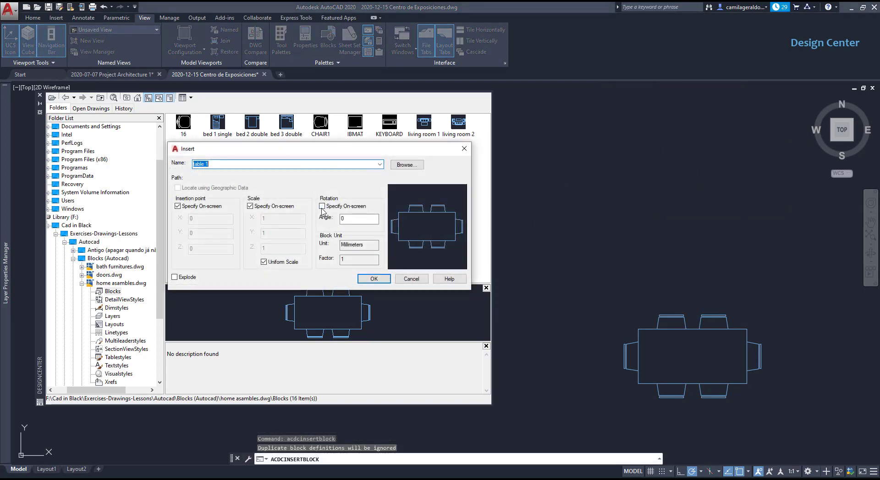
pyautogui.moveTo(322, 206)
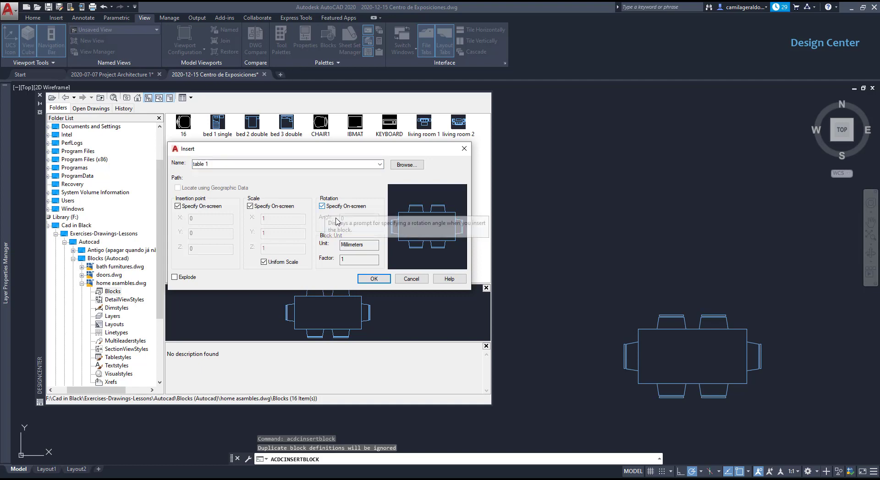
pyautogui.click(373, 278)
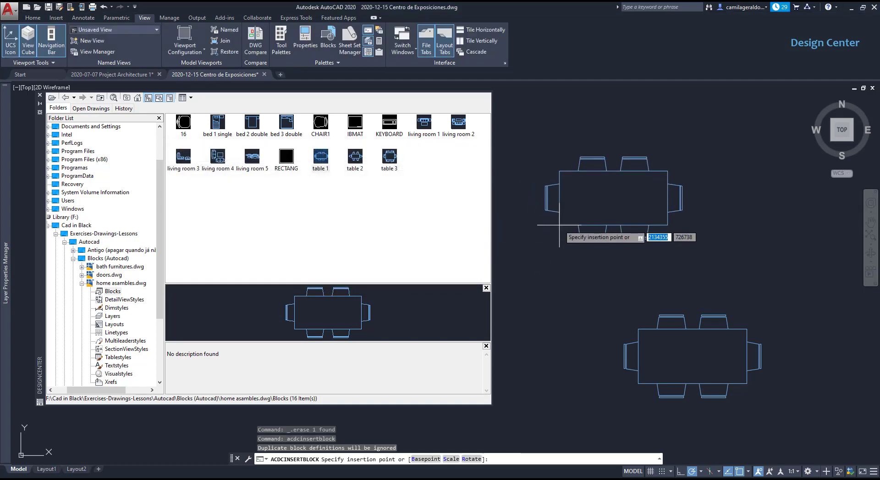
pyautogui.click(566, 218)
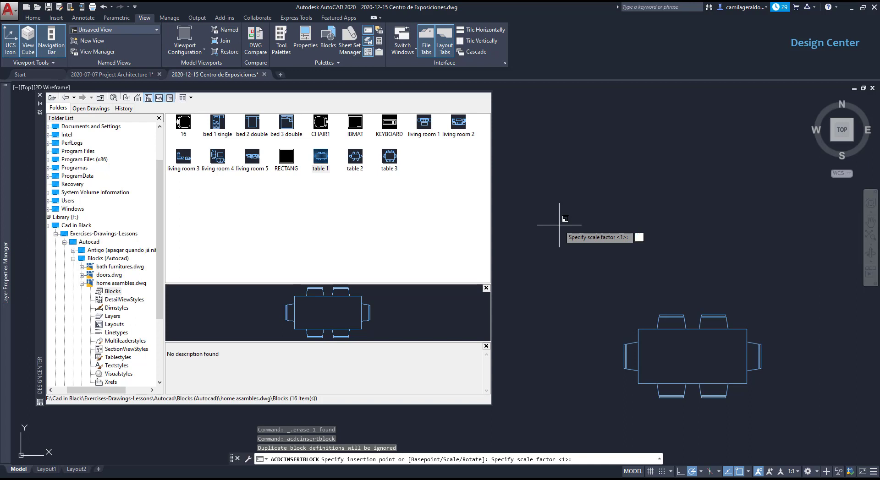
pyautogui.write('0')
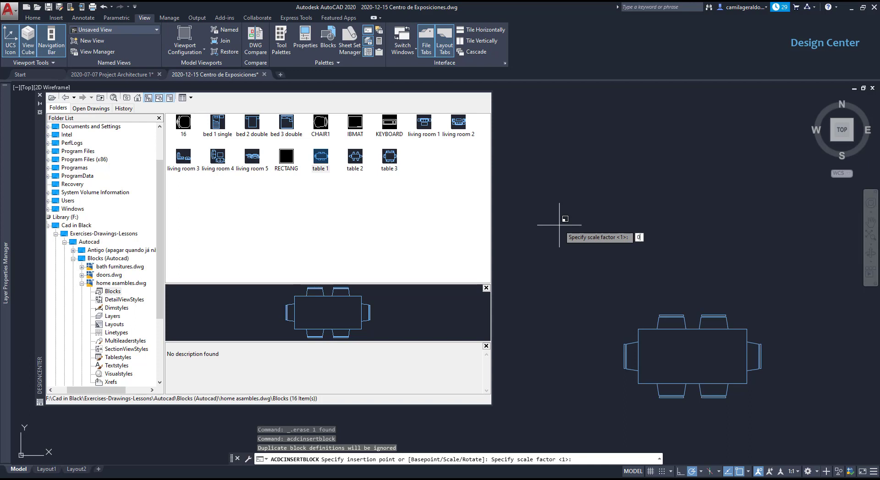
pyautogui.write('0.5')
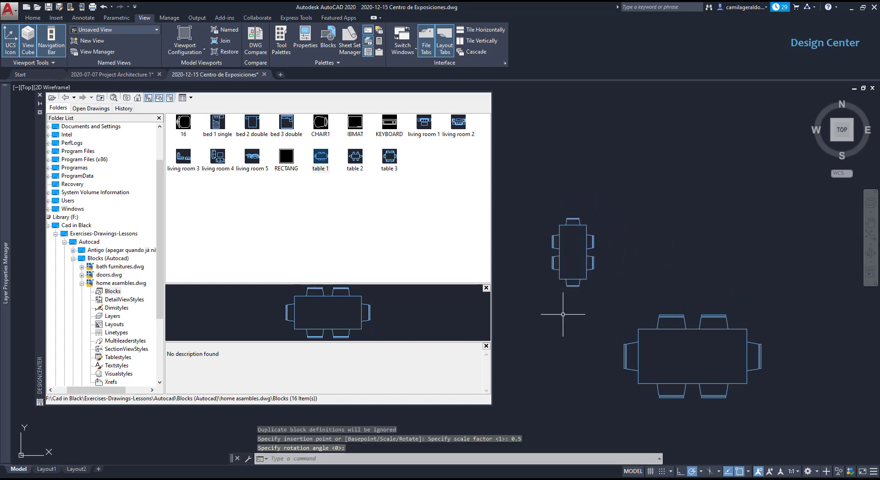
pyautogui.moveTo(619, 288)
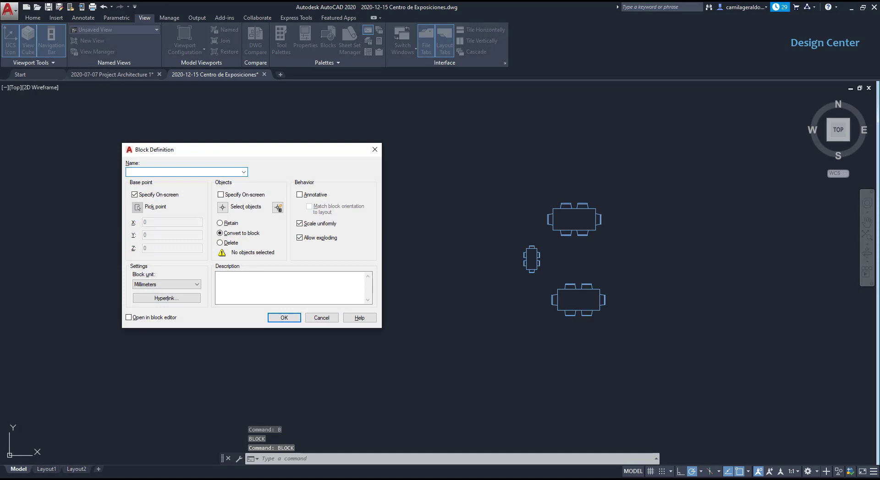
# Name the throwaway block 'gfdjklgsfkl', abandon it, and keep Millimeters as insertion unit.
pyautogui.click(185, 171)
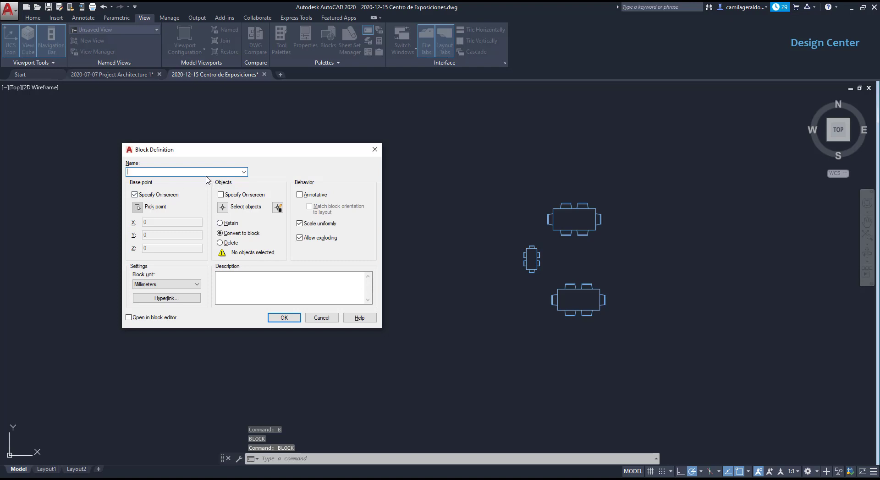
pyautogui.write('gfdjklgsfkl')
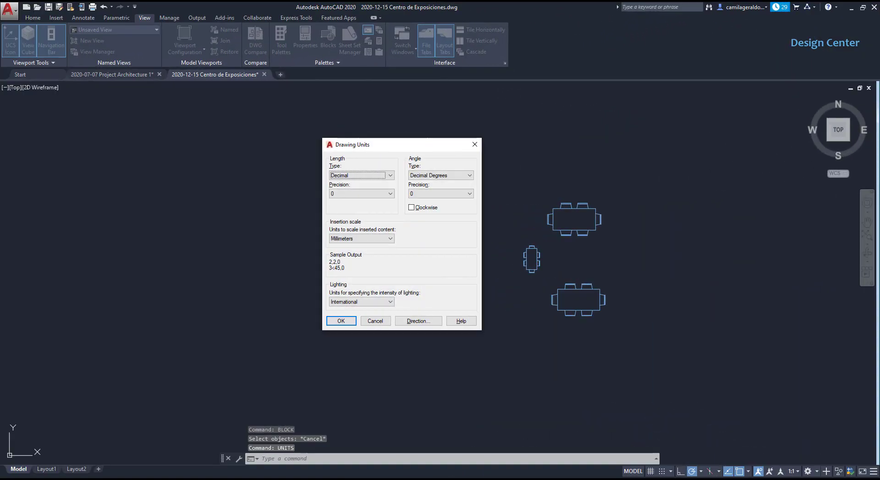
pyautogui.click(390, 239)
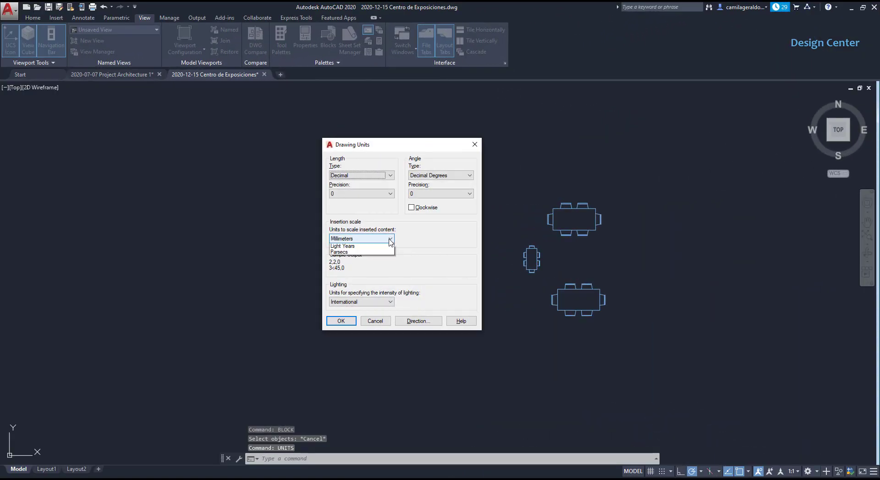
pyautogui.click(390, 238)
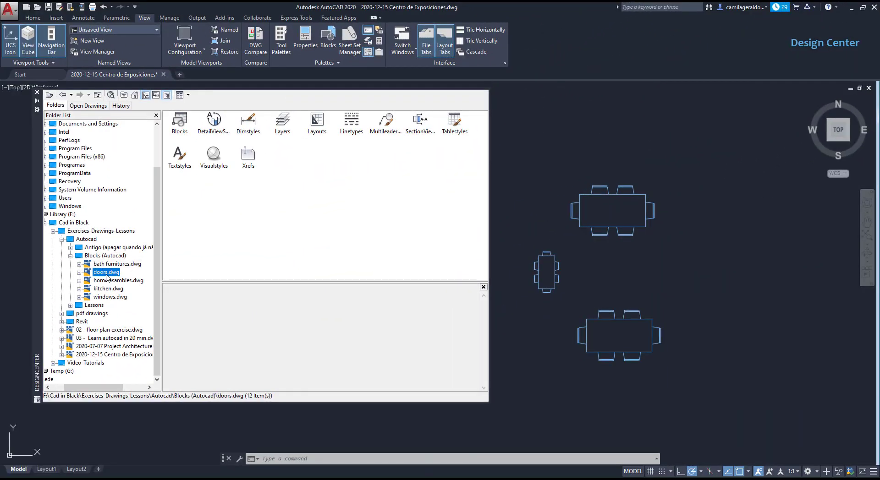
# Browse doors.dwg in DesignCenter and start inserting the door 1 block.
pyautogui.doubleClick(107, 272)
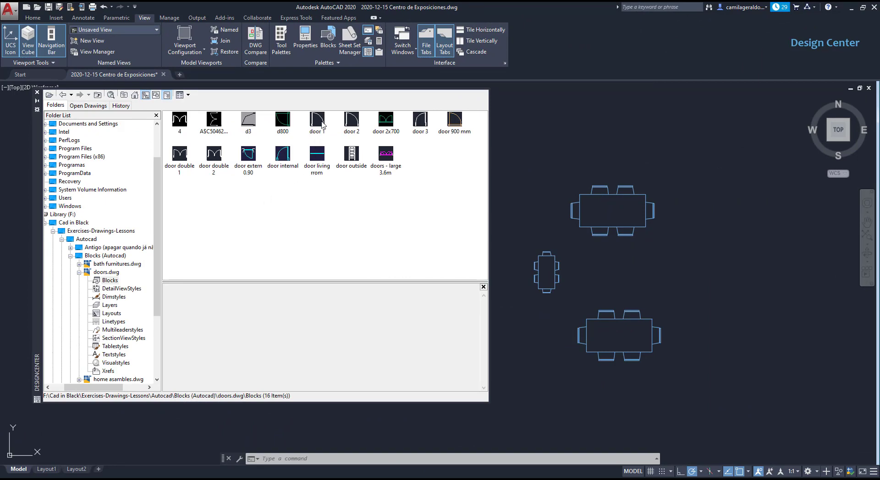
pyautogui.doubleClick(316, 120)
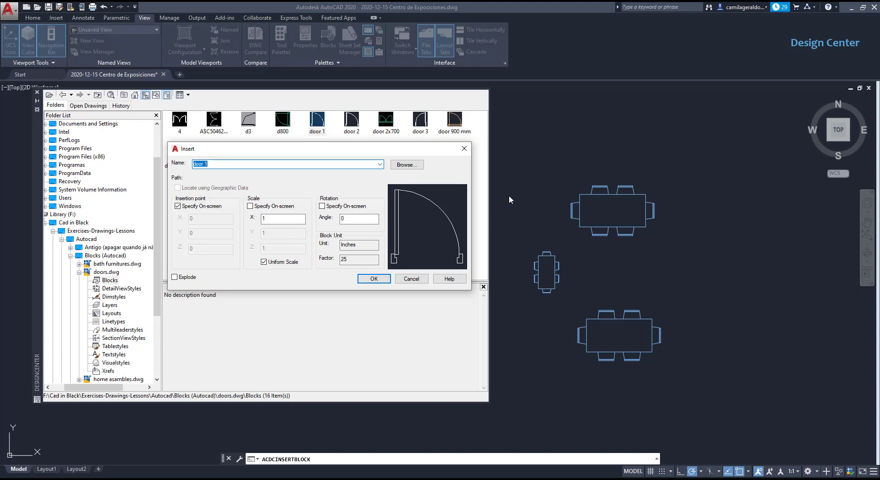
pyautogui.write('d')
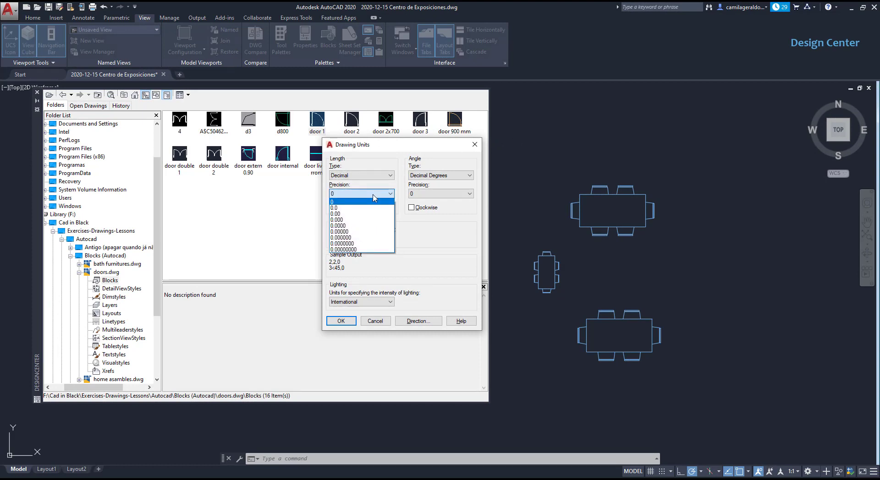
pyautogui.moveTo(376, 214)
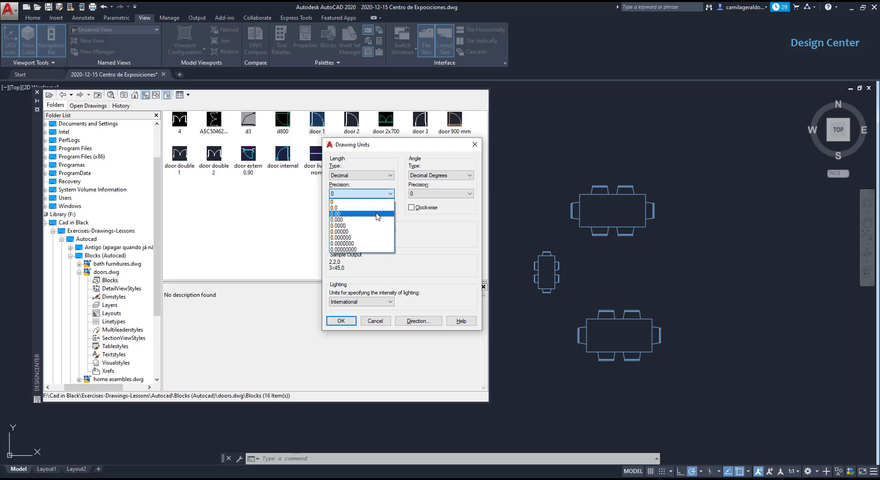
# Set length precision to two decimals and reopen door 1's insert settings (factor 25.4).
pyautogui.click(336, 213)
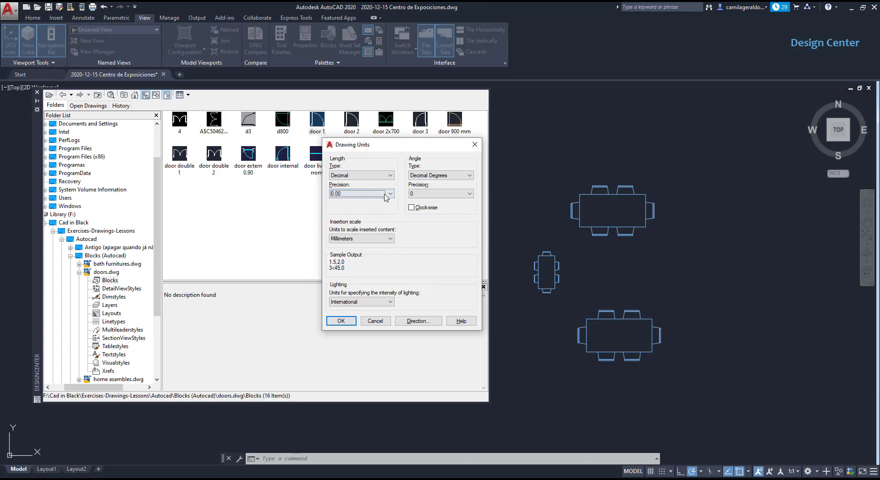
pyautogui.click(340, 321)
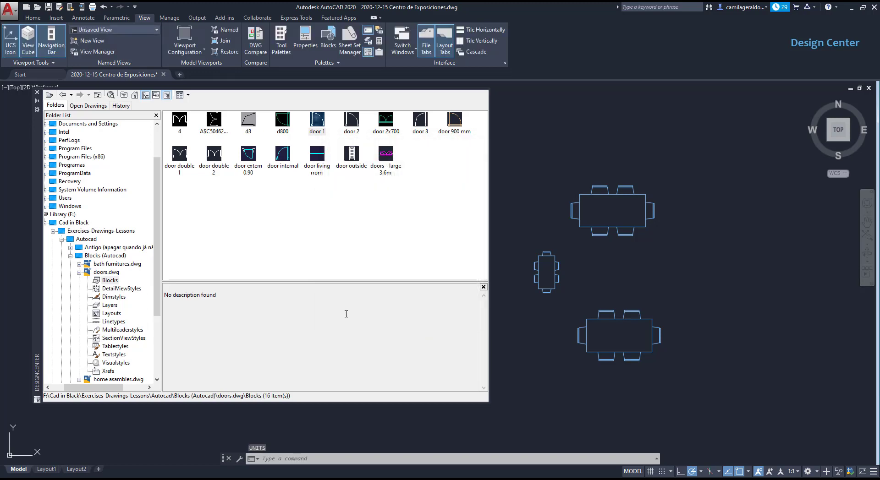
pyautogui.doubleClick(317, 119)
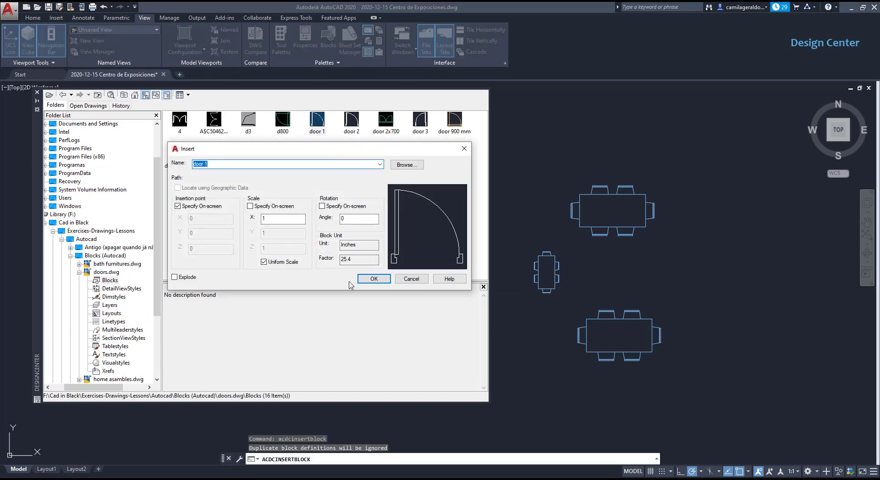
# Confirm the door 1 insertion settings and return to the exhibition center drawing.
pyautogui.click(373, 278)
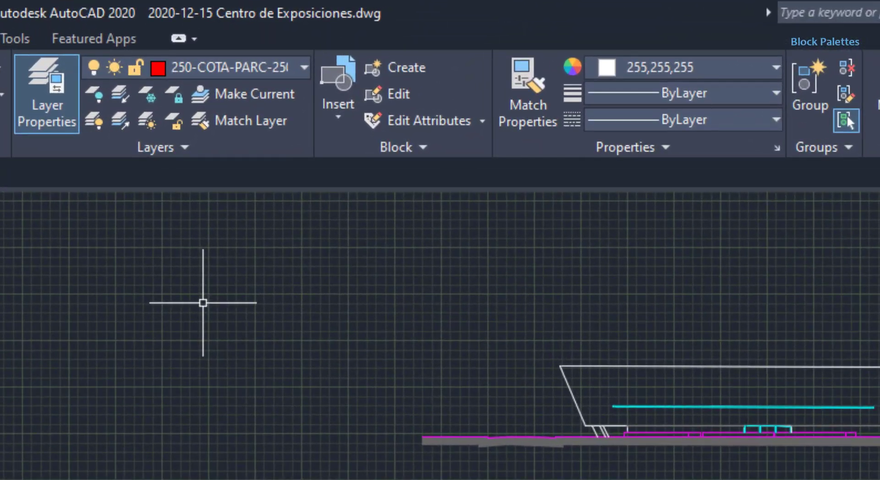
# Load the blocks of 2020-07-07 Project Architecture 1.dwg into the Blocks palette.
pyautogui.click(338, 90)
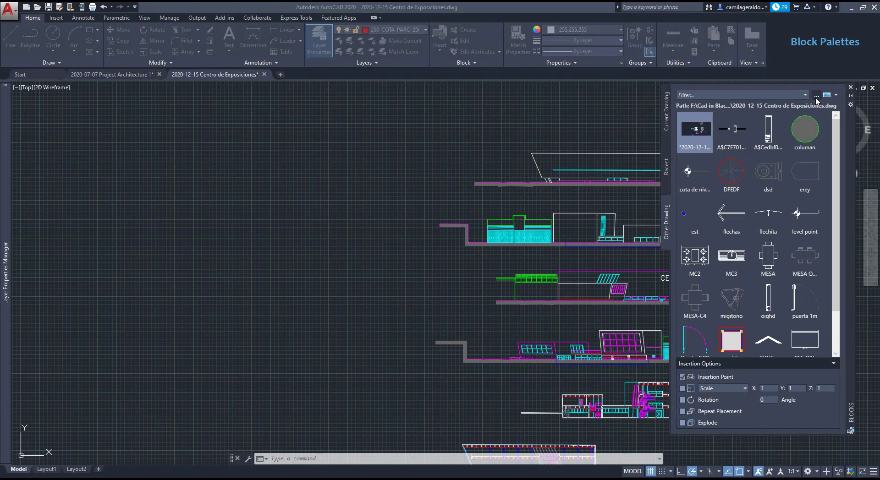
pyautogui.click(817, 95)
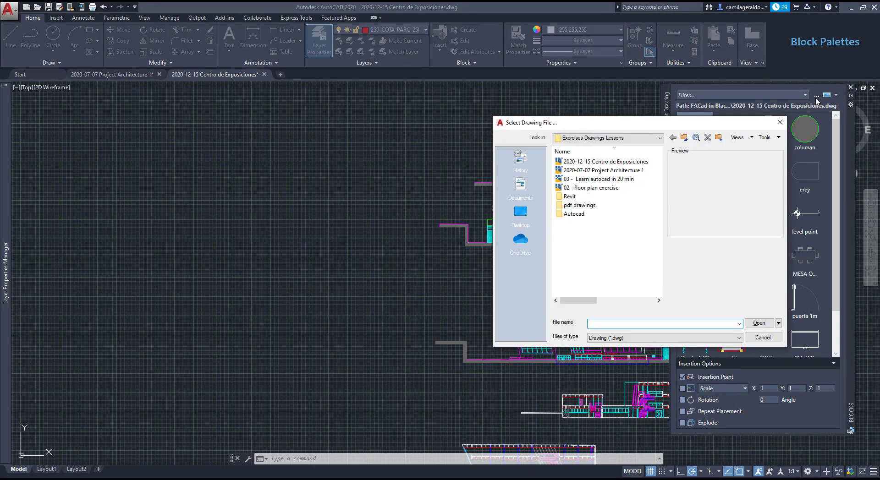
pyautogui.click(602, 169)
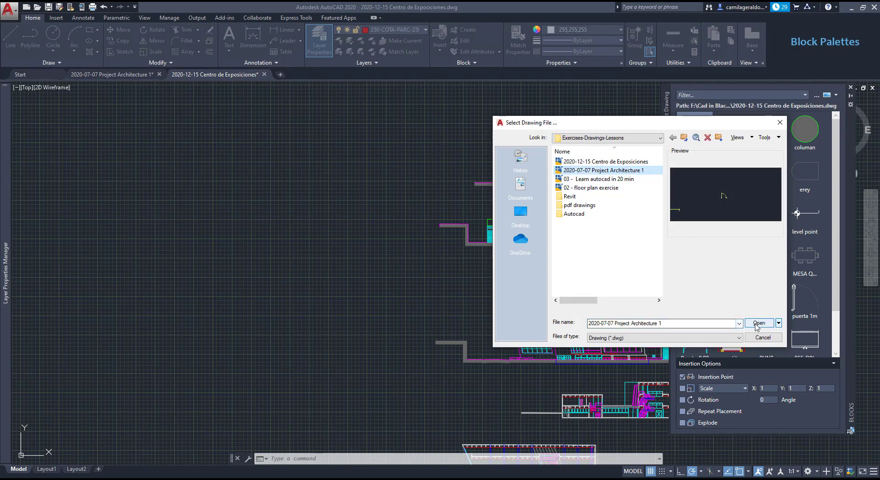
pyautogui.click(758, 324)
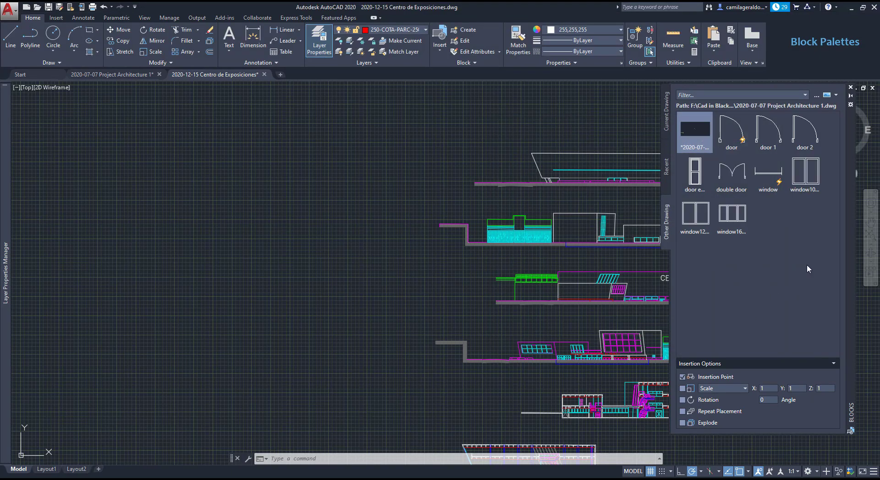
pyautogui.moveTo(795, 264)
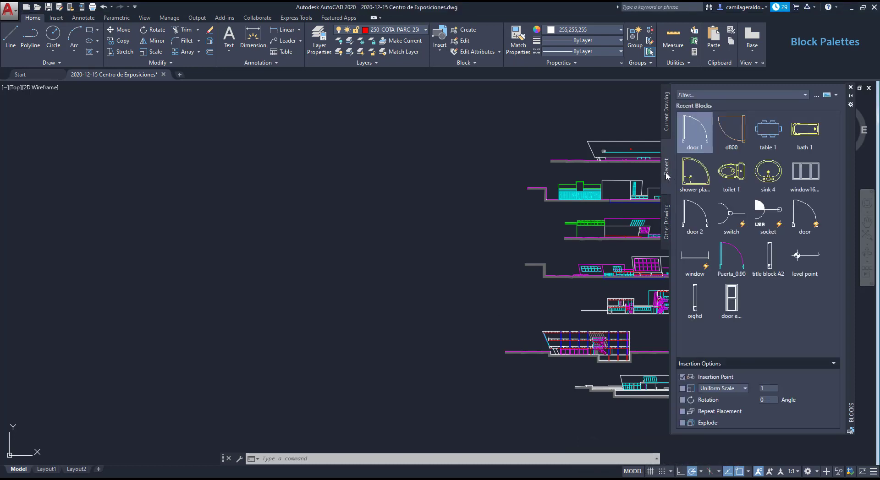
pyautogui.moveTo(667, 117)
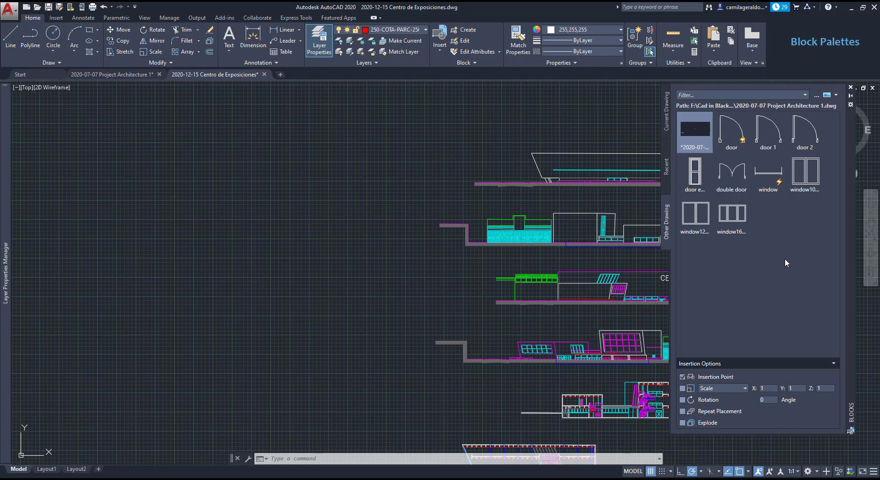
pyautogui.moveTo(732, 216)
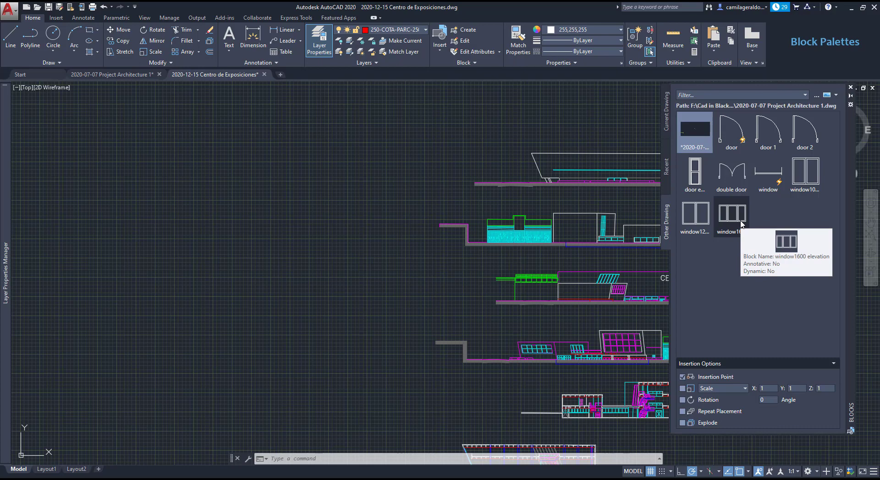
# Place the window1600 elevation block just above the cyan line on the elevation.
pyautogui.click(731, 216)
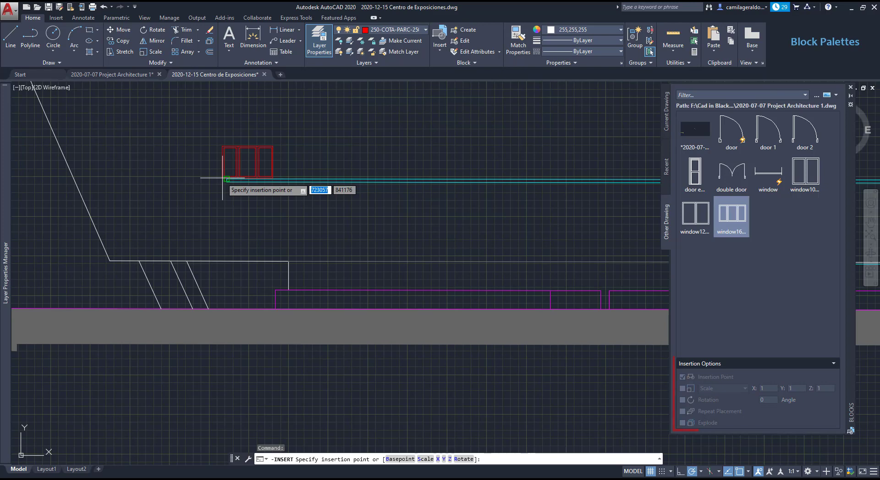
pyautogui.click(320, 243)
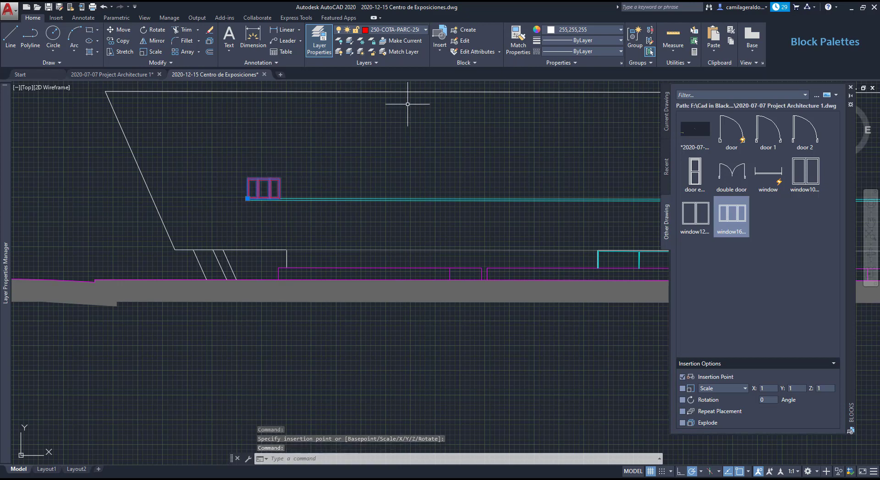
# Review the layer list, cancel, and switch to the 2020-07-07 Project Architecture 1 drawing.
pyautogui.click(425, 29)
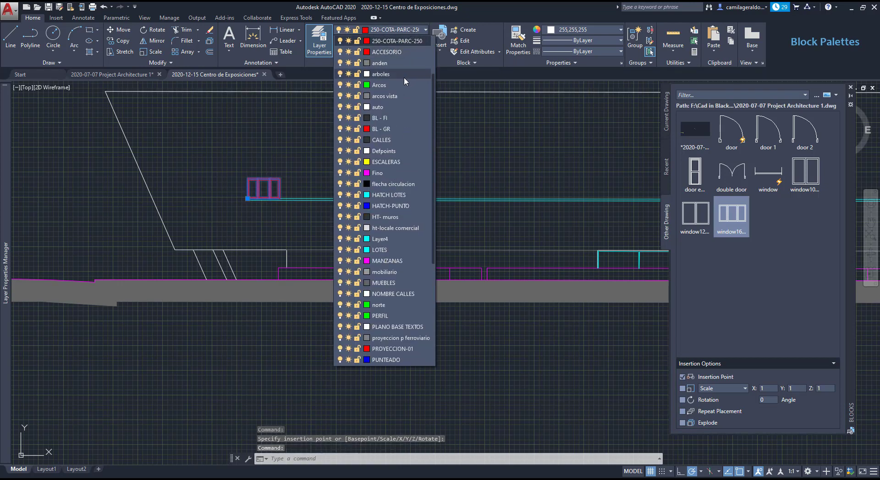
pyautogui.click(379, 315)
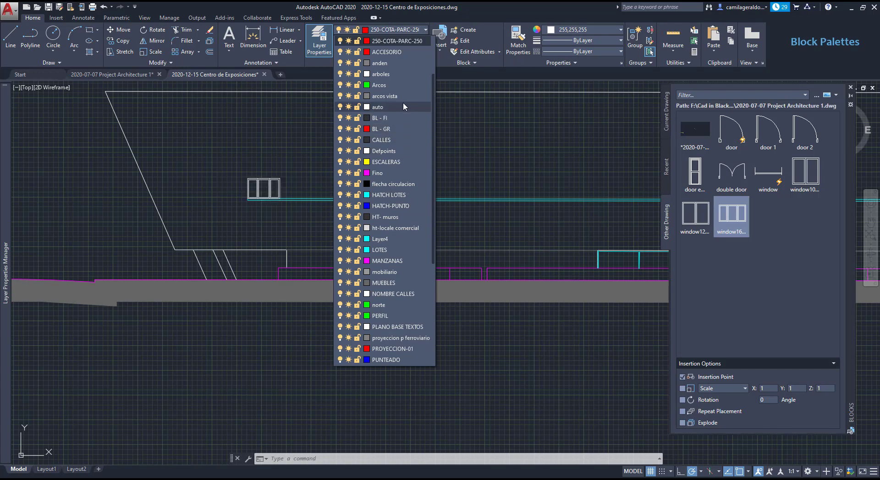
pyautogui.click(377, 106)
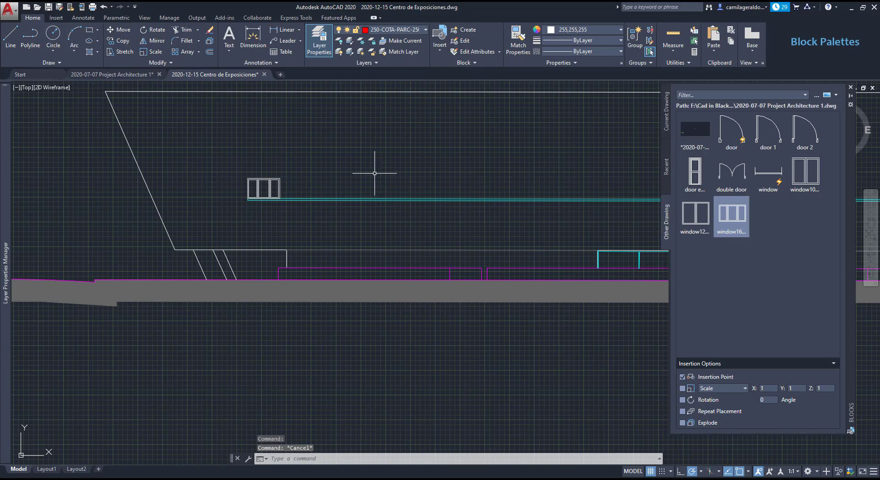
pyautogui.moveTo(371, 172)
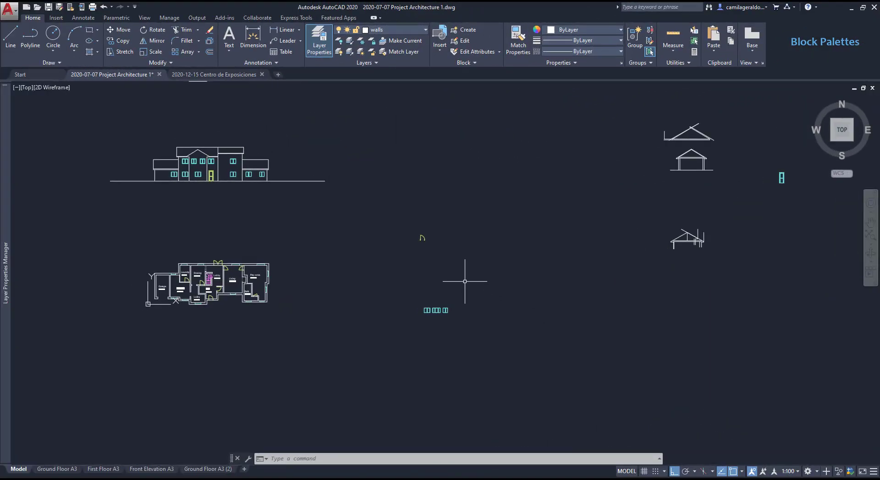
# Bring up DesignCenter and list the layers of 2020-12-15 Centro de Exposiciones.dwg.
pyautogui.click(144, 18)
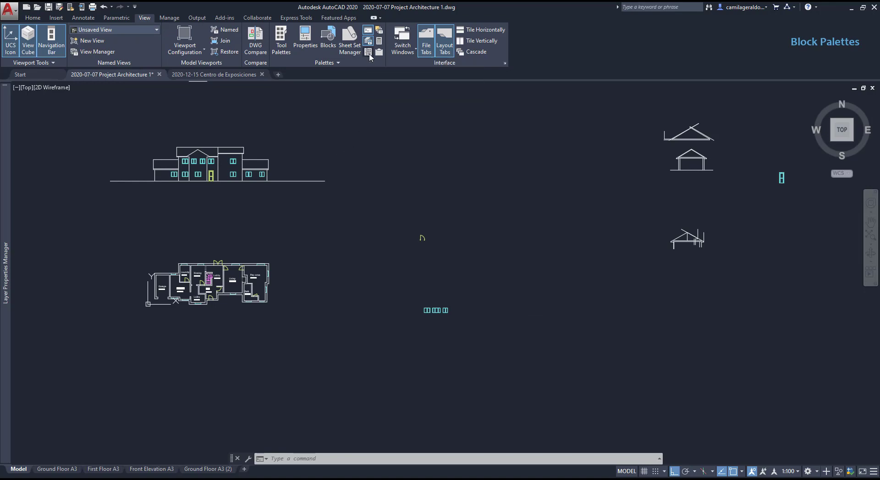
pyautogui.click(368, 52)
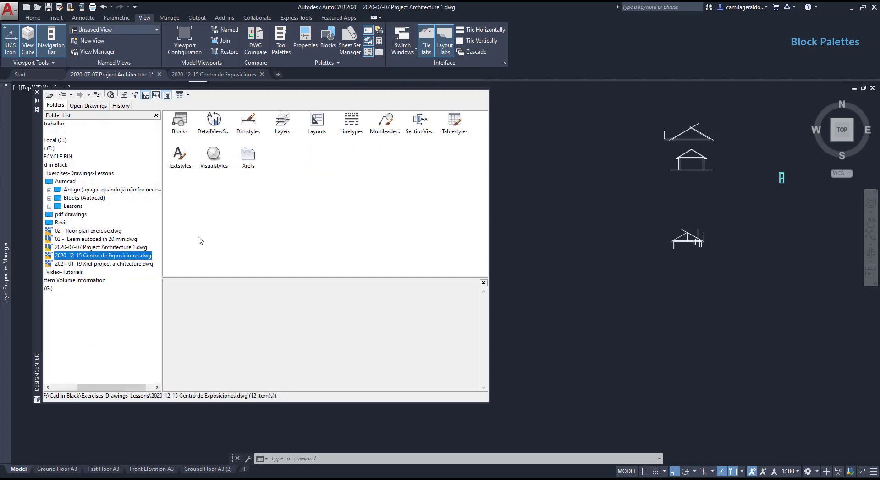
pyautogui.moveTo(205, 237)
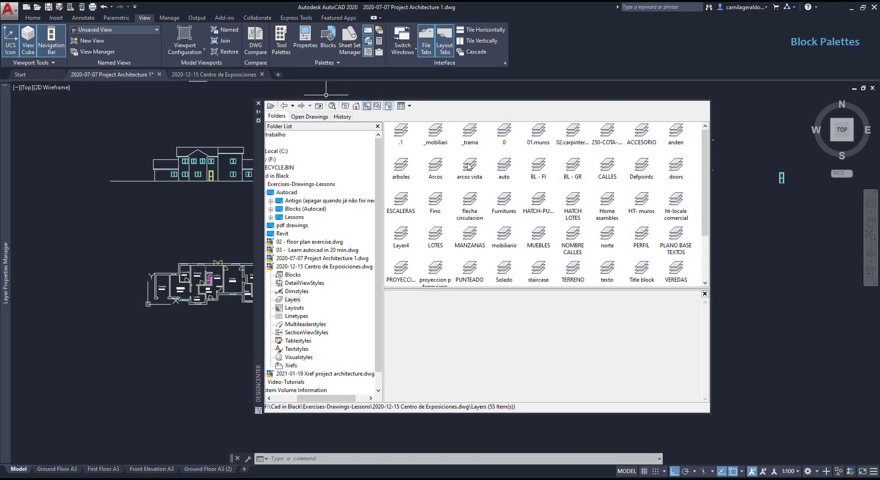
pyautogui.click(470, 166)
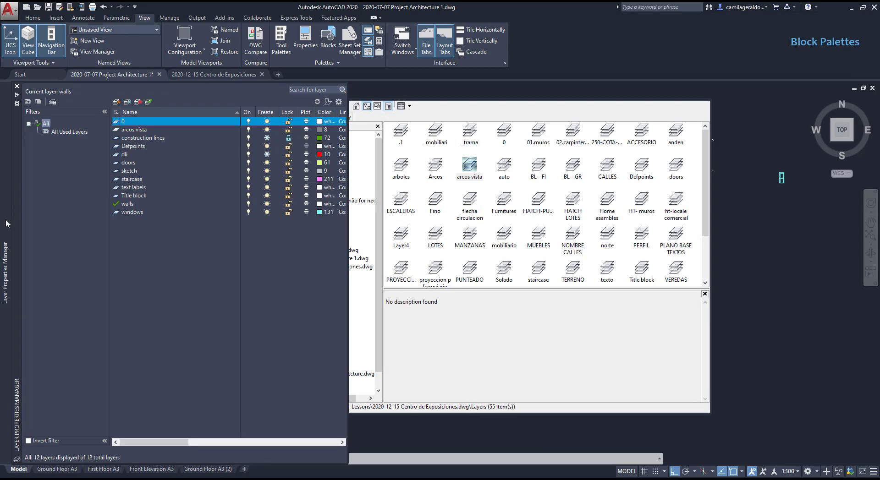
pyautogui.moveTo(159, 137)
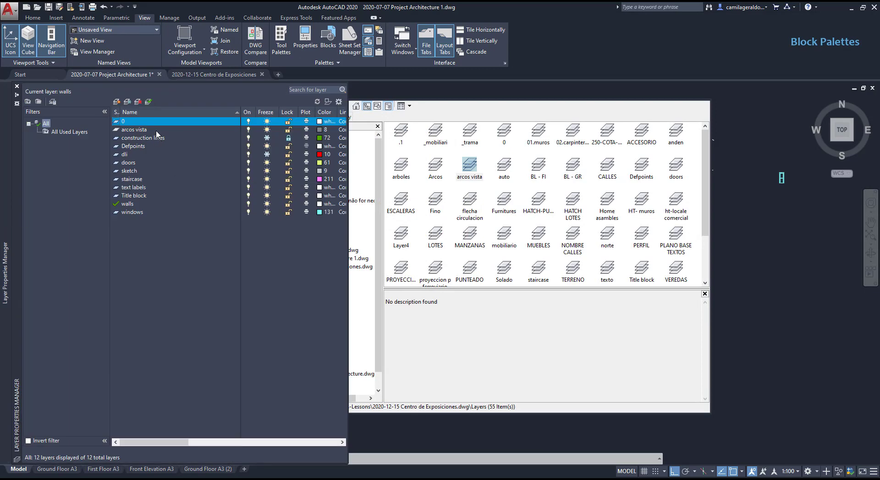
pyautogui.click(134, 129)
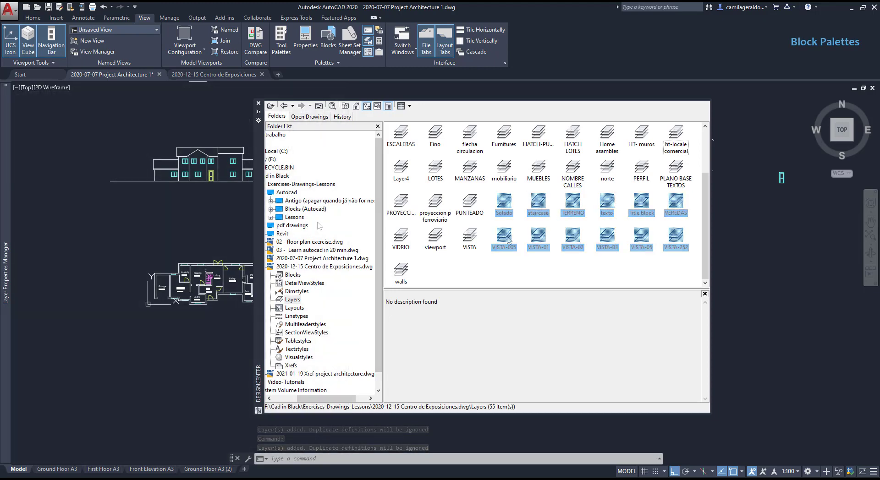
# Add the selected Solado to VISTA-252 layers, then show the Dimstyles of 02 - floor plan exercise.dwg.
pyautogui.rightClick(503, 238)
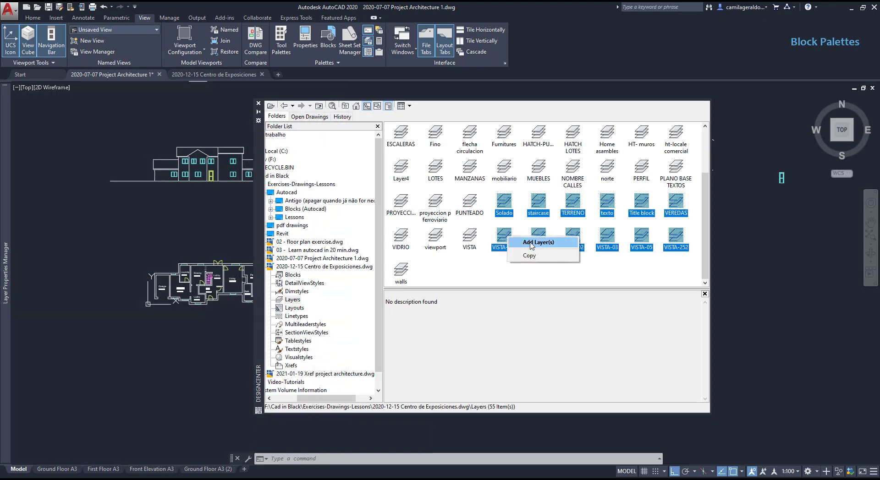
pyautogui.click(537, 242)
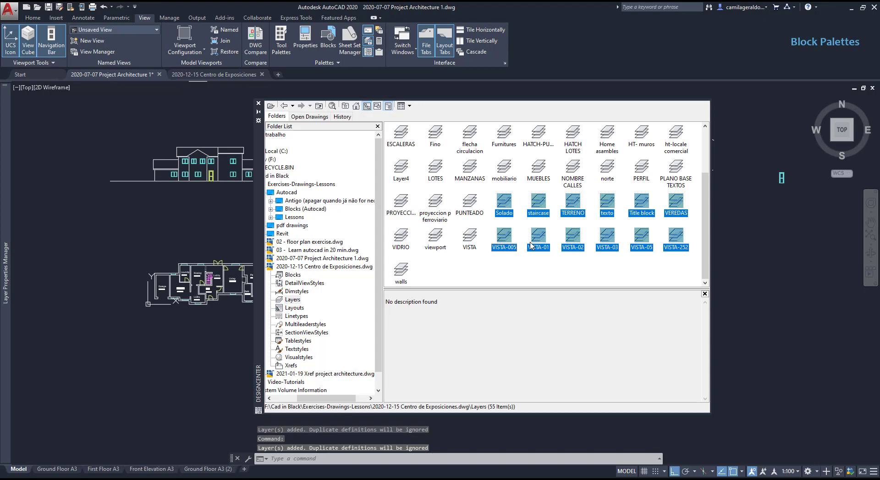
pyautogui.moveTo(476, 260)
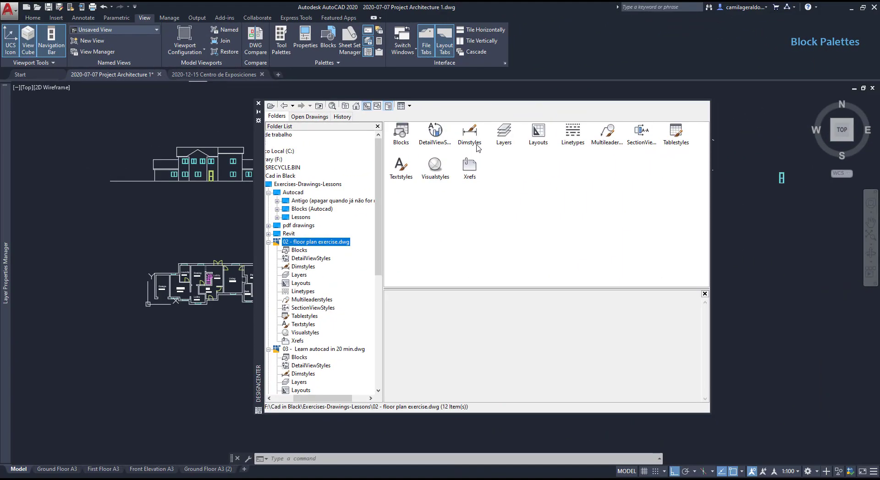
pyautogui.doubleClick(470, 133)
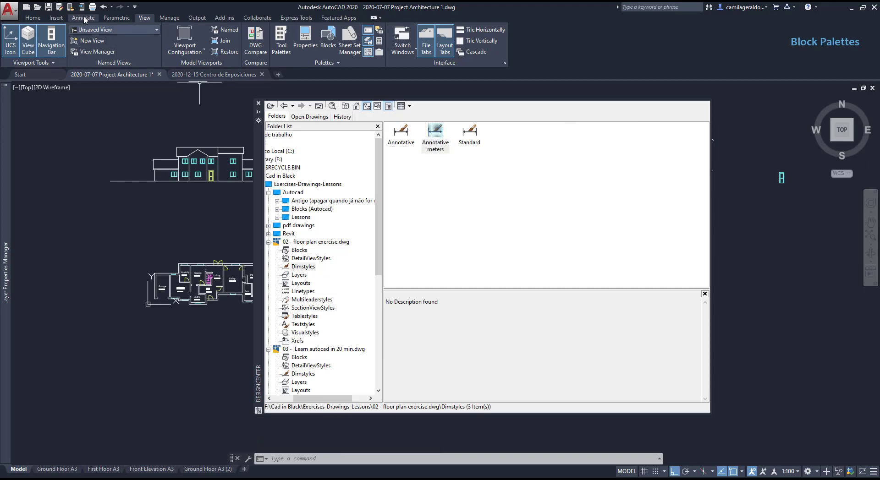
pyautogui.click(83, 18)
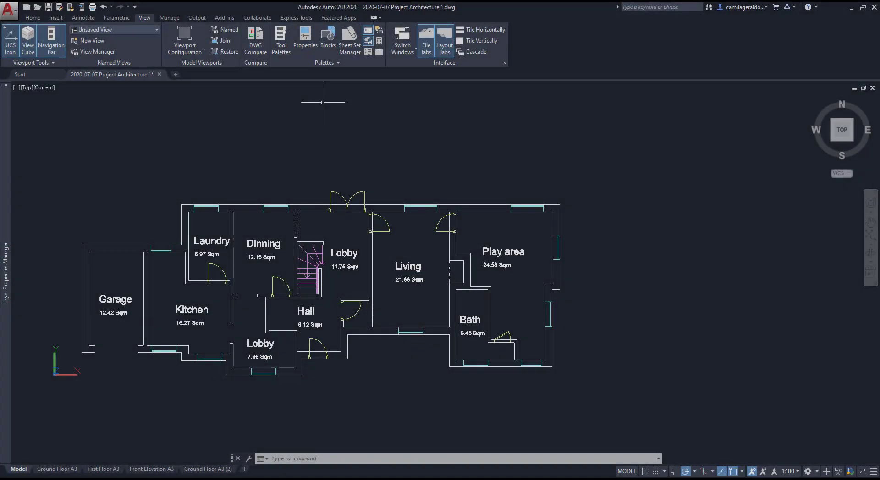
# Show the Tool Palettes and browse the Annotation and Architectural sample tabs.
pyautogui.click(281, 40)
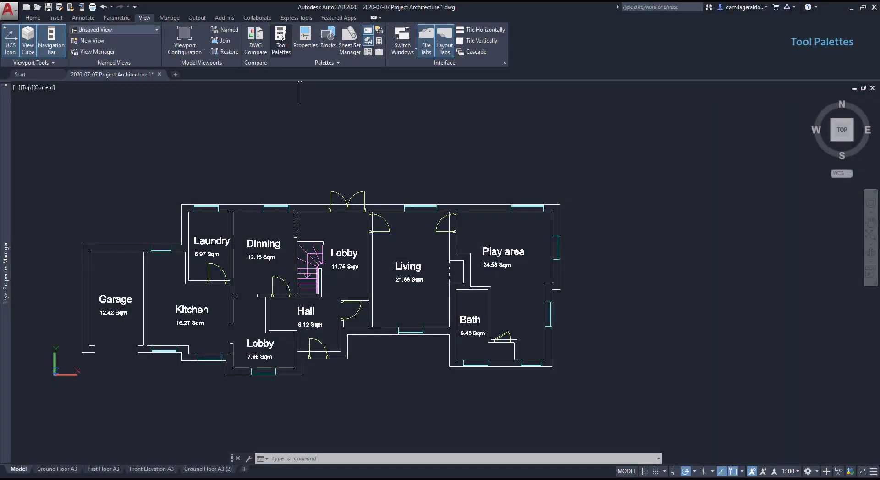
pyautogui.click(281, 41)
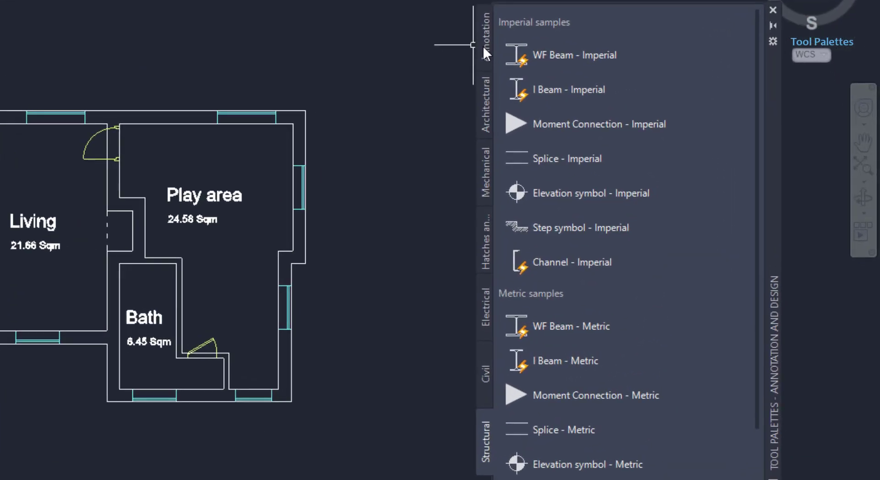
pyautogui.click(484, 37)
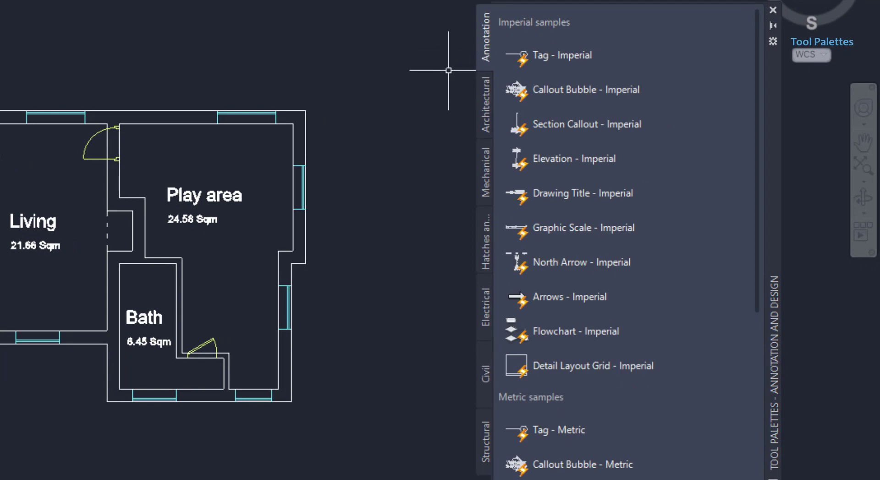
pyautogui.moveTo(449, 93)
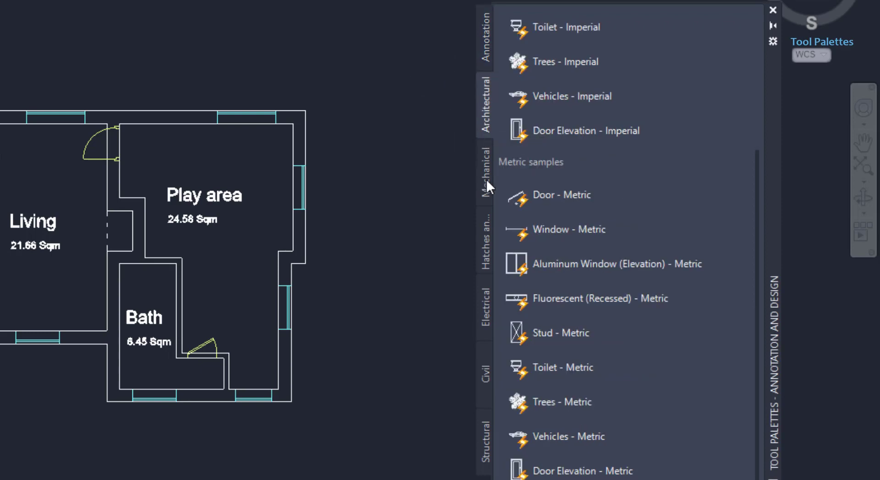
pyautogui.click(484, 230)
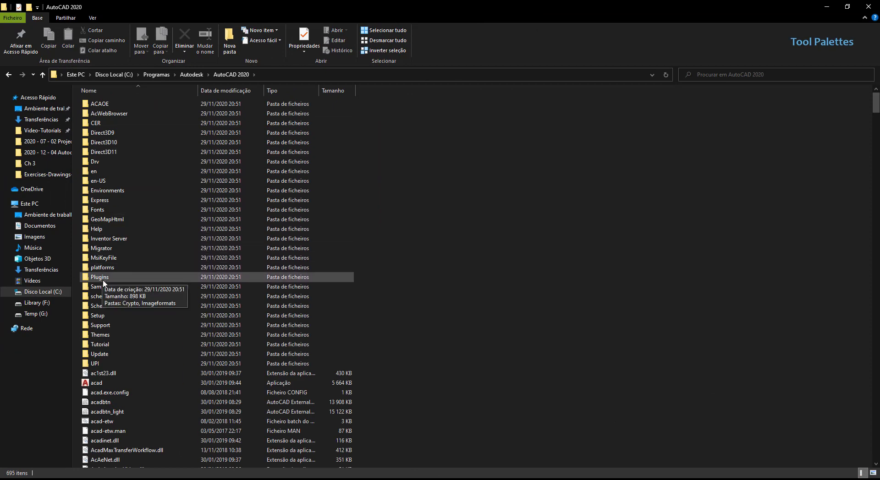
# Browse the Sample folders, Dynamic Blocks then DesignCenter, and launch Home - Space Planner.dwg.
pyautogui.doubleClick(97, 287)
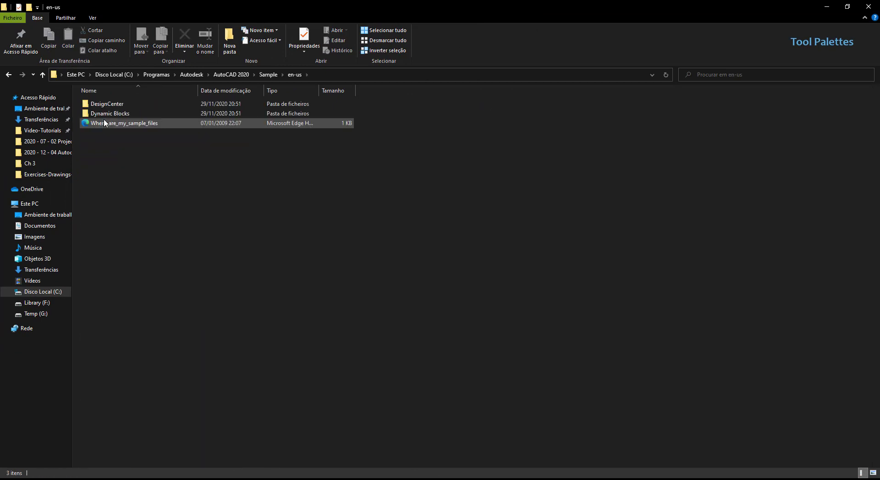
pyautogui.doubleClick(110, 114)
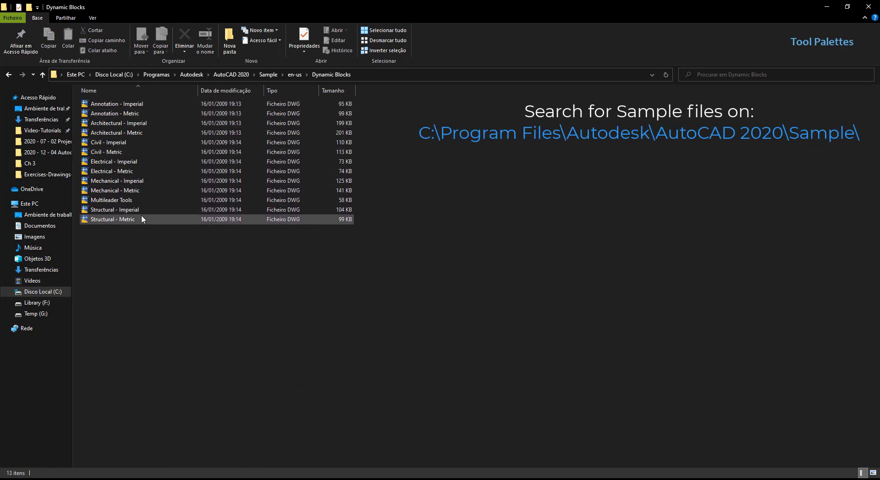
pyautogui.moveTo(142, 219)
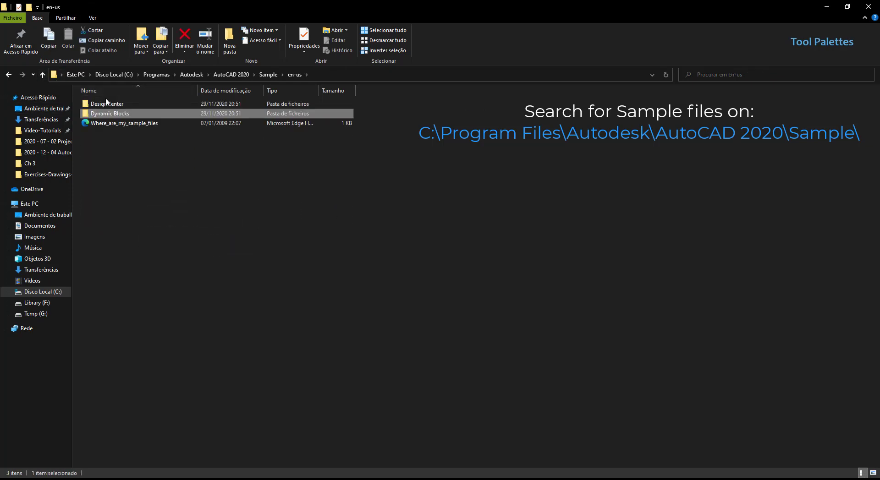
pyautogui.doubleClick(108, 103)
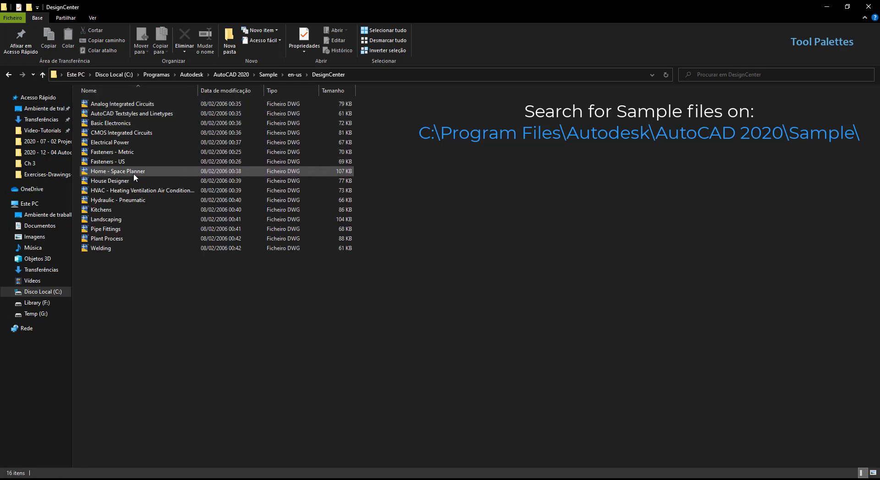
pyautogui.click(118, 172)
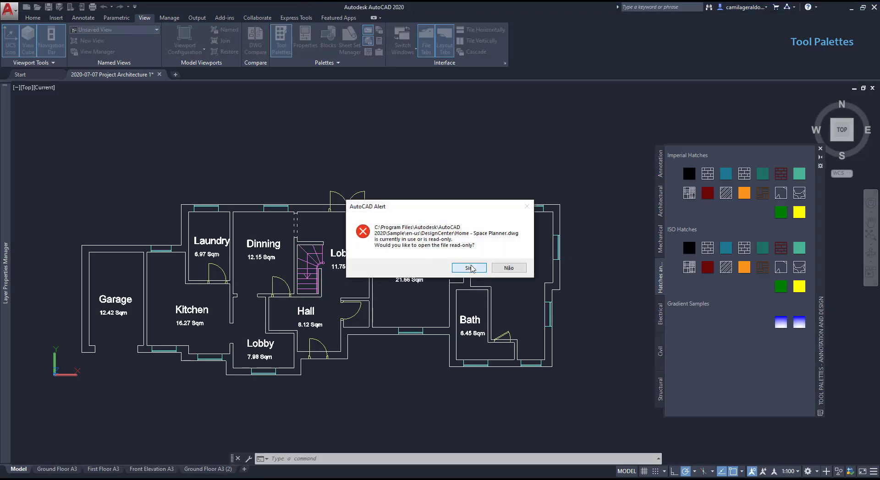
# Accept read-only opening and flip through the Analog Circuits, Kitchens, Hydraulic and Civil sample drawings.
pyautogui.click(468, 267)
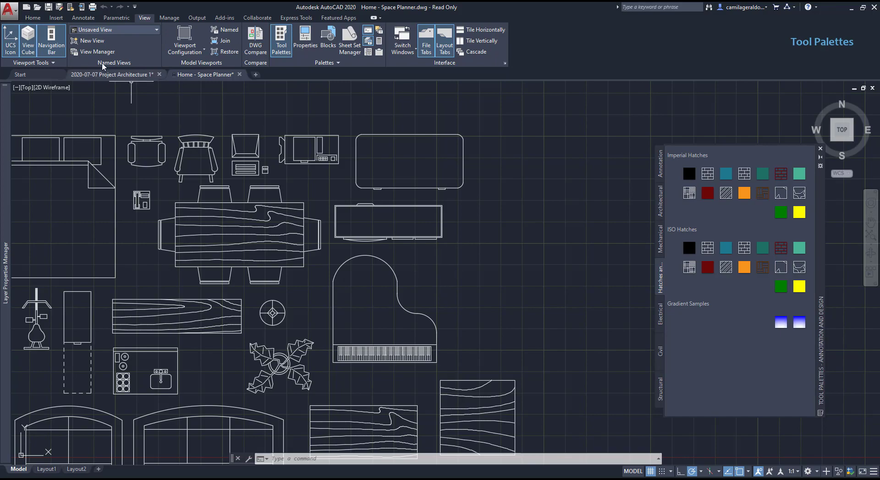
pyautogui.click(209, 74)
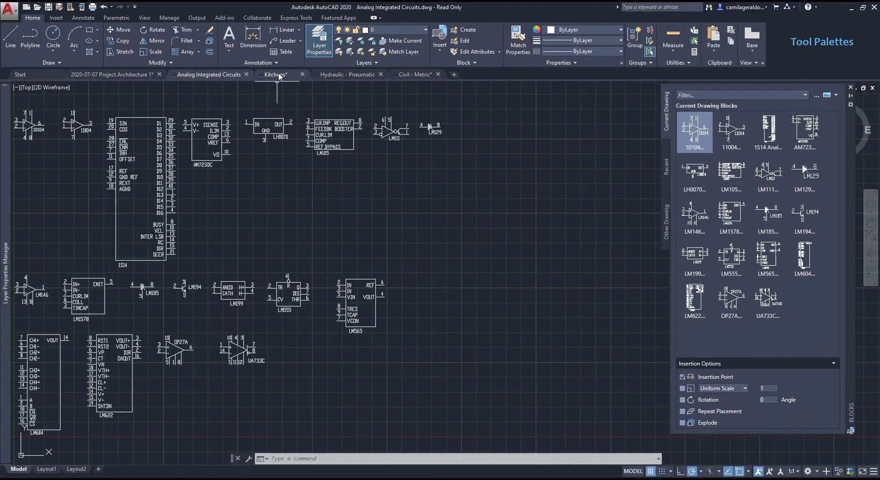
pyautogui.click(276, 74)
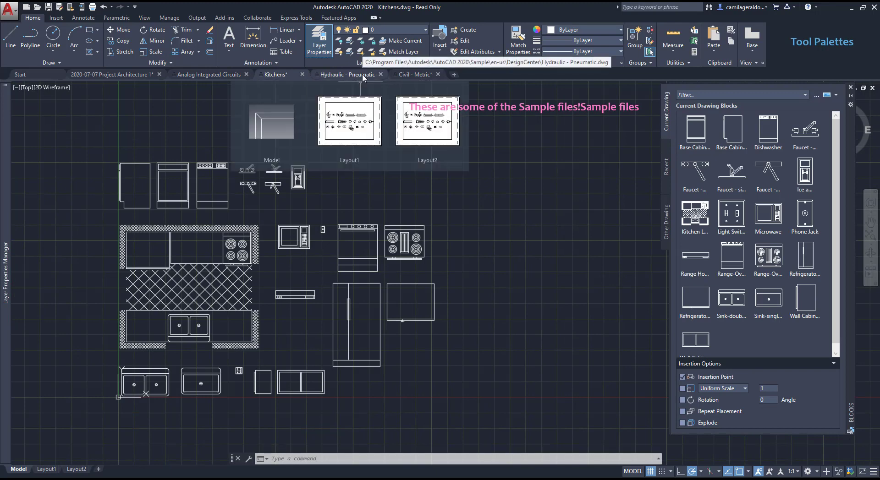
pyautogui.click(348, 74)
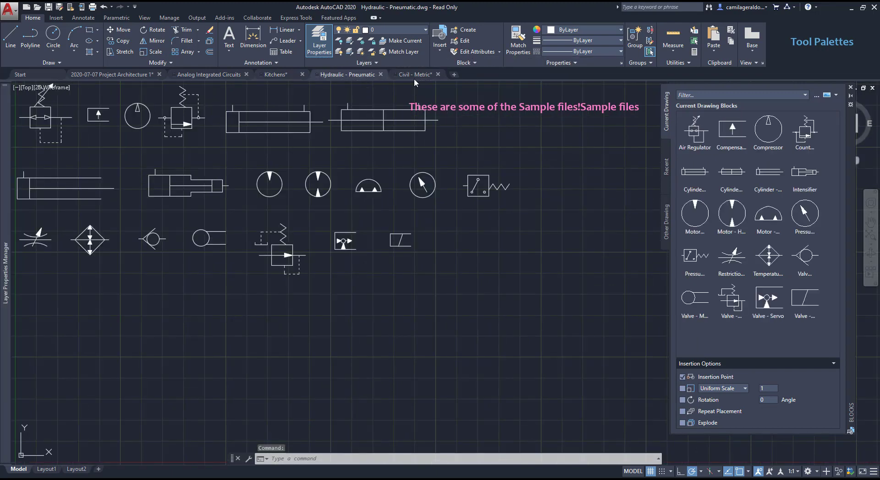
pyautogui.click(111, 74)
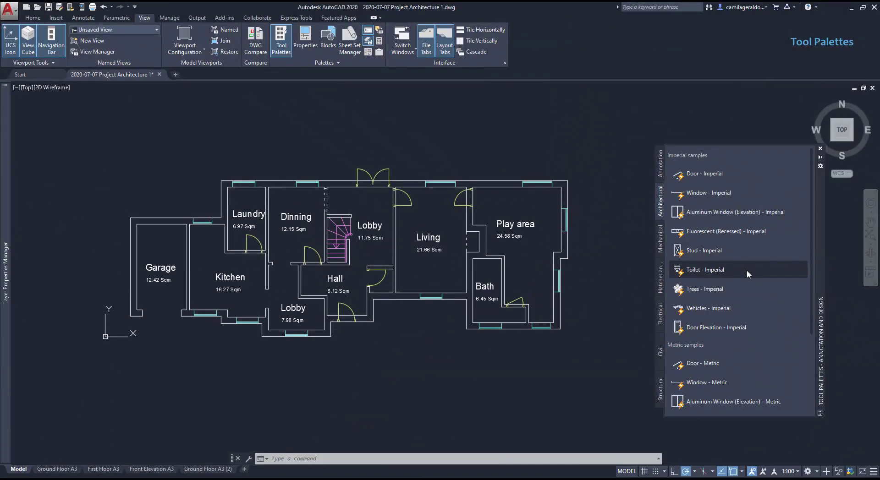
# Browse the Mechanical, Hatches and Structural palettes, ending on Hatches and Fills with the Solid hatch.
pyautogui.scroll(-3)
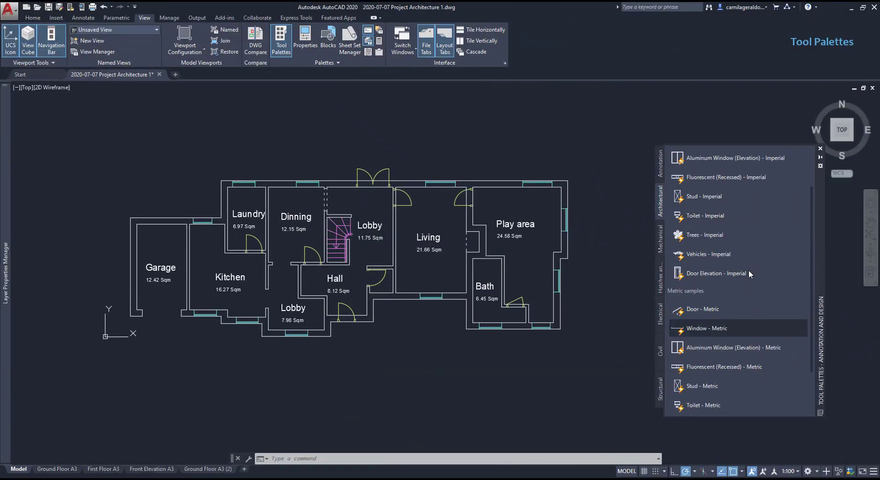
pyautogui.scroll(-3)
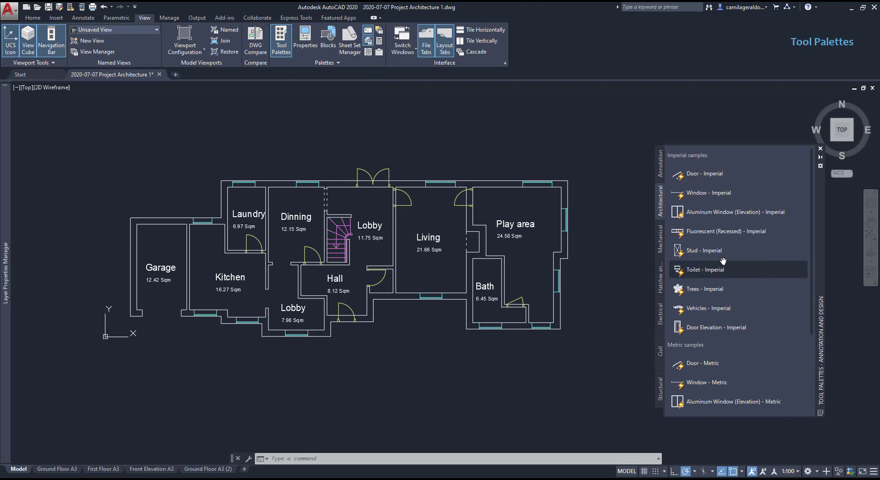
pyautogui.click(659, 230)
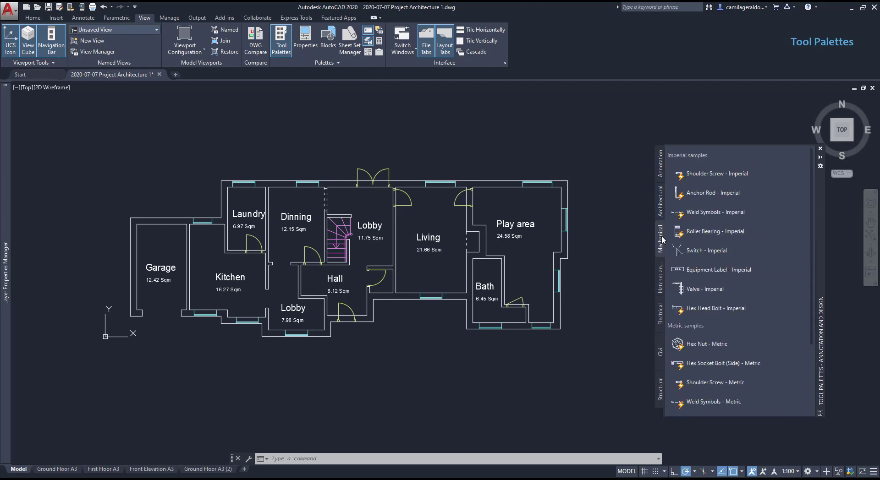
pyautogui.click(660, 275)
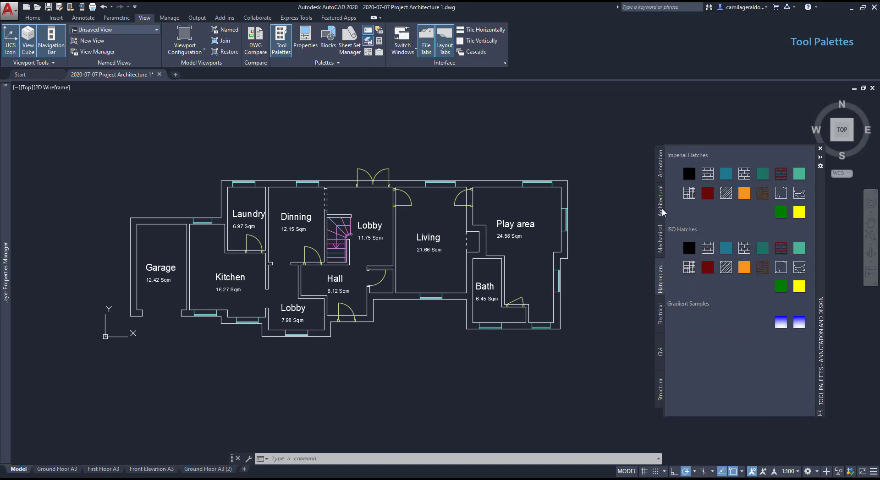
pyautogui.click(661, 212)
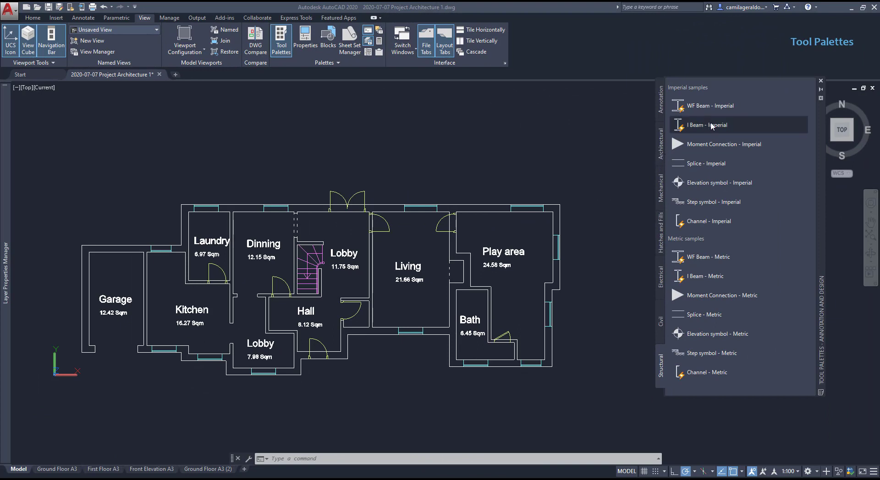
pyautogui.click(708, 124)
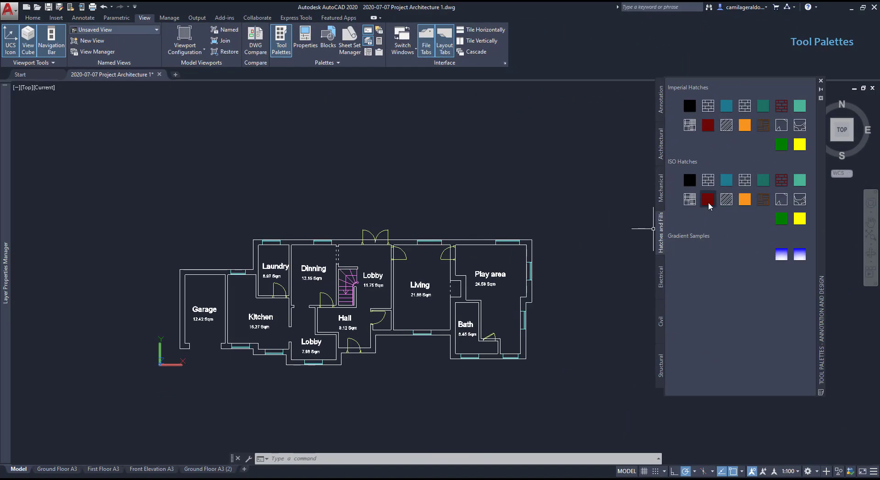
pyautogui.moveTo(708, 200)
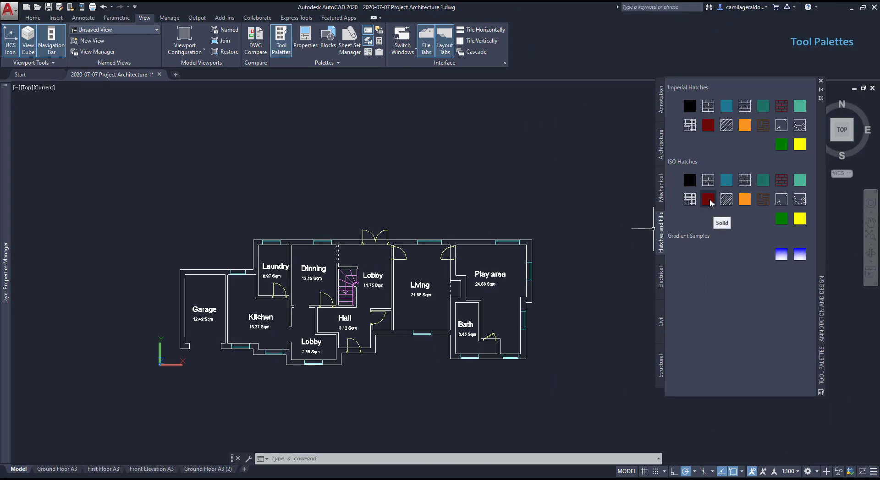
pyautogui.click(707, 199)
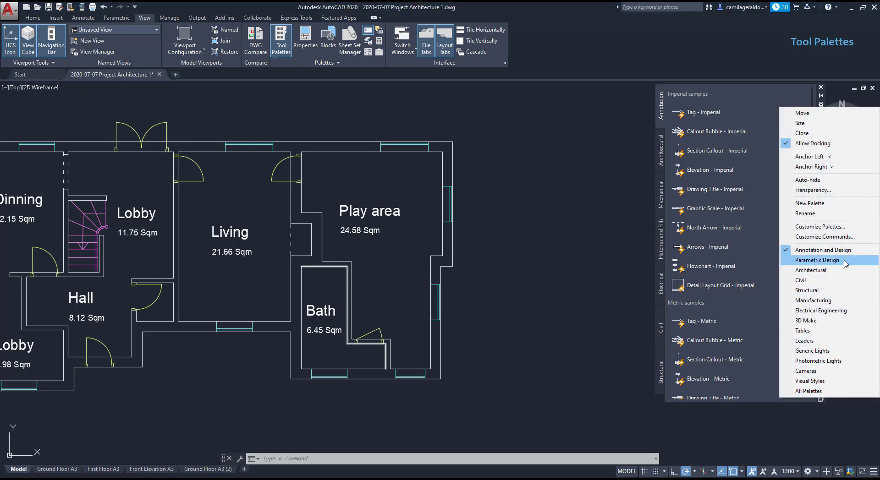
# Switch palette groups through Parametric Design and Civil to Visual Styles and try a visual style tool.
pyautogui.click(817, 259)
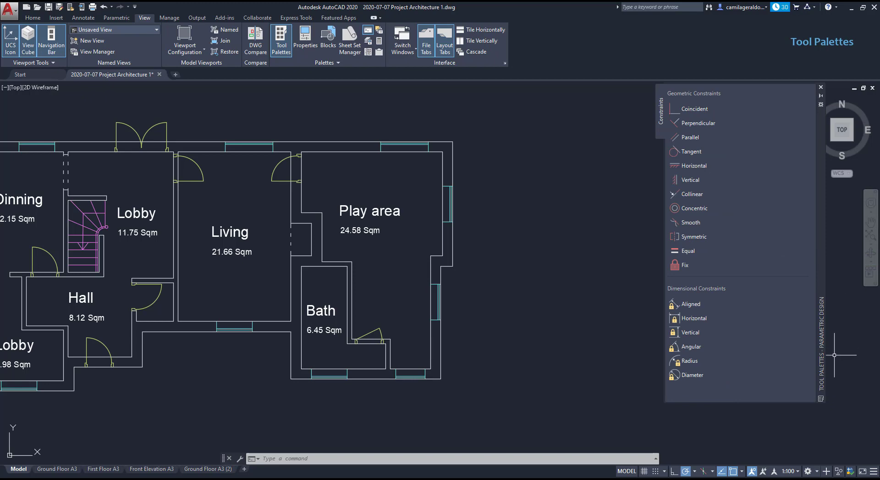
pyautogui.moveTo(820, 401)
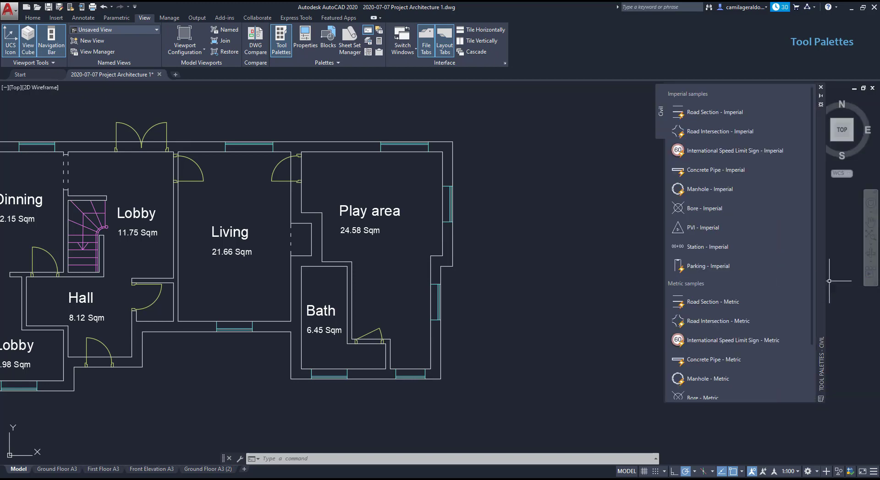
pyautogui.rightClick(819, 101)
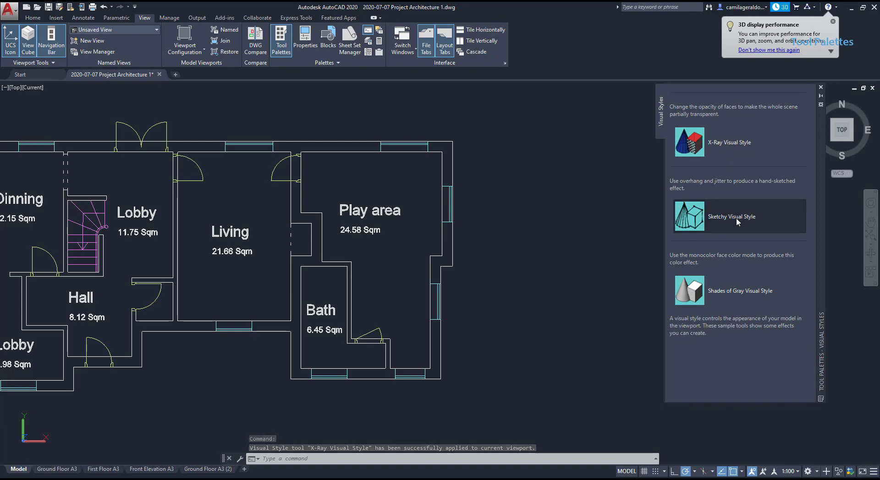
pyautogui.click(689, 218)
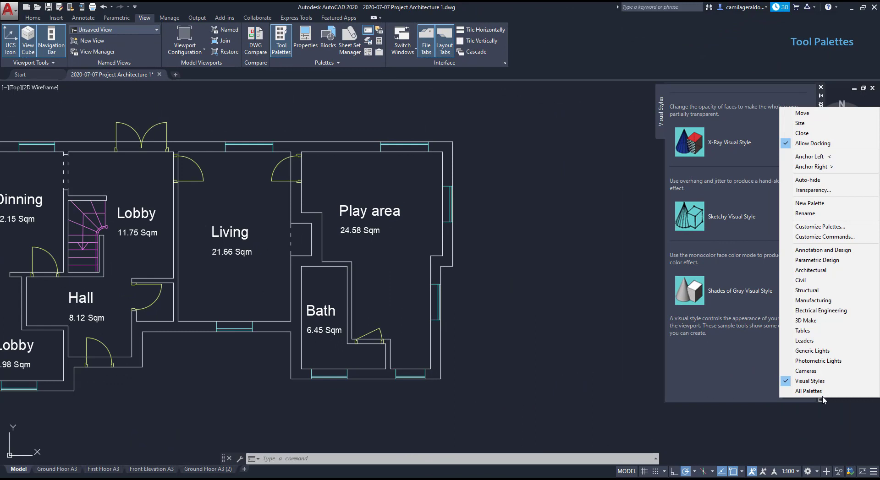
pyautogui.moveTo(824, 237)
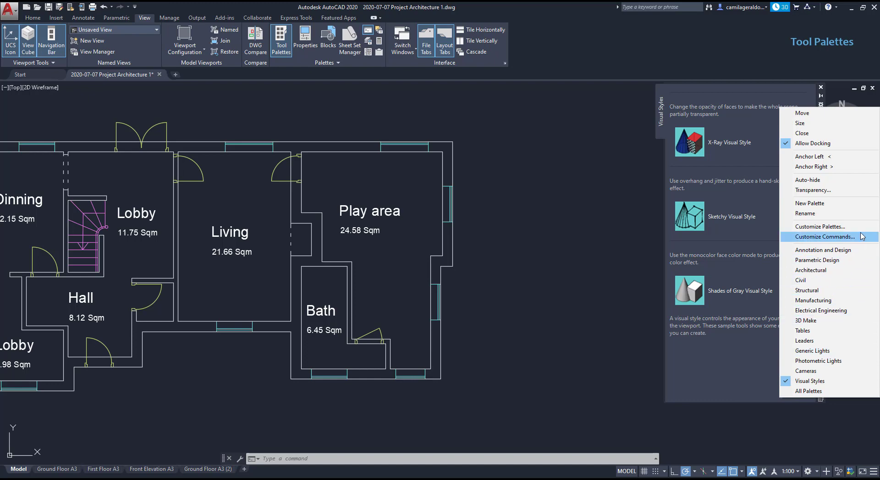
# Review the Customize Palettes lists, selecting the Electrical palette, then close the dialog.
pyautogui.click(819, 226)
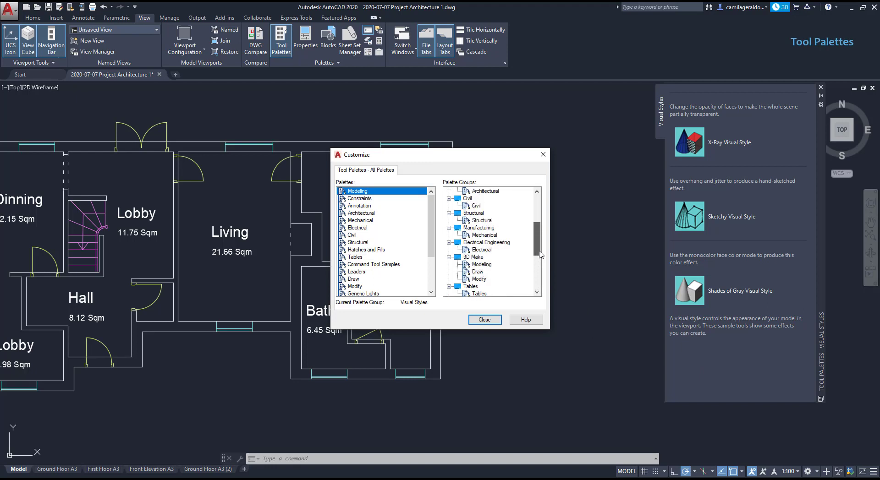
pyautogui.scroll(-3)
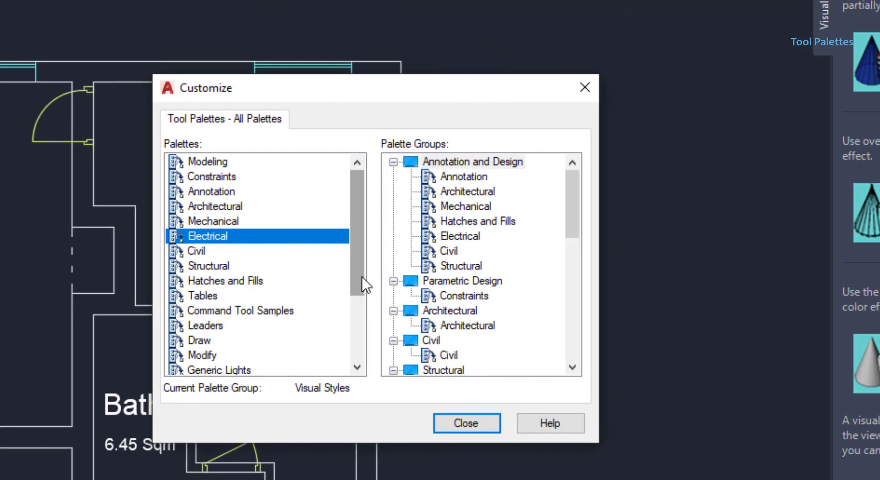
pyautogui.click(208, 161)
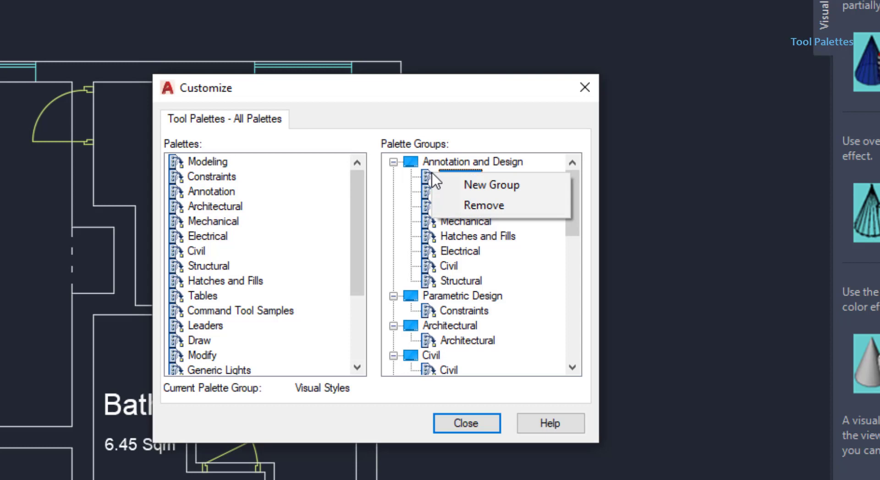
pyautogui.moveTo(483, 205)
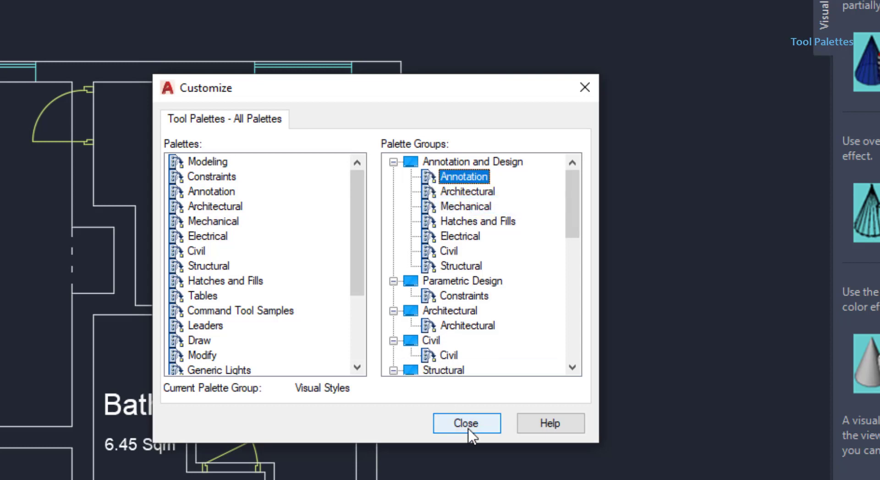
pyautogui.click(466, 424)
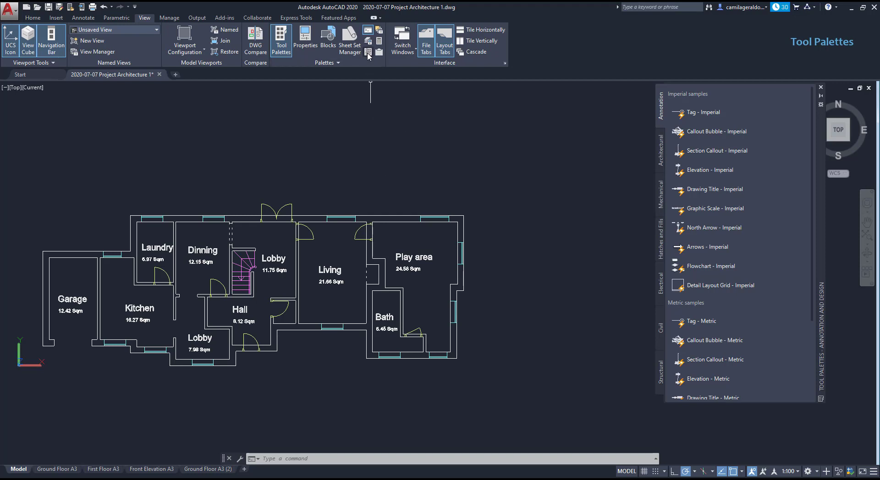
pyautogui.moveTo(368, 44)
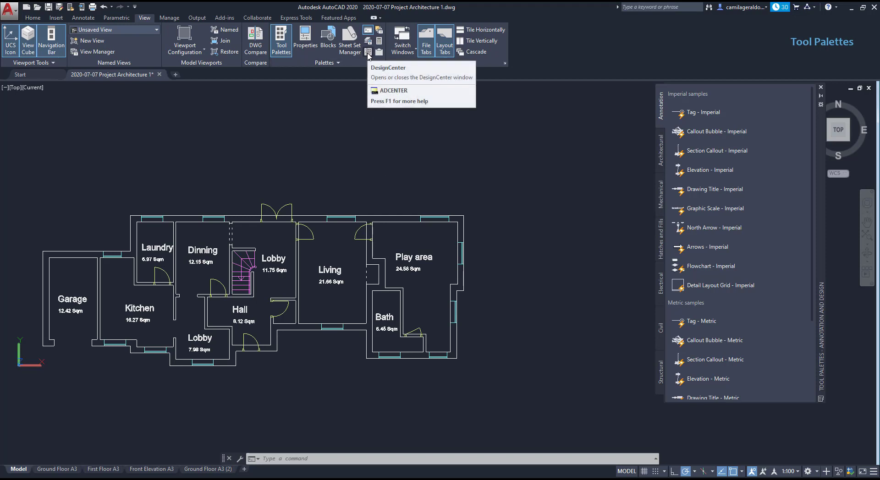
# In DesignCenter, expand Blocks (Autocad) and list the blocks of bath furnitures.dwg.
pyautogui.click(368, 51)
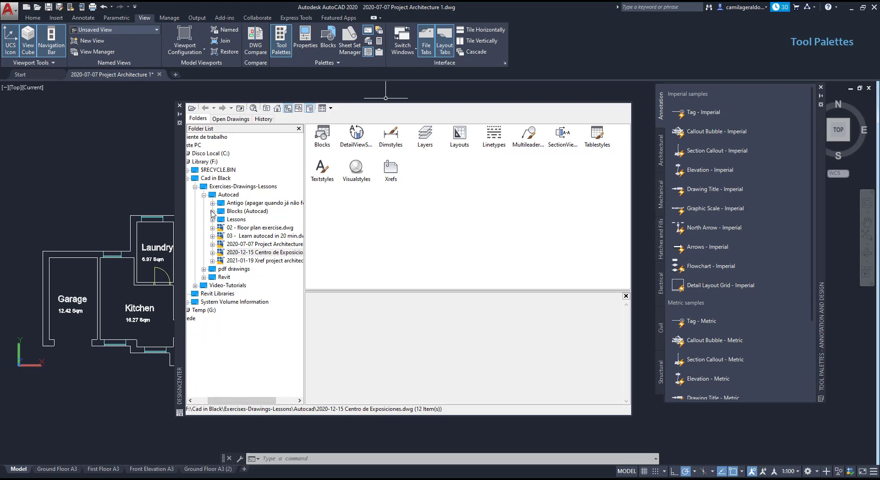
pyautogui.click(213, 211)
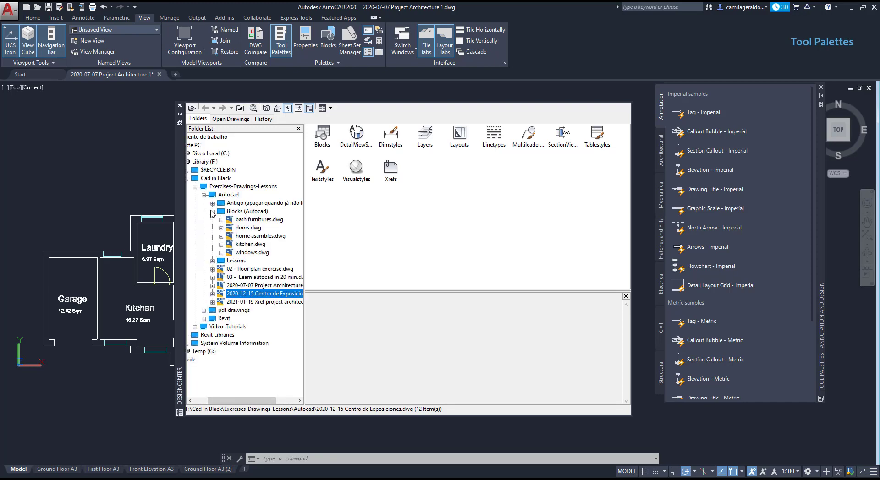
pyautogui.click(221, 219)
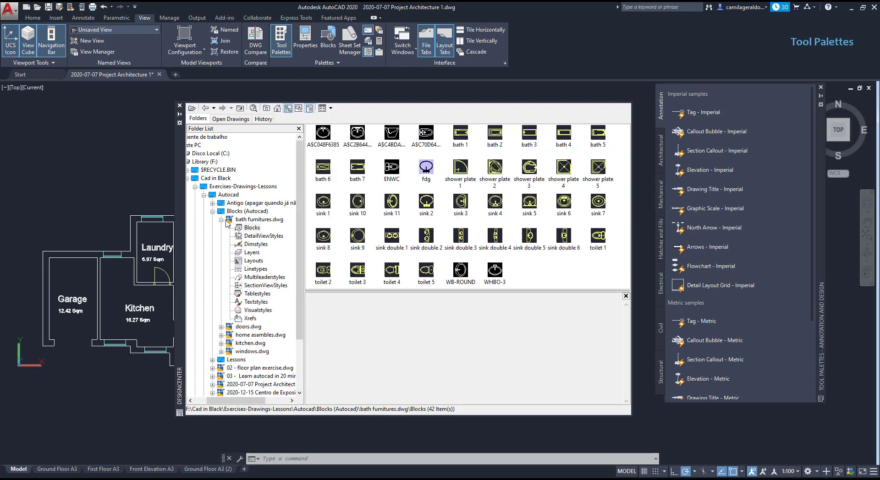
# Create tool palettes from bath furnitures.dwg, doors.dwg and kitchen.dwg via Create Tool Palette.
pyautogui.rightClick(244, 219)
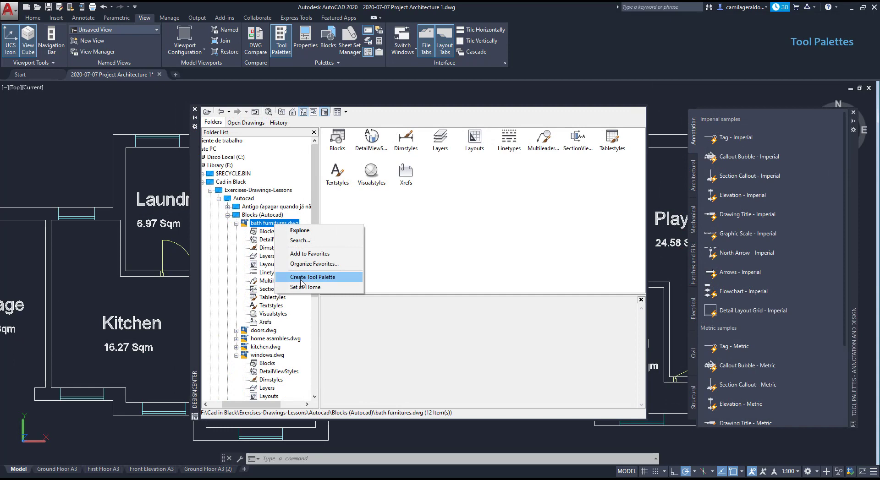
pyautogui.moveTo(313, 277)
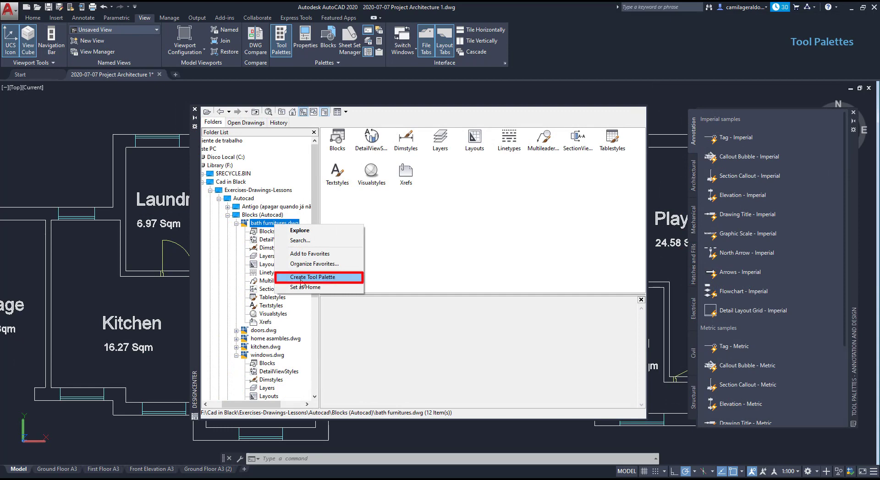
pyautogui.click(314, 277)
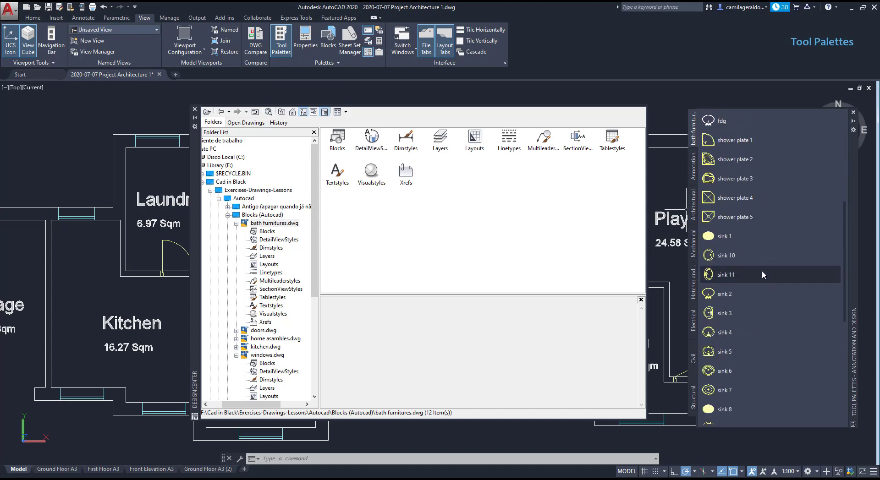
pyautogui.scroll(-3)
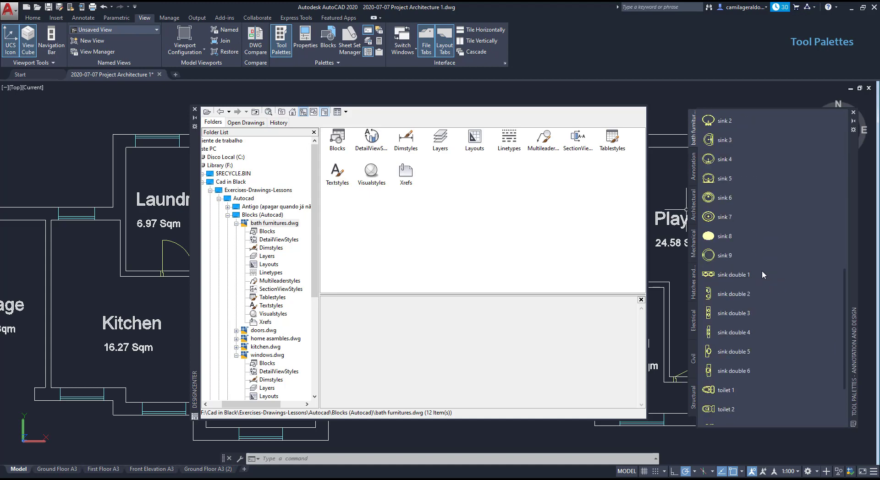
pyautogui.scroll(-3)
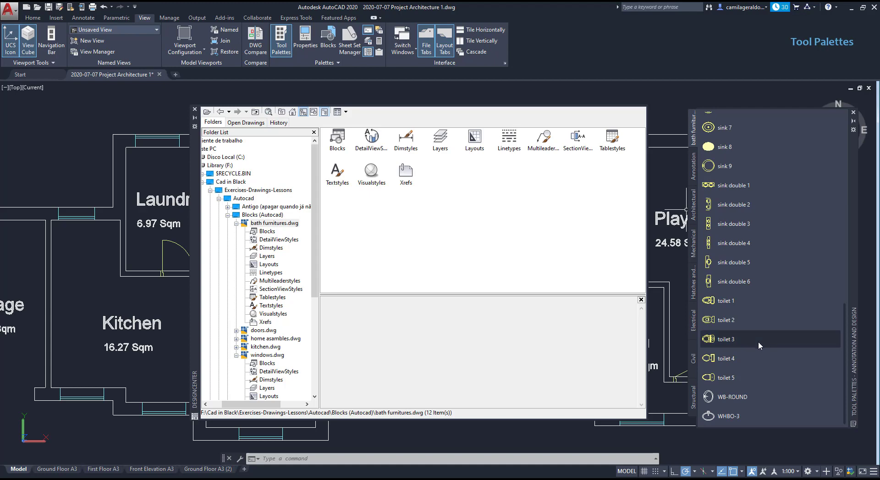
pyautogui.click(264, 231)
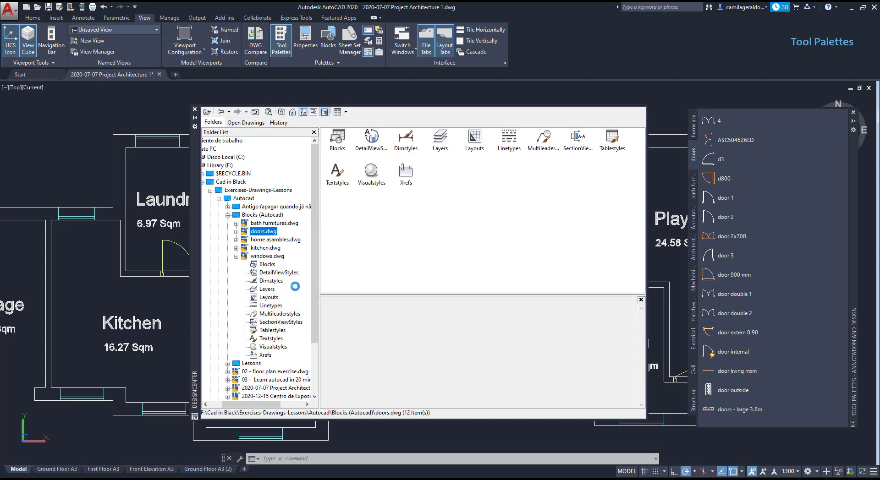
pyautogui.click(692, 121)
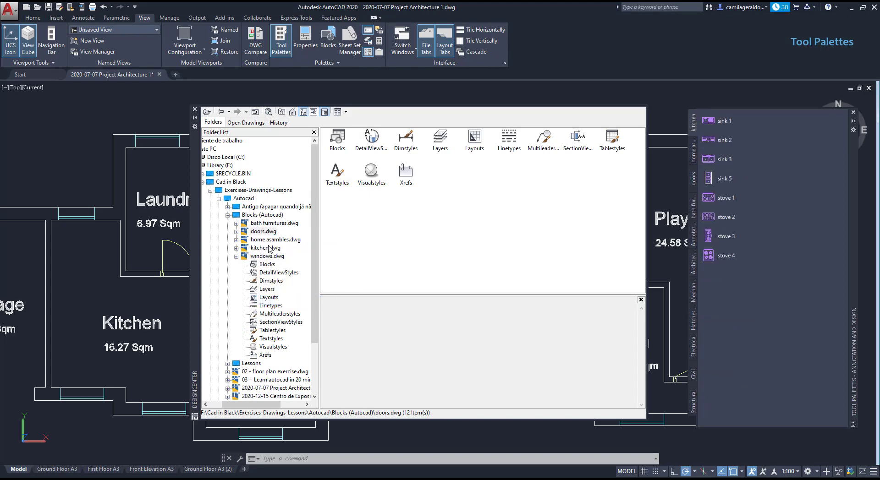
pyautogui.rightClick(263, 231)
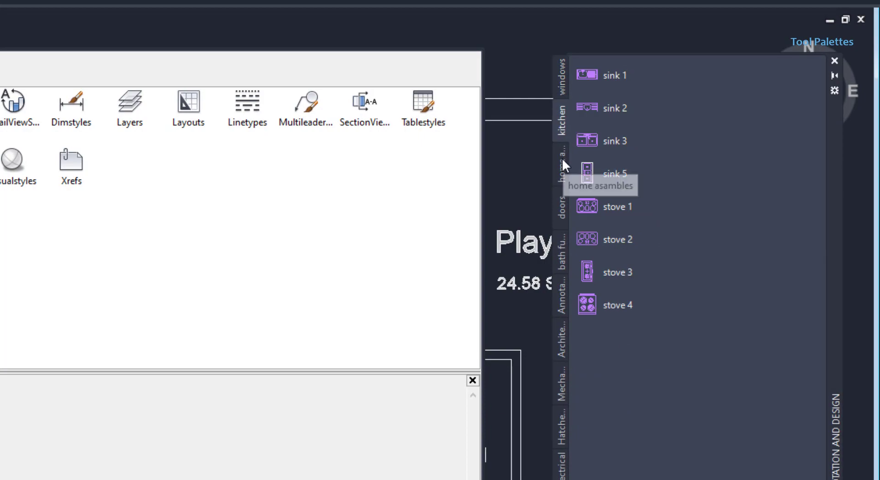
# Add a new My Blocks palette group in the Customize Palettes window.
pyautogui.click(561, 156)
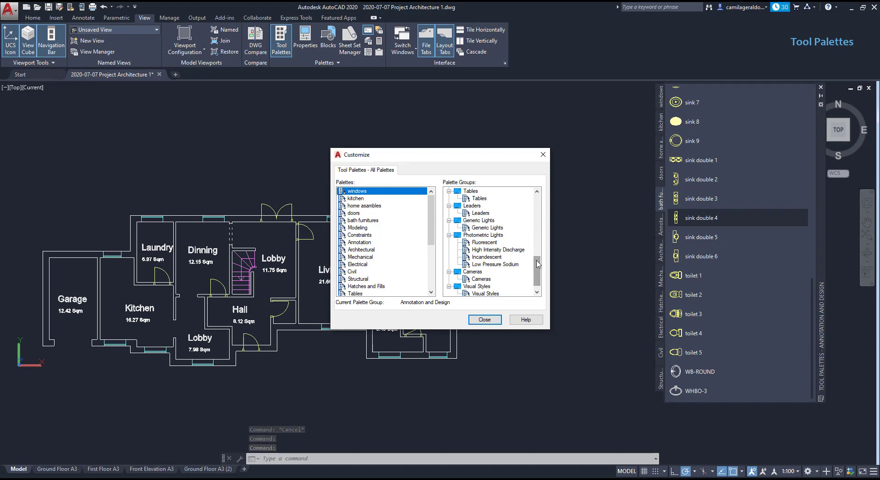
pyautogui.rightClick(500, 292)
pyautogui.write('My Blocks')
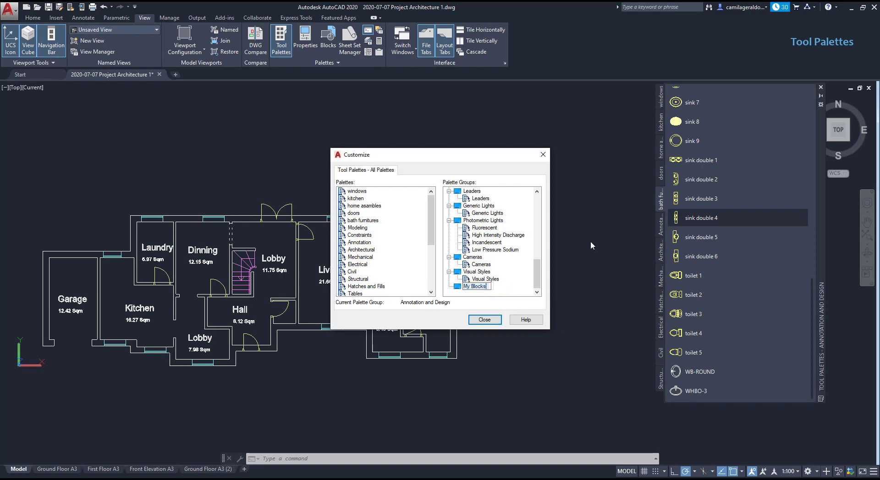
pyautogui.moveTo(516, 291)
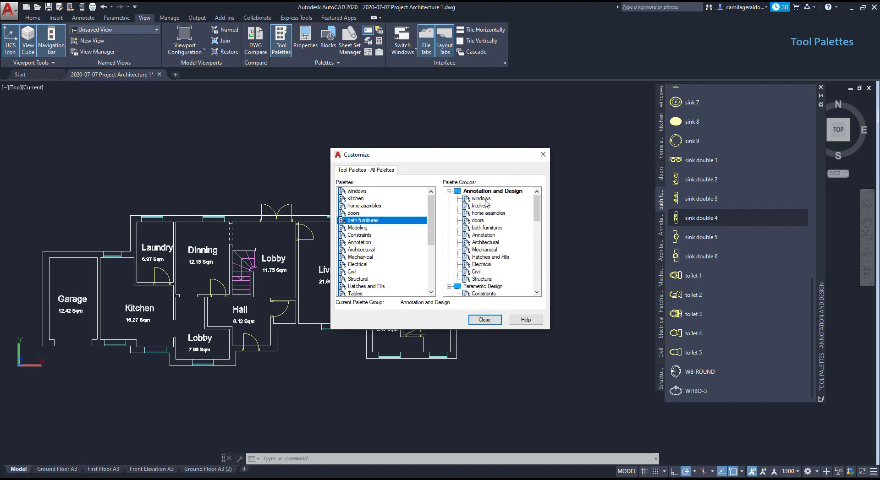
# Remove the windows, kitchen, doors and bath furnitures palettes from the Annotation and Design group.
pyautogui.click(480, 199)
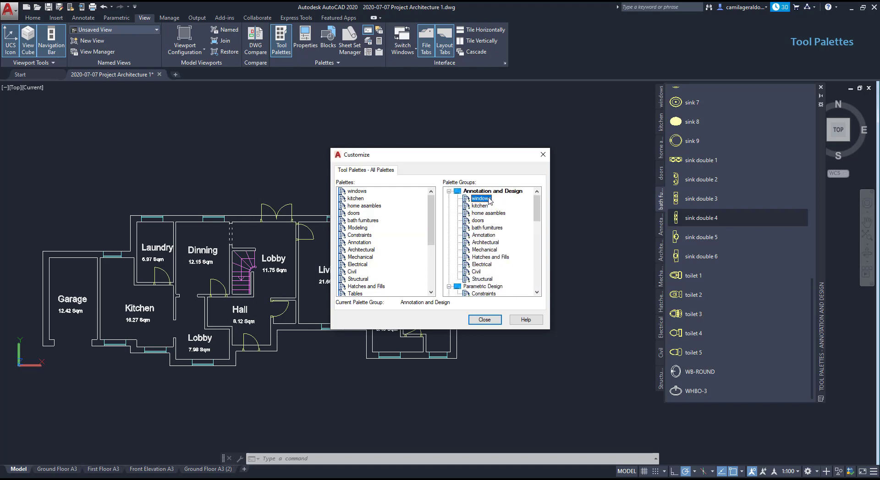
pyautogui.click(479, 199)
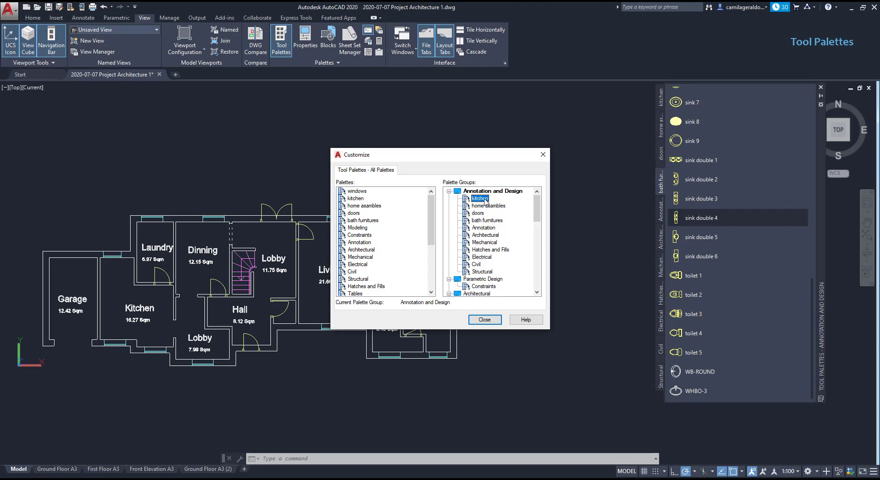
pyautogui.click(478, 198)
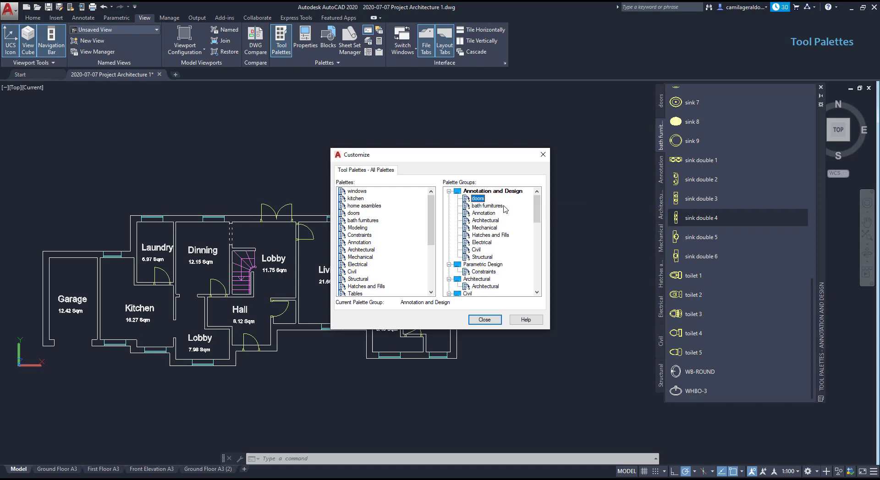
pyautogui.click(487, 199)
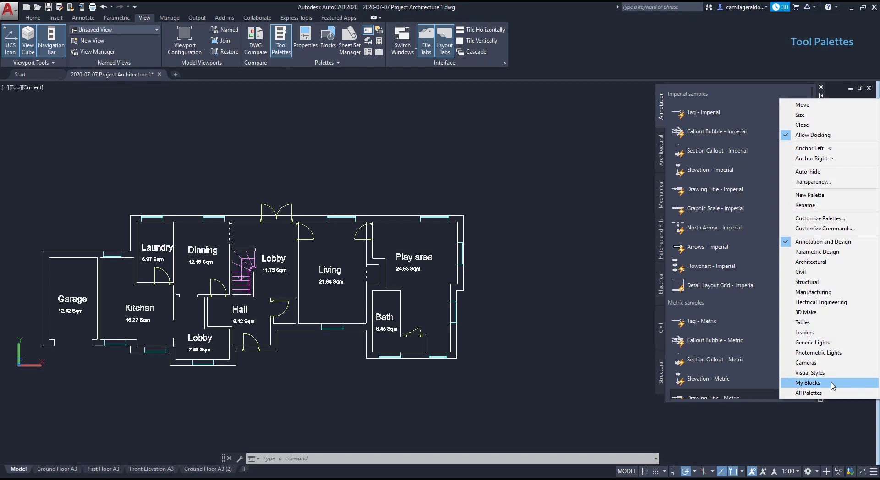
# Show only My Blocks and drag the erey block from DesignCenter onto the home asamblies palette.
pyautogui.click(806, 383)
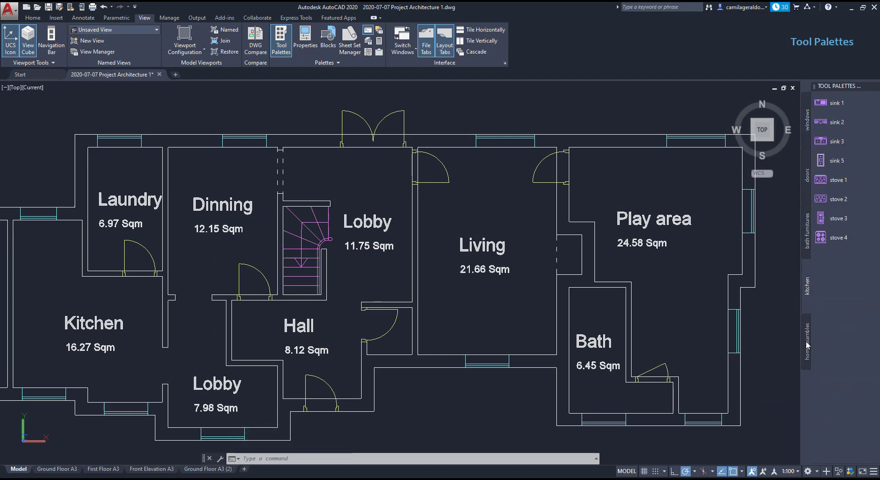
pyautogui.click(807, 341)
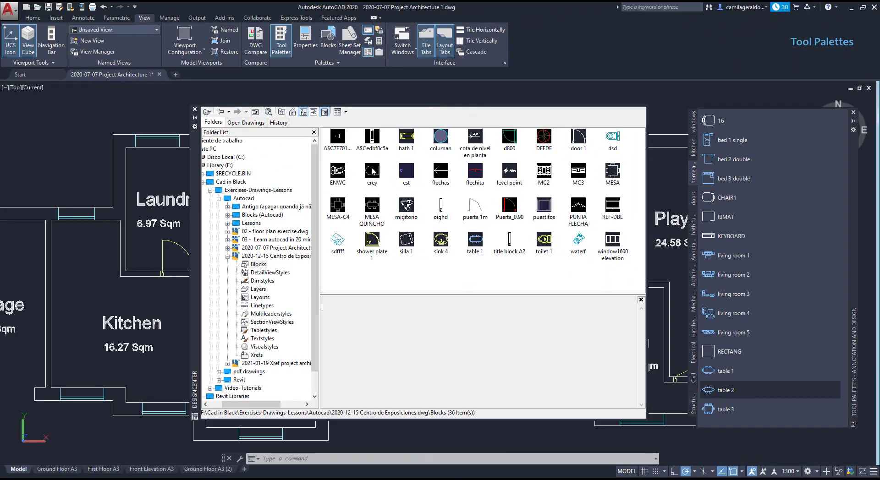
pyautogui.click(372, 172)
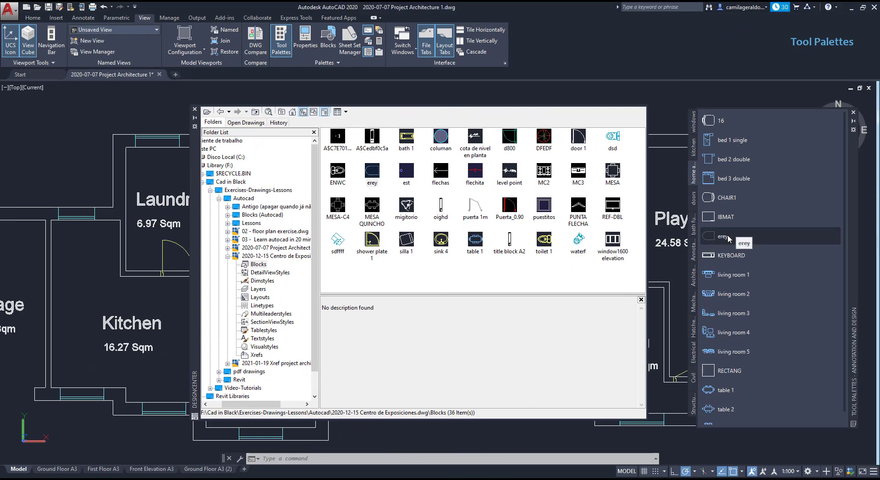
pyautogui.rightClick(723, 237)
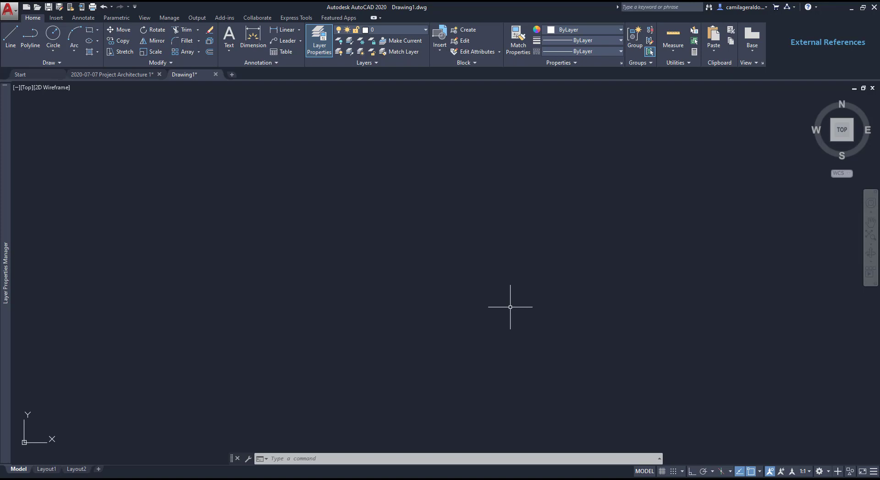
pyautogui.moveTo(223, 226)
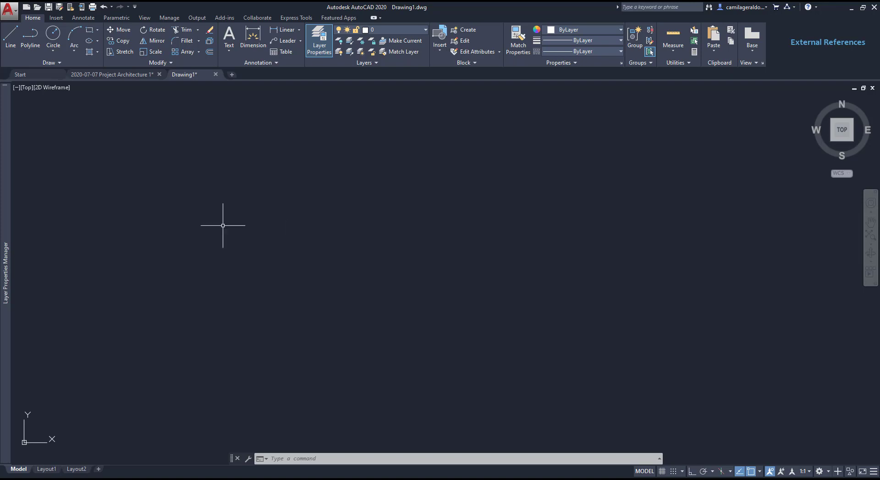
# Glance at the Project Architecture drawing, then return to the blank Drawing1.
pyautogui.click(56, 469)
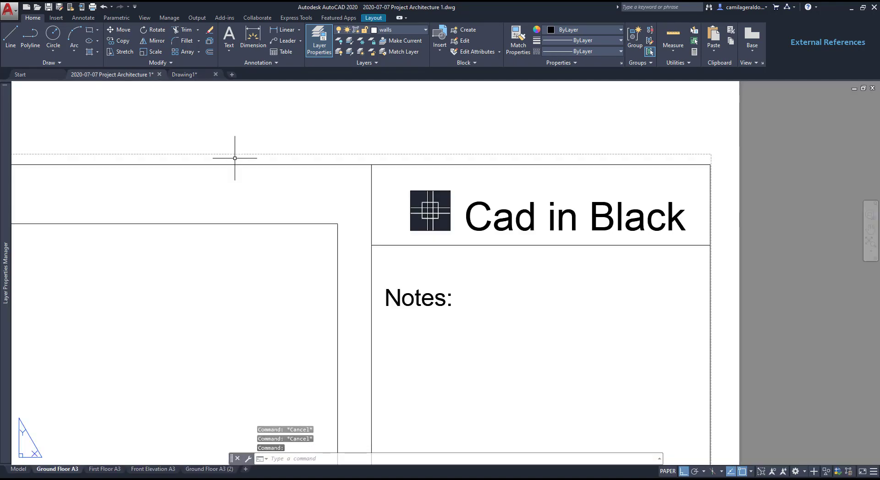
pyautogui.click(19, 469)
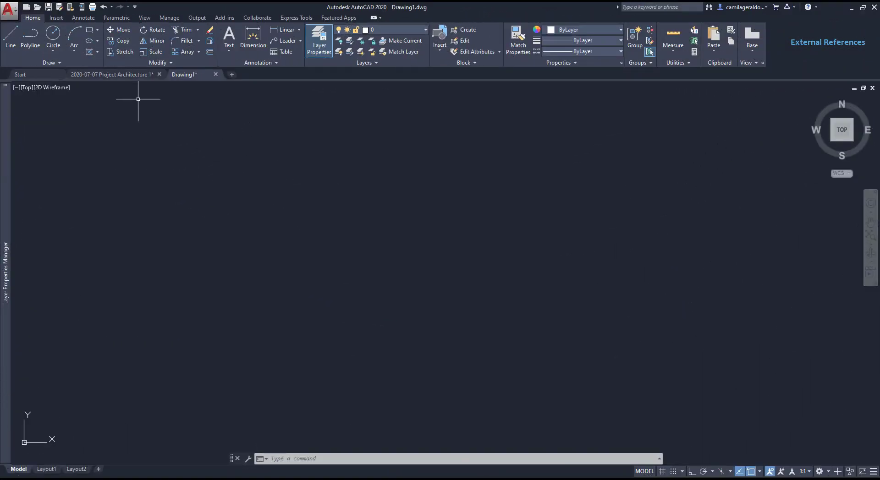
# Run XREF to show the External References palette and switch to Project Architecture 1.
pyautogui.click(83, 17)
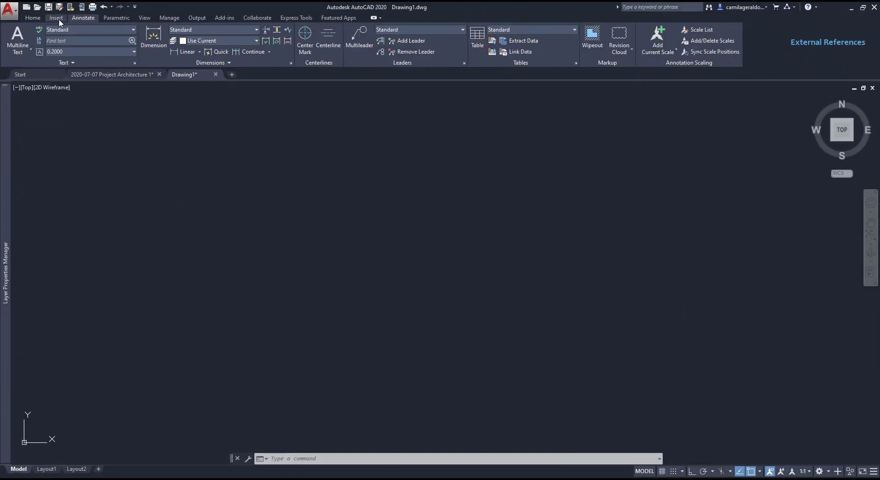
pyautogui.click(56, 18)
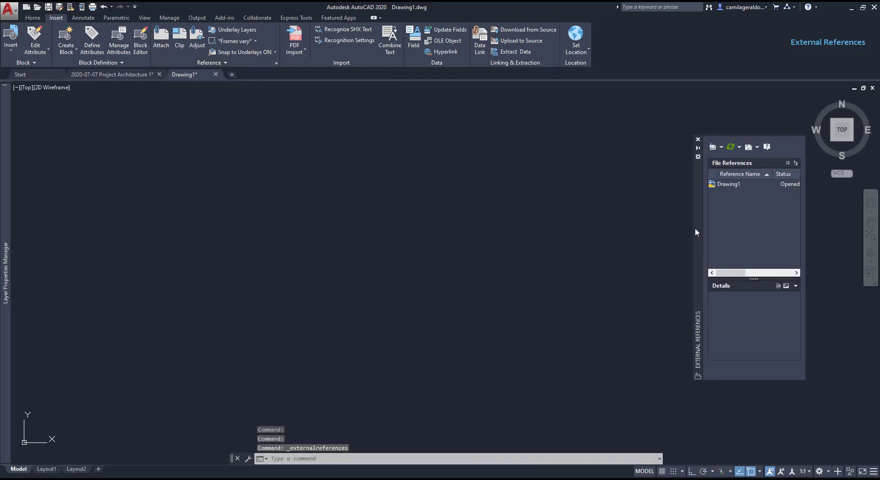
pyautogui.write('XREF')
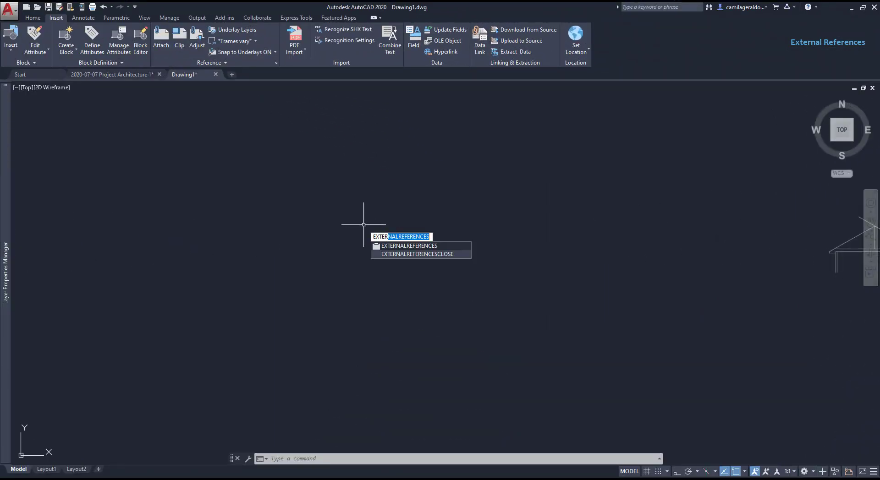
pyautogui.press('enter')
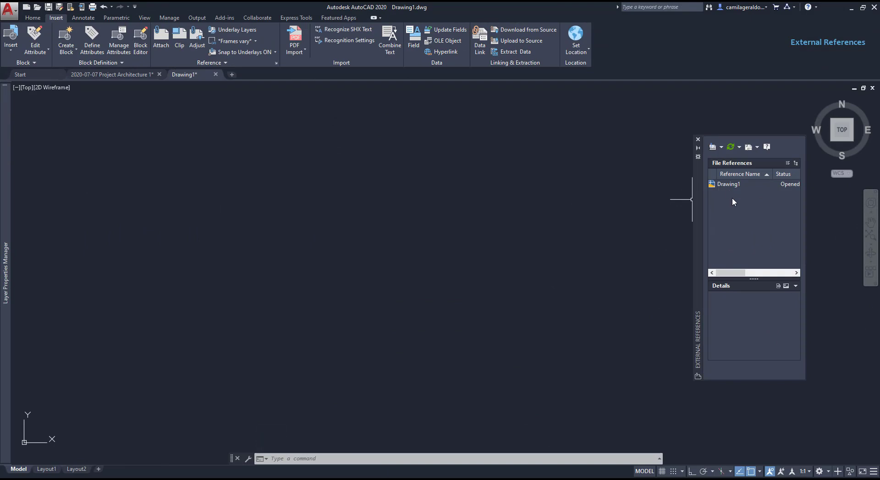
pyautogui.click(109, 75)
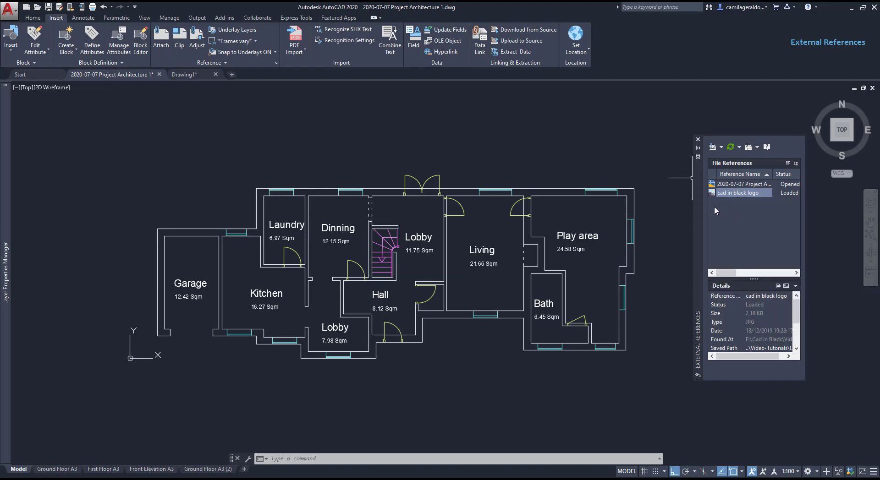
# On the Ground Floor A3 sheet, unload and then reload the cad in black logo image reference.
pyautogui.click(57, 469)
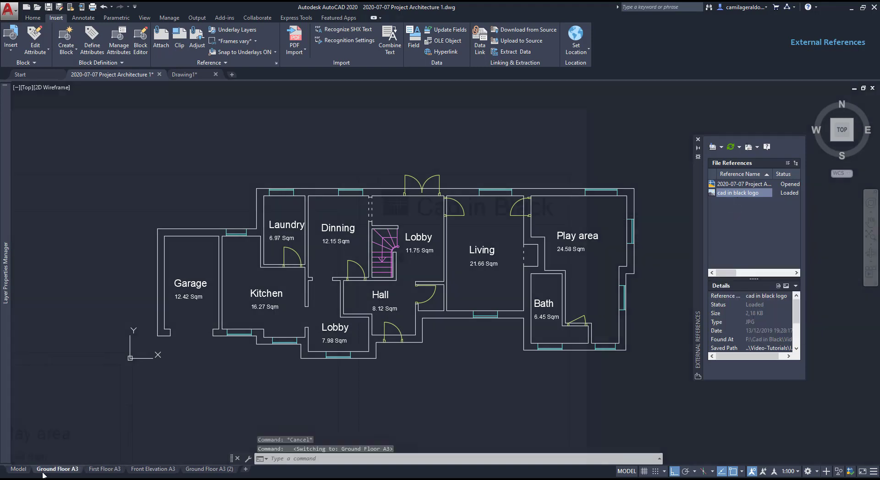
pyautogui.click(57, 470)
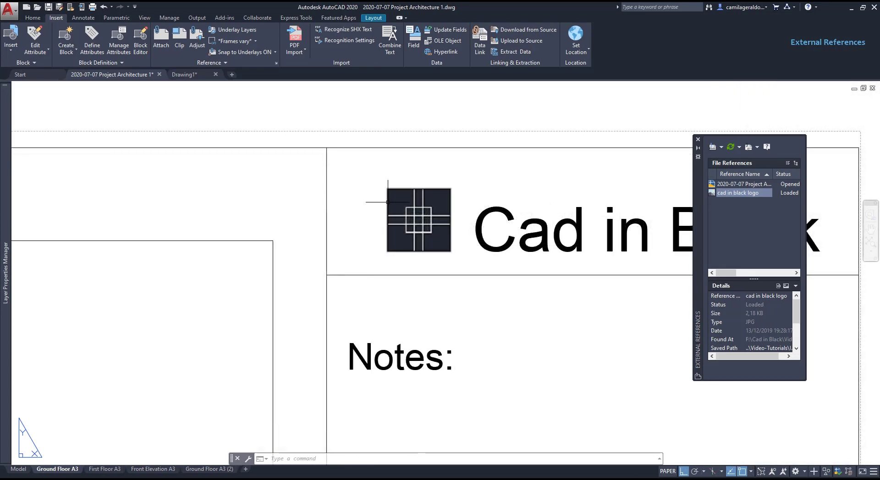
pyautogui.moveTo(570, 214)
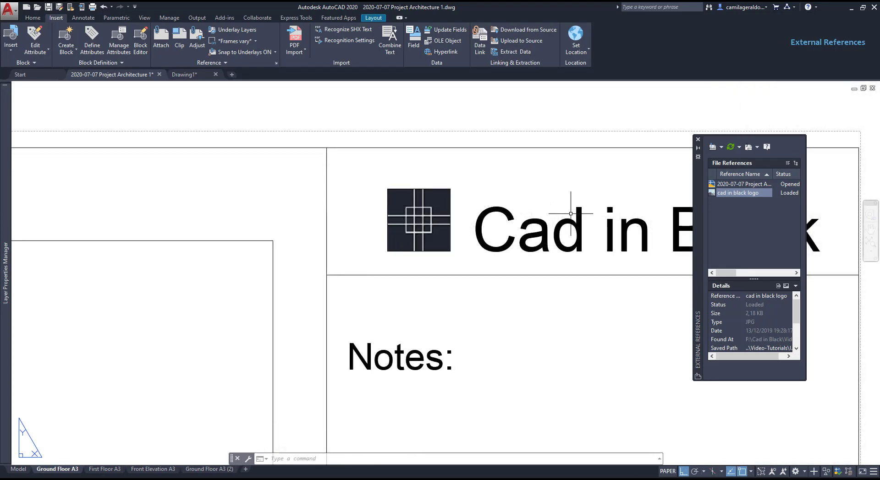
pyautogui.rightClick(740, 193)
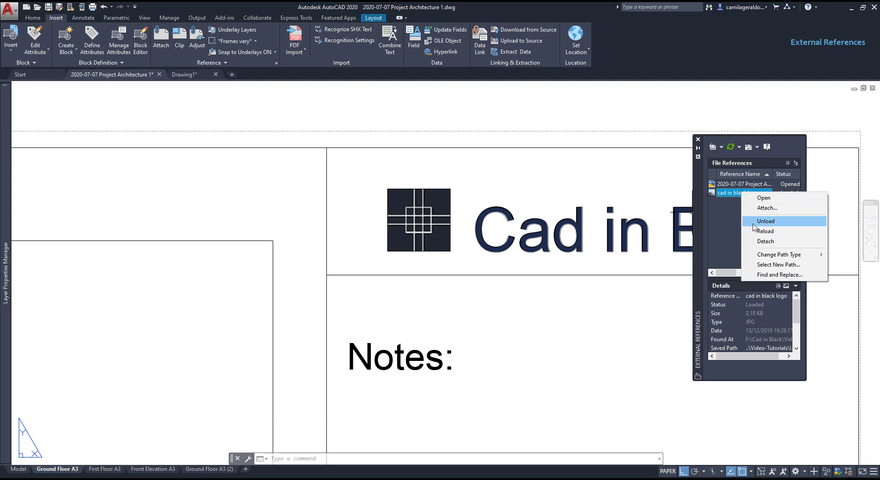
pyautogui.click(766, 221)
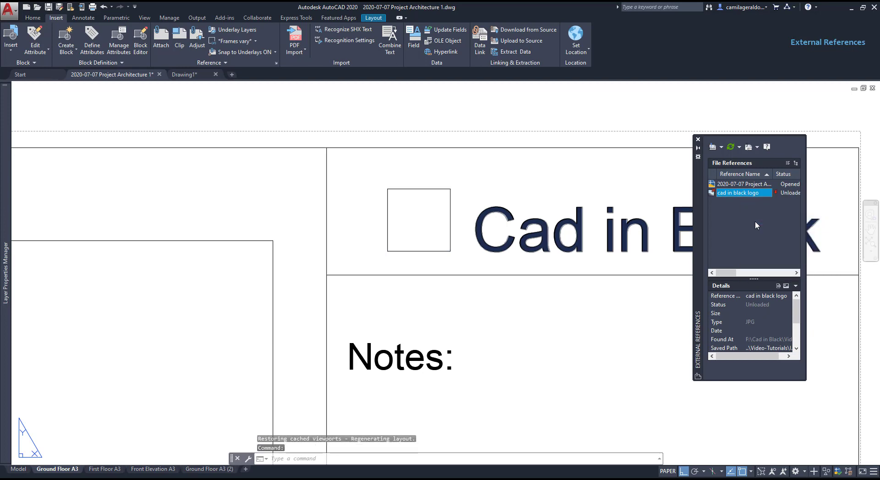
pyautogui.rightClick(742, 192)
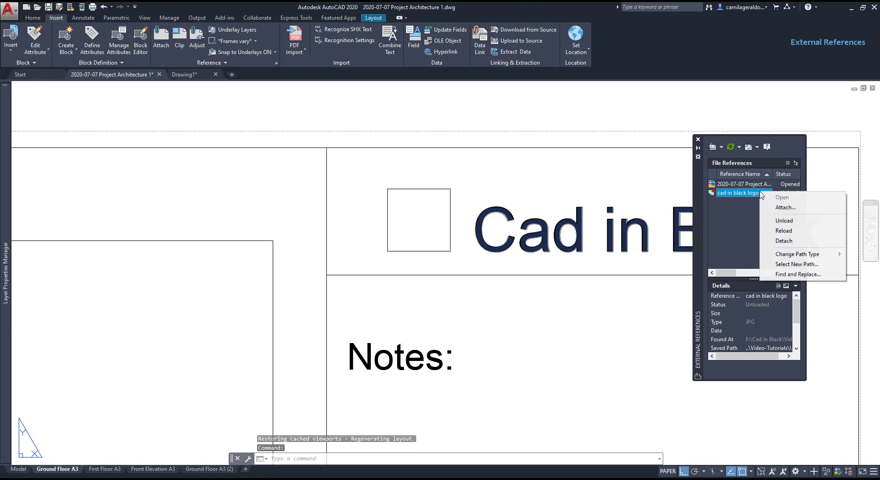
pyautogui.moveTo(783, 231)
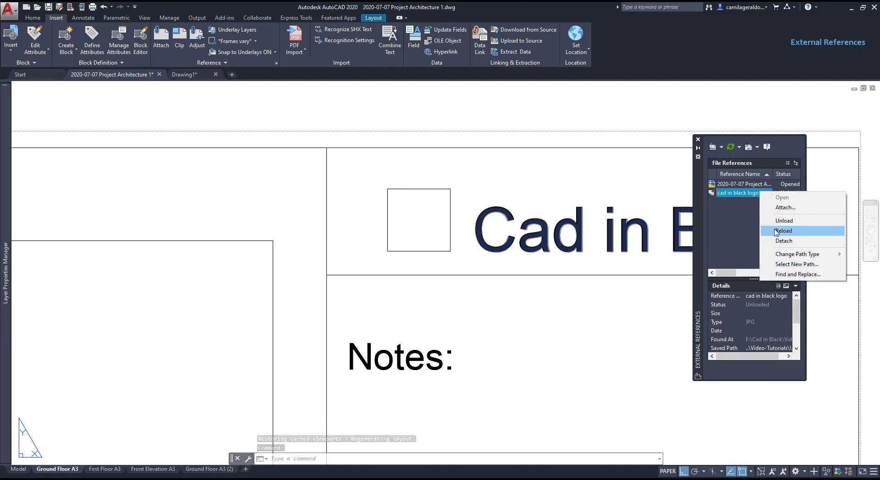
pyautogui.click(784, 231)
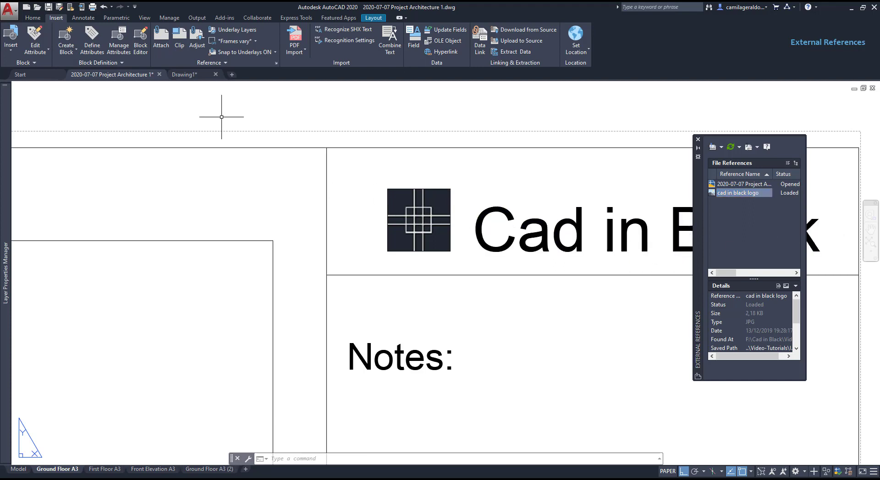
# Attach Project Architecture 1 as a DWG reference in Drawing1, inserted at 0,0.
pyautogui.click(185, 75)
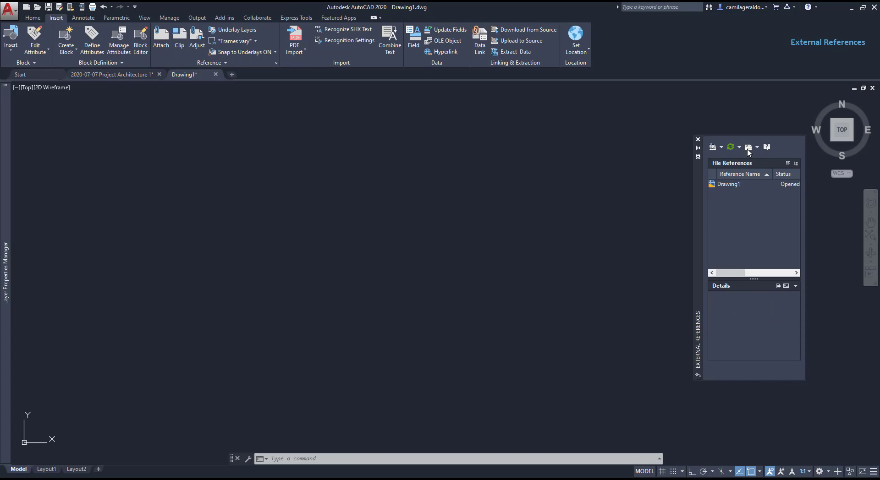
pyautogui.moveTo(713, 147)
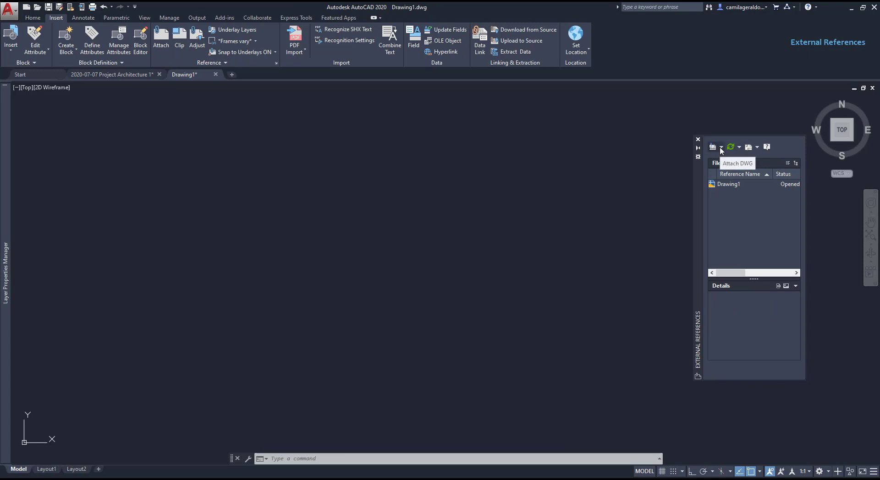
pyautogui.click(721, 147)
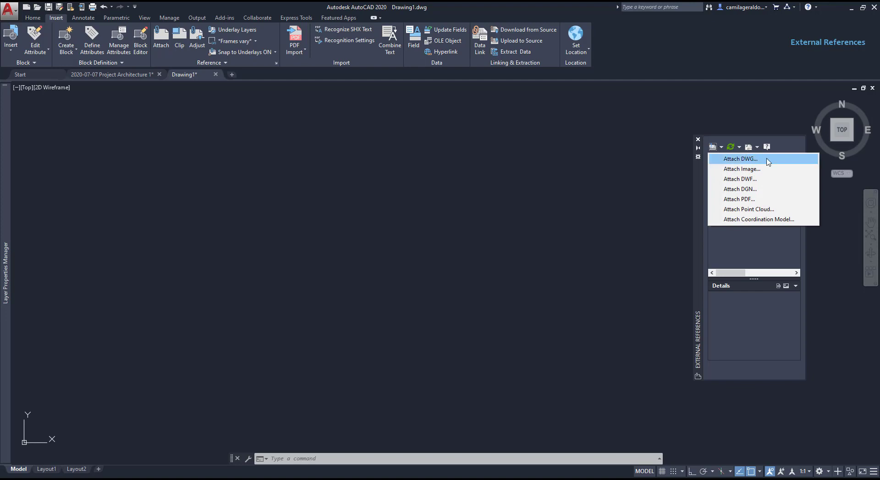
pyautogui.click(740, 159)
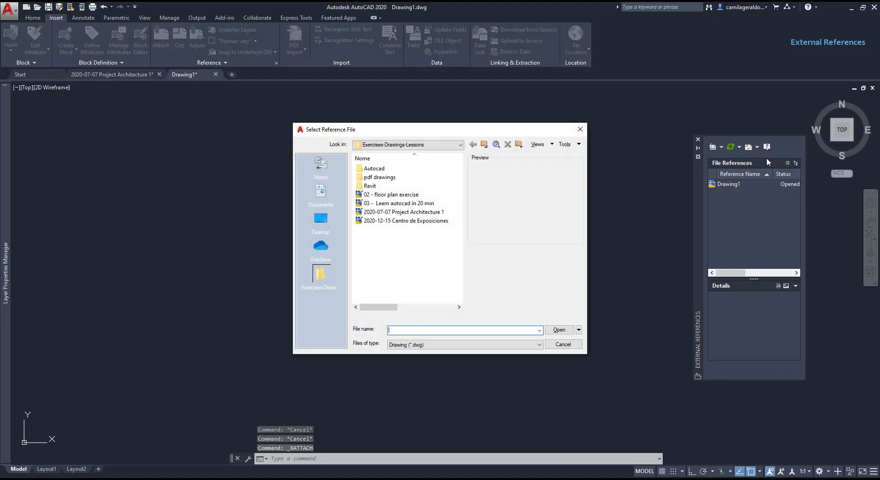
pyautogui.click(404, 212)
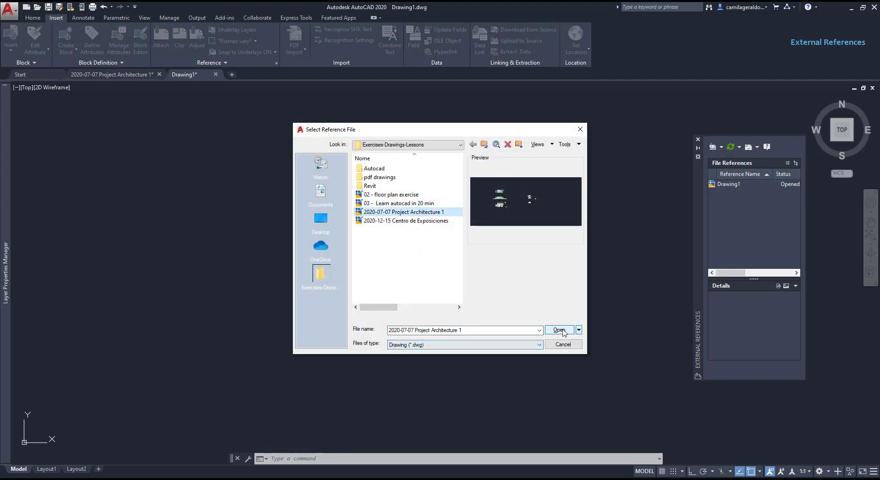
pyautogui.click(558, 330)
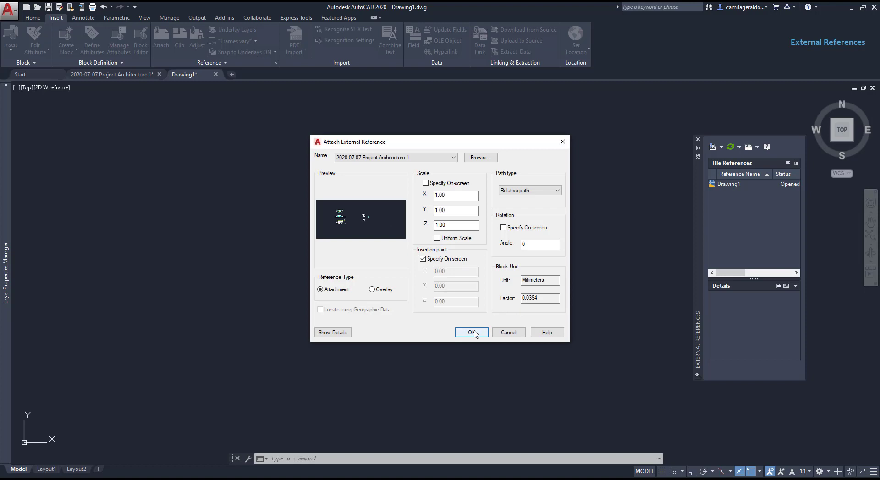
pyautogui.click(471, 332)
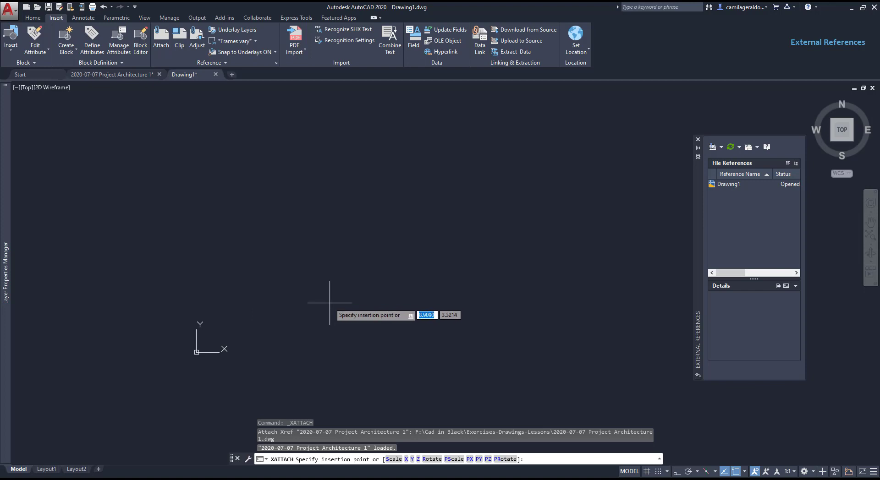
pyautogui.write('0')
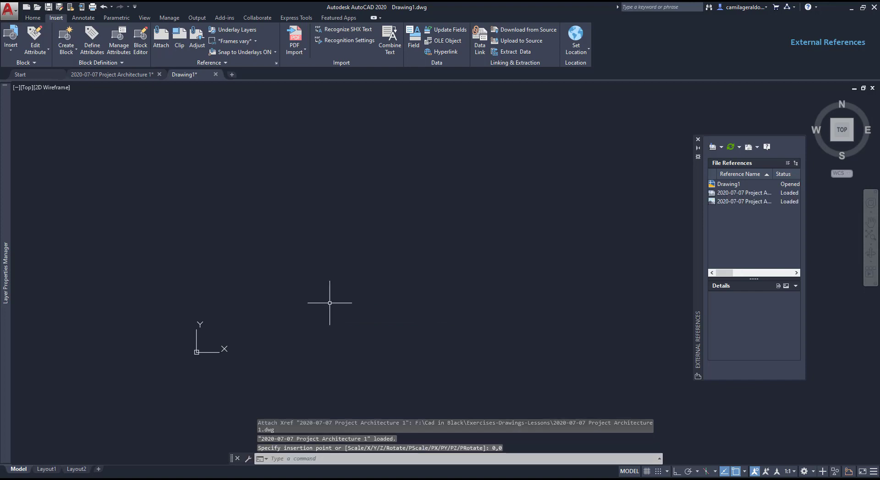
# On Ground Floor A3, repath the missing cad in black logo reference to its image file.
pyautogui.click(330, 304)
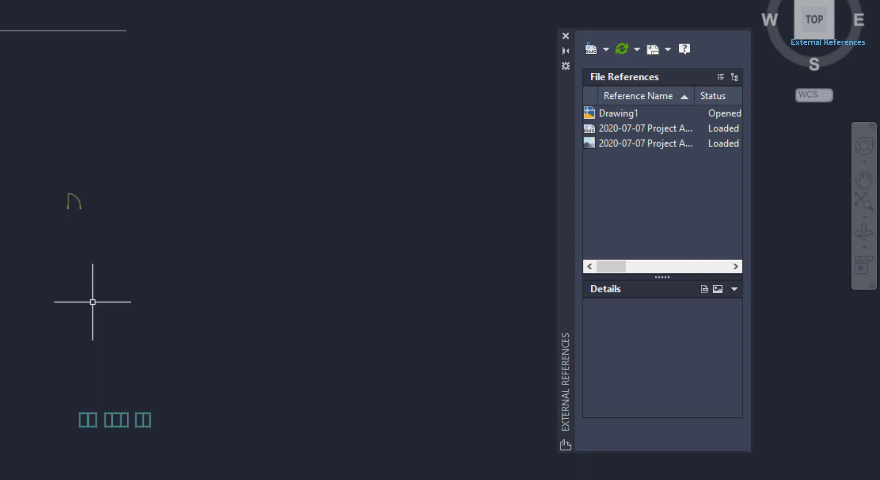
pyautogui.moveTo(91, 296)
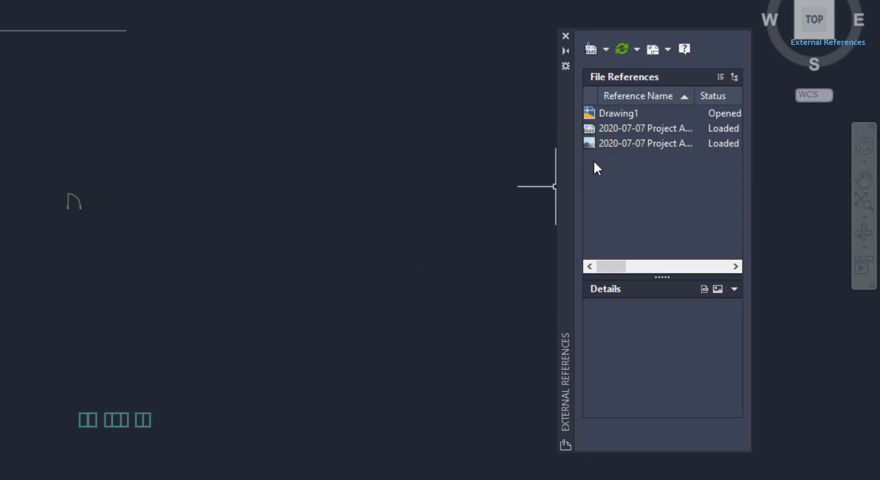
pyautogui.moveTo(605, 149)
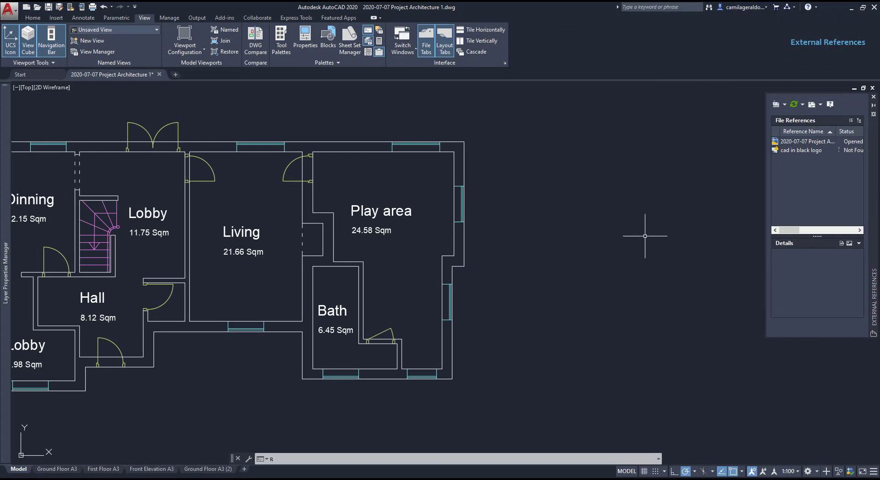
pyautogui.moveTo(783, 157)
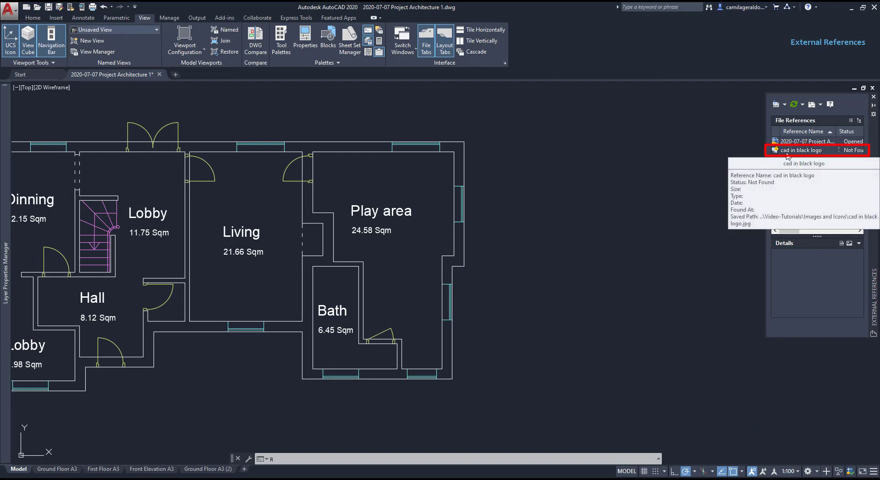
pyautogui.click(55, 469)
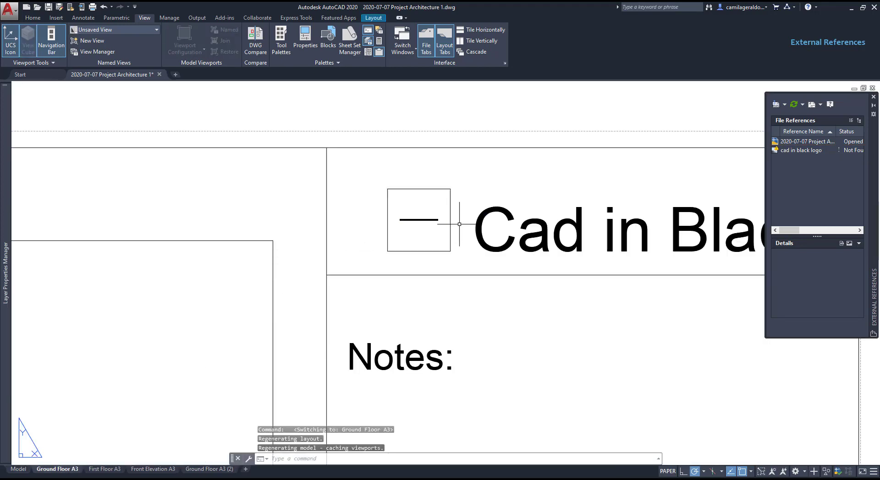
pyautogui.click(803, 151)
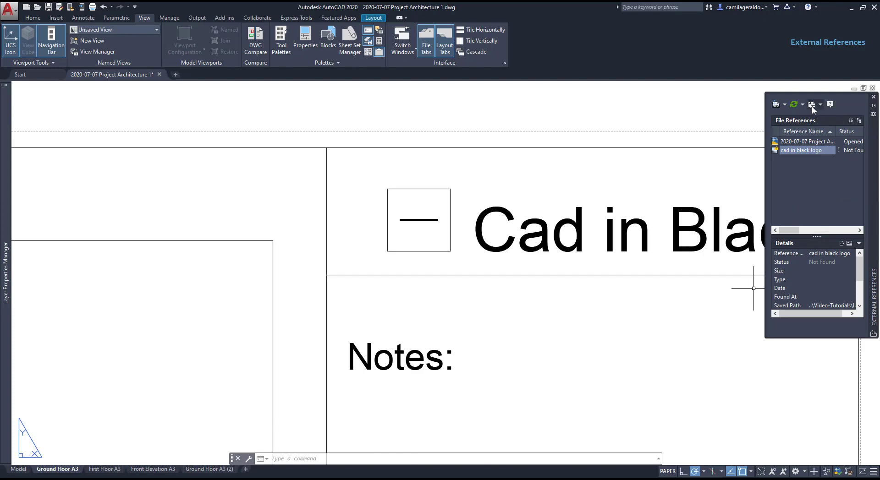
pyautogui.click(813, 104)
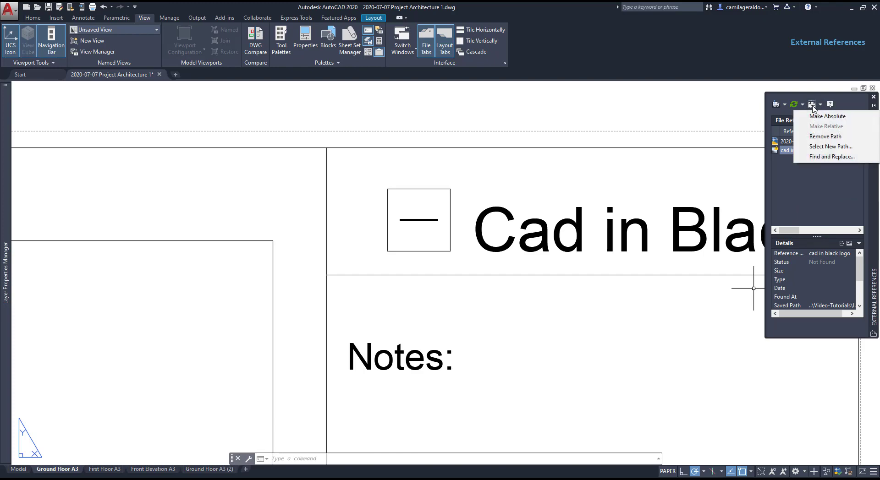
pyautogui.click(831, 147)
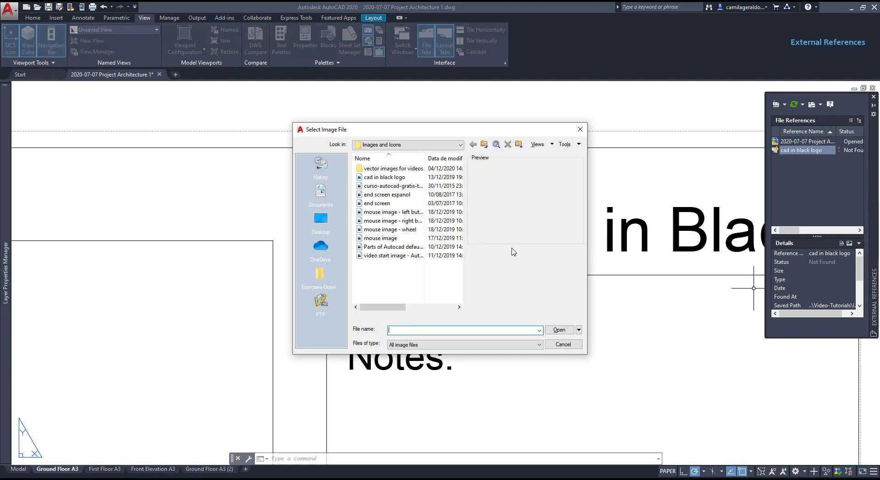
pyautogui.doubleClick(385, 177)
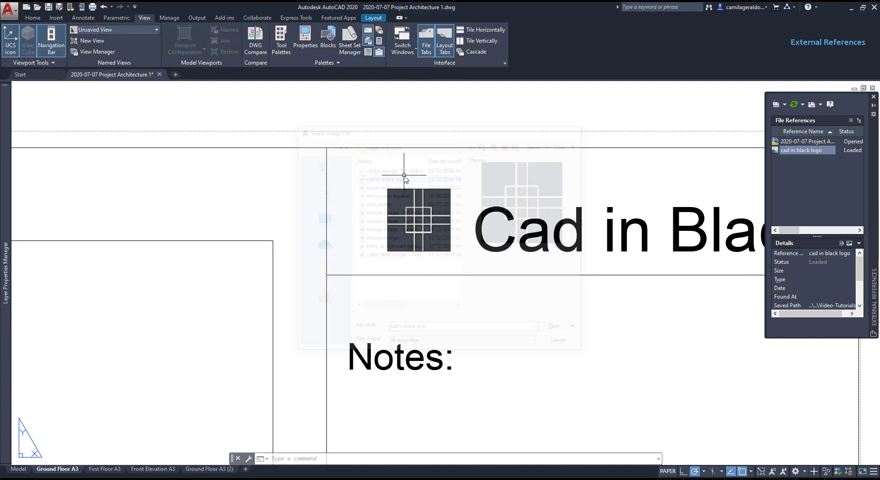
pyautogui.click(553, 326)
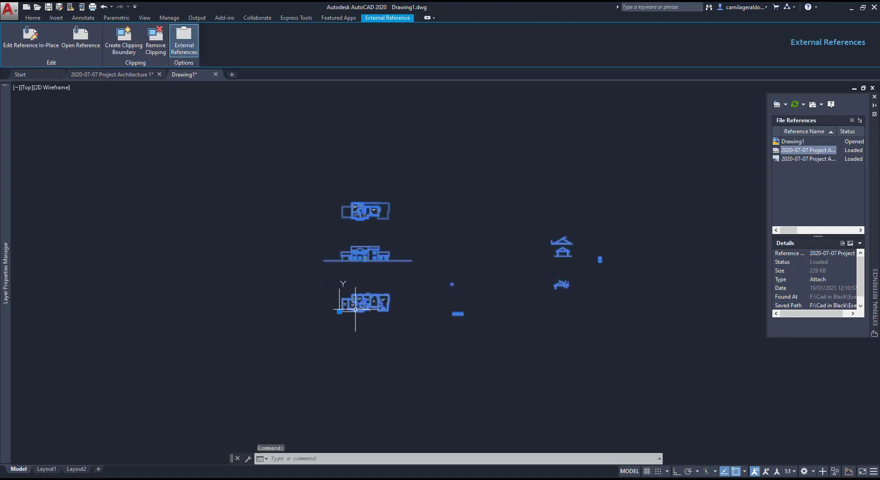
pyautogui.moveTo(261, 150)
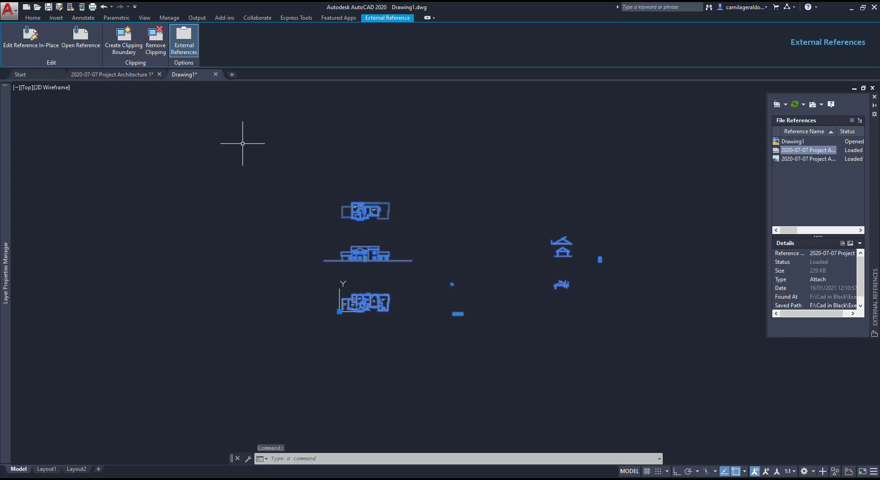
pyautogui.moveTo(232, 148)
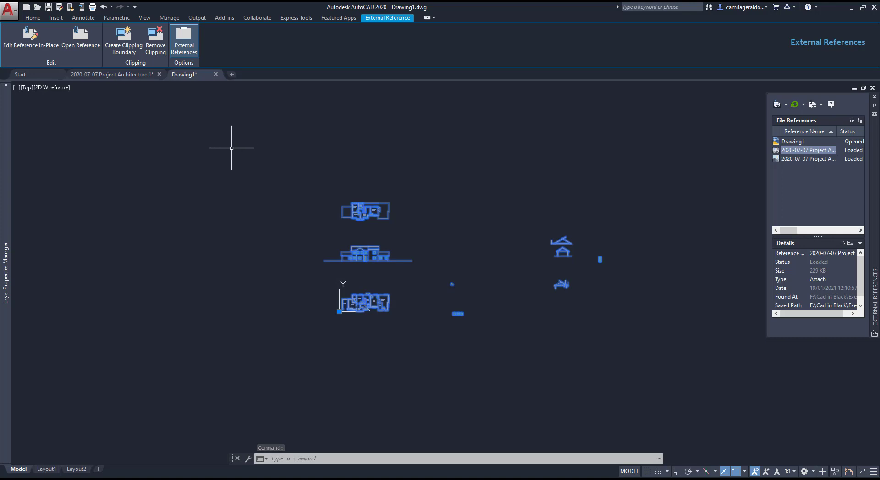
# Create a rectangular clipping boundary around the ground floor plan of the architecture xref.
pyautogui.click(124, 41)
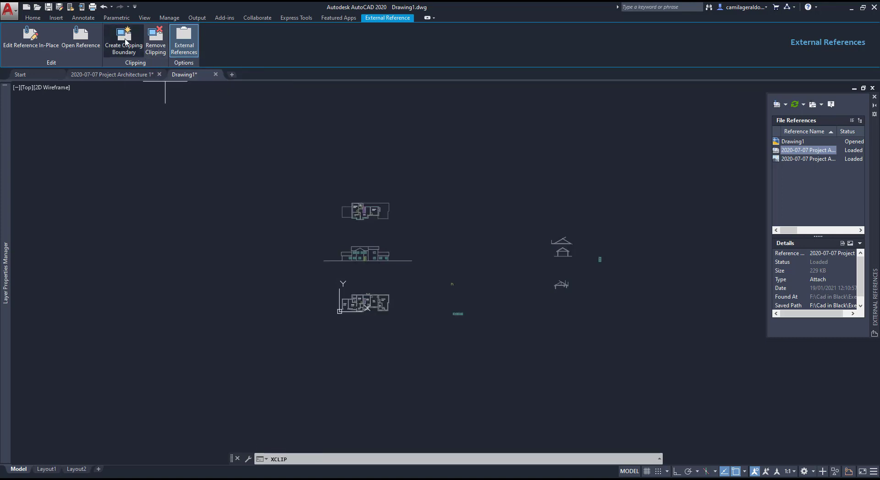
pyautogui.click(123, 45)
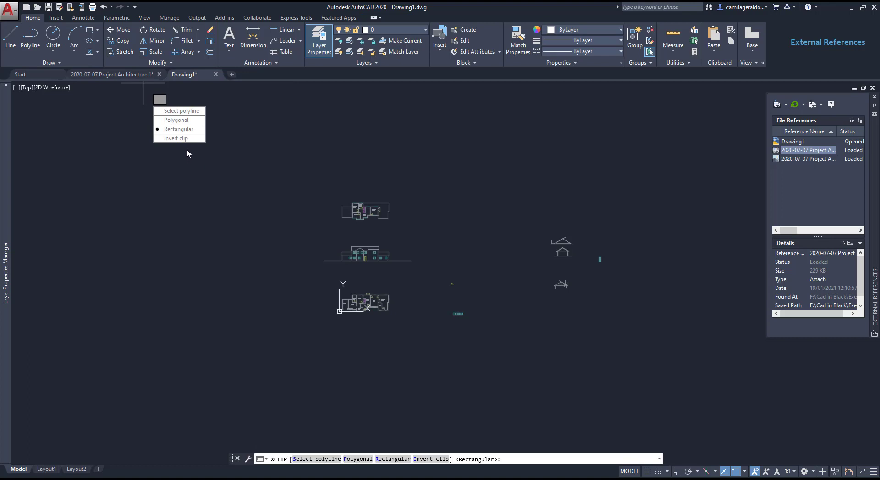
pyautogui.click(179, 129)
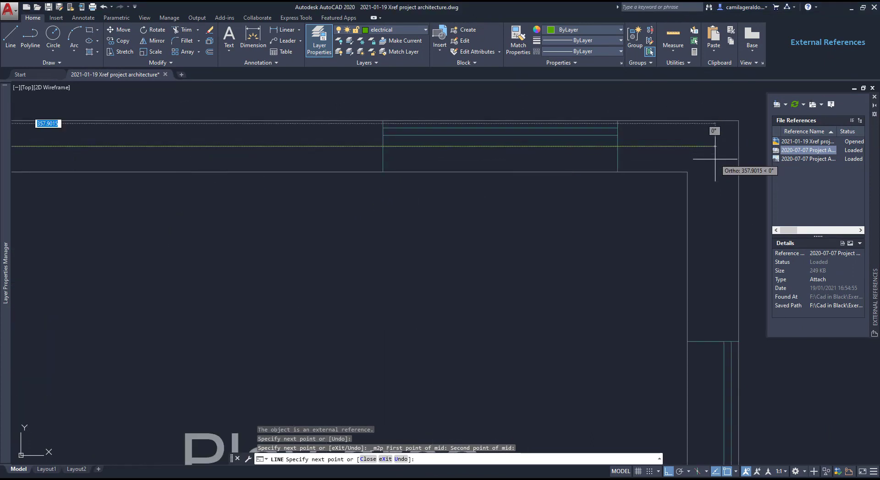
# End the LINE command and zoom to view the whole clipped floor plan.
pyautogui.rightClick(567, 143)
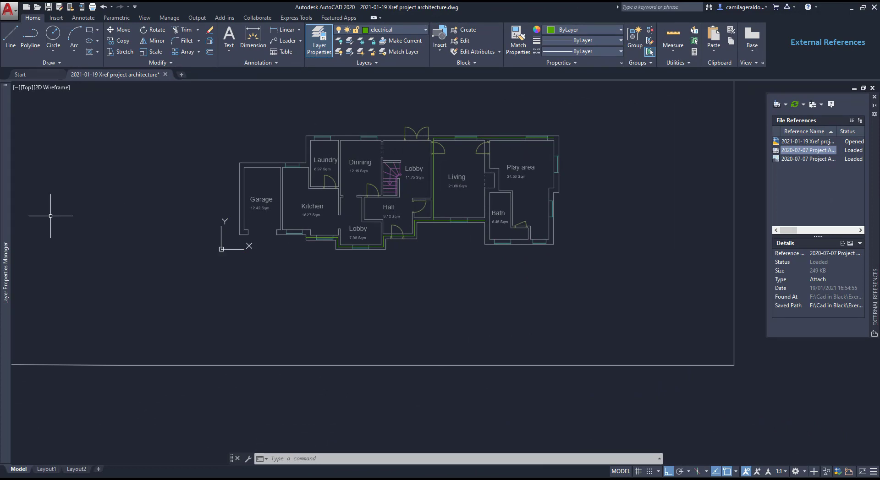
pyautogui.click(319, 39)
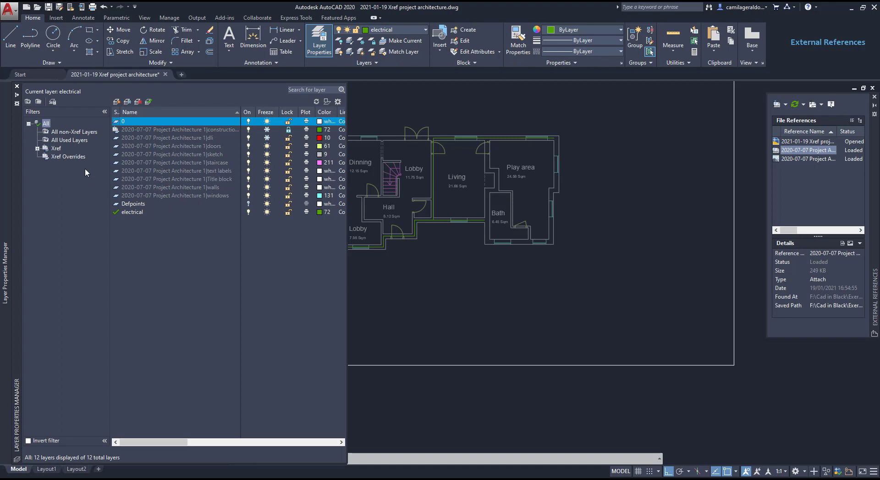
# Filter to the 3 non-Xref layers, then the 9 Xref layers, and close Layer Properties Manager.
pyautogui.click(74, 131)
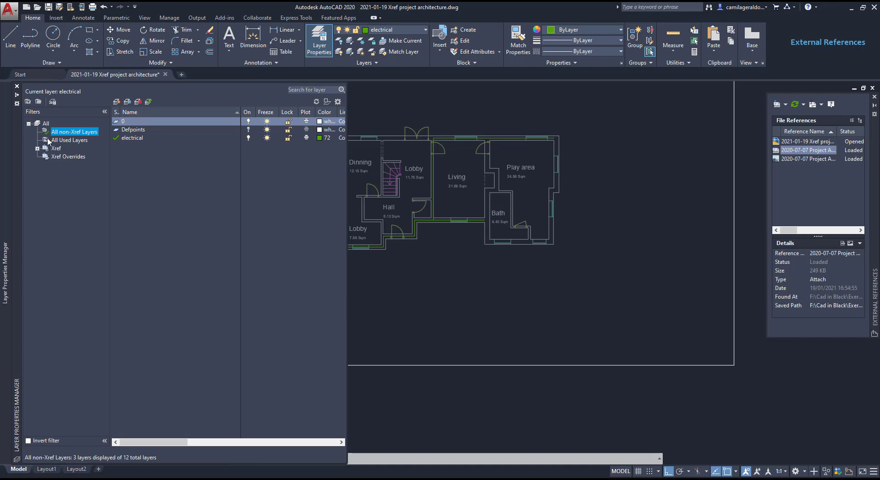
pyautogui.click(56, 148)
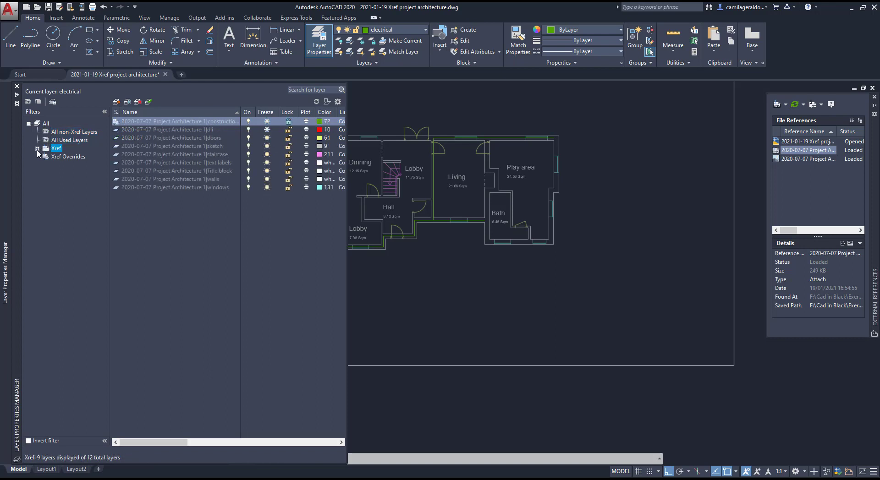
pyautogui.click(36, 151)
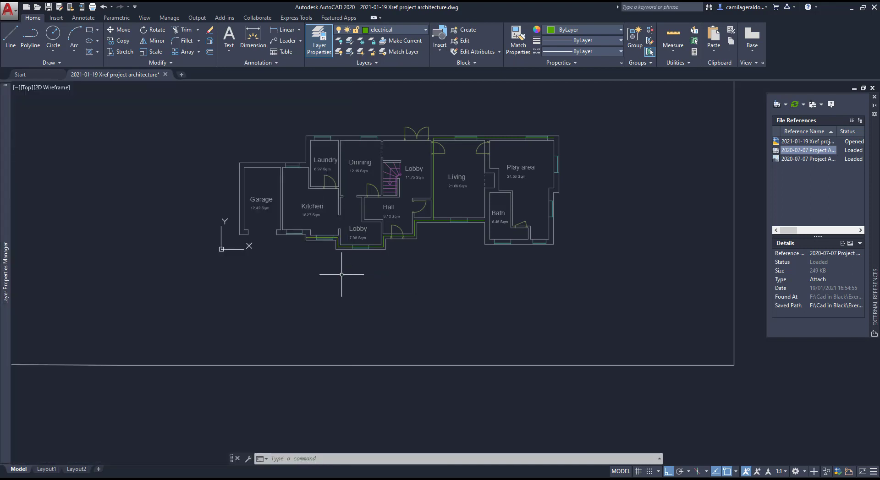
pyautogui.moveTo(360, 276)
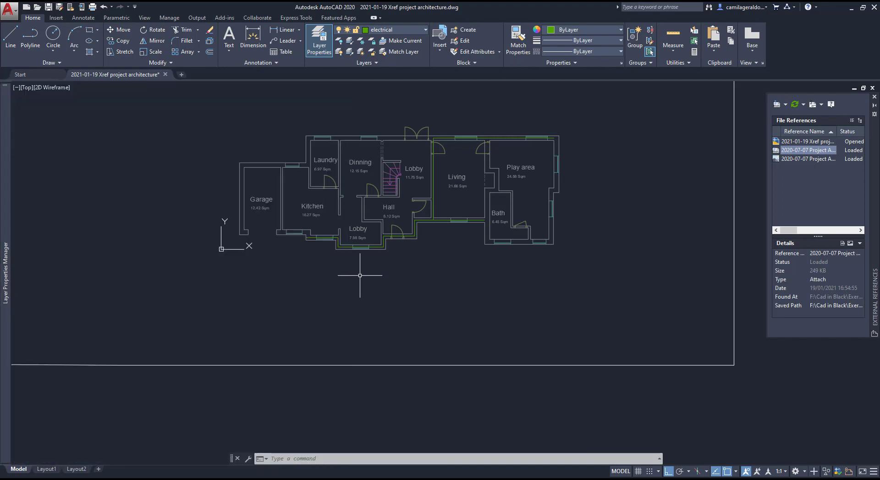